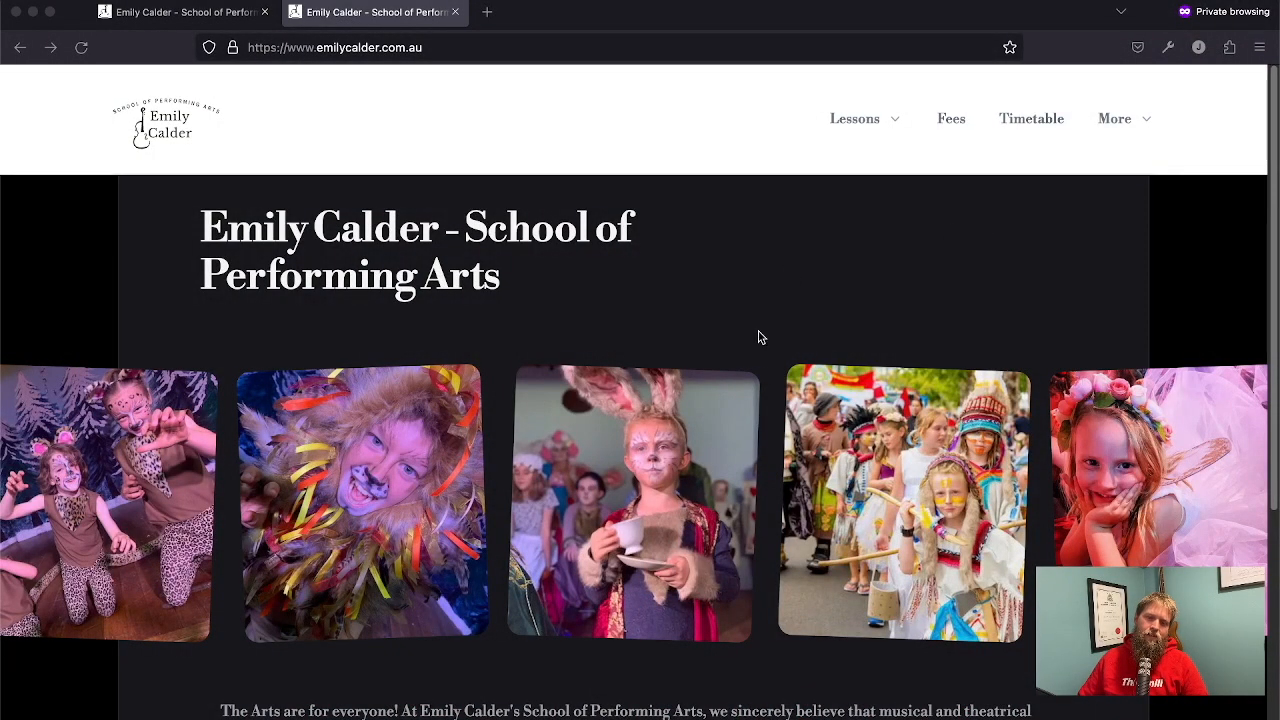
# Step: Browse the Music Theory lesson page and scroll its lessons table
pyautogui.scroll(-3)
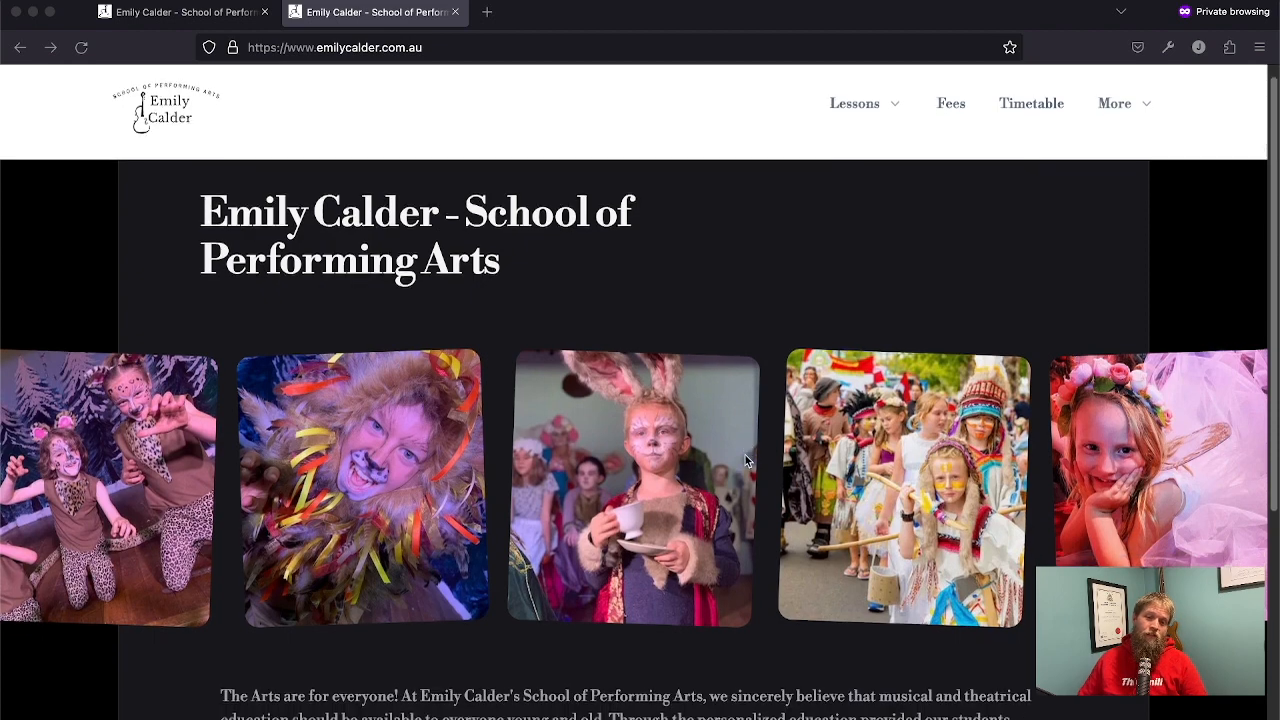
pyautogui.scroll(-3)
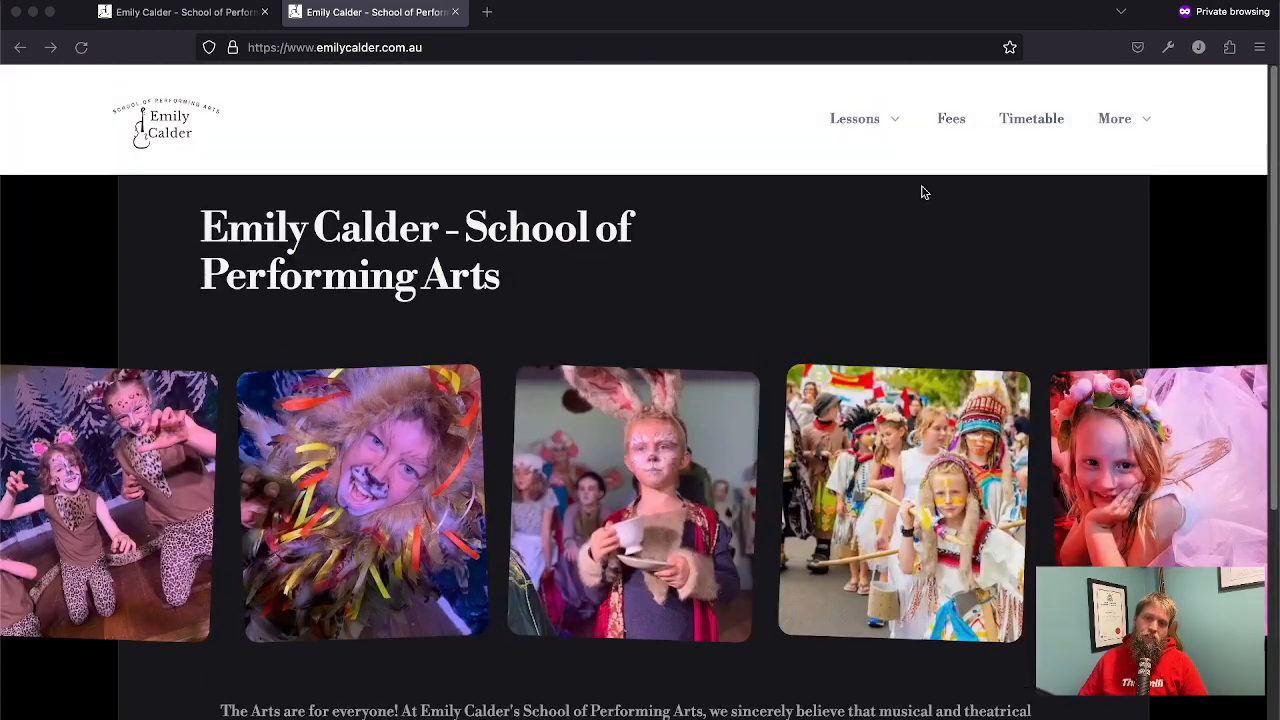
pyautogui.moveTo(1119, 207)
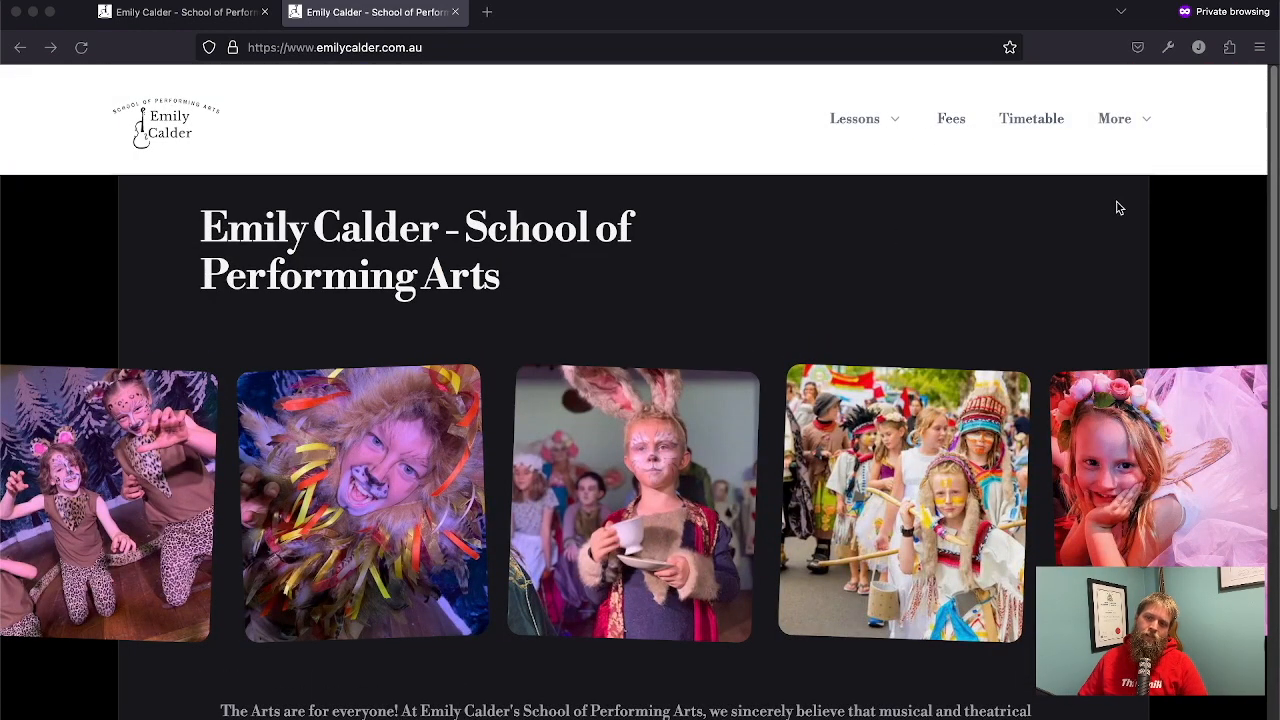
pyautogui.click(854, 118)
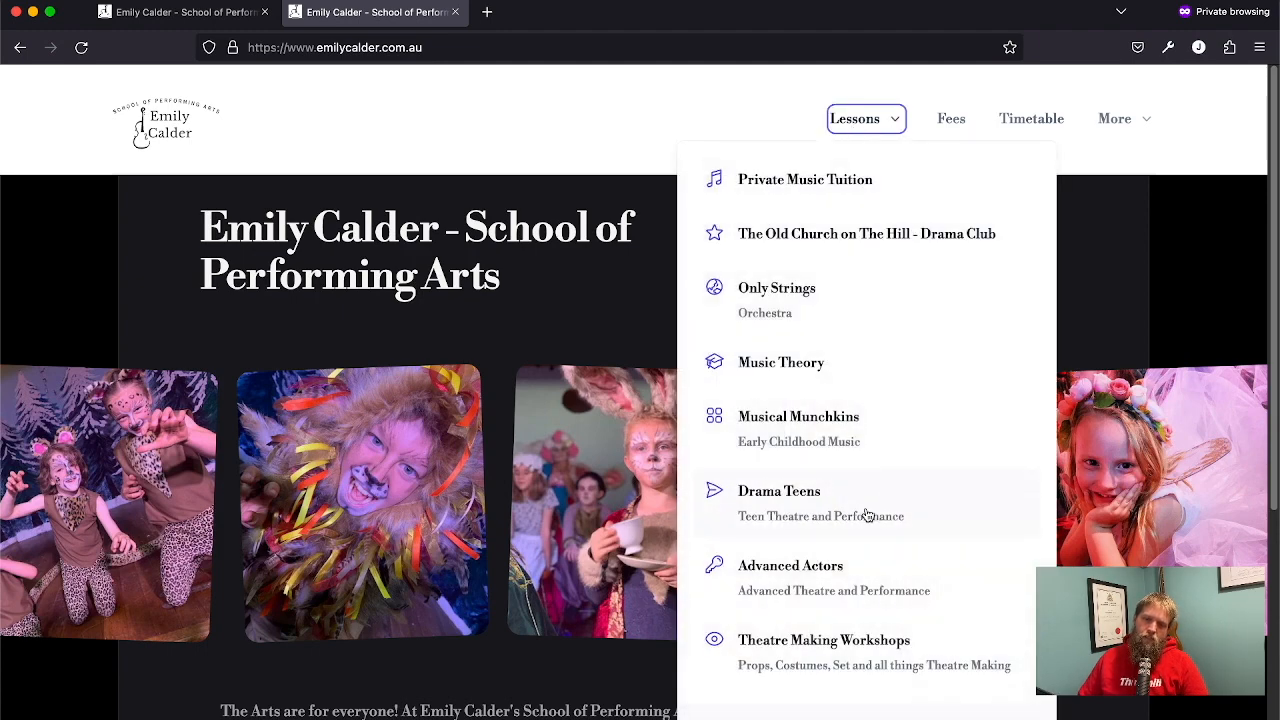
pyautogui.click(781, 362)
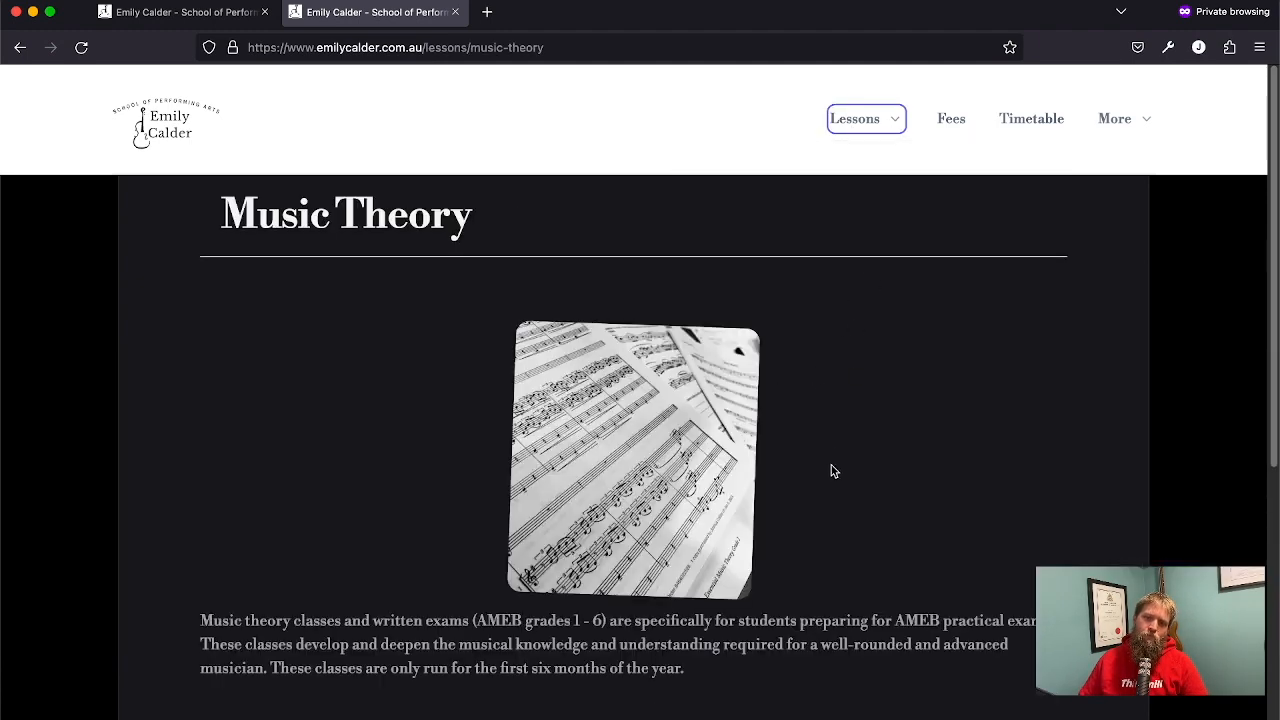
pyautogui.scroll(-3)
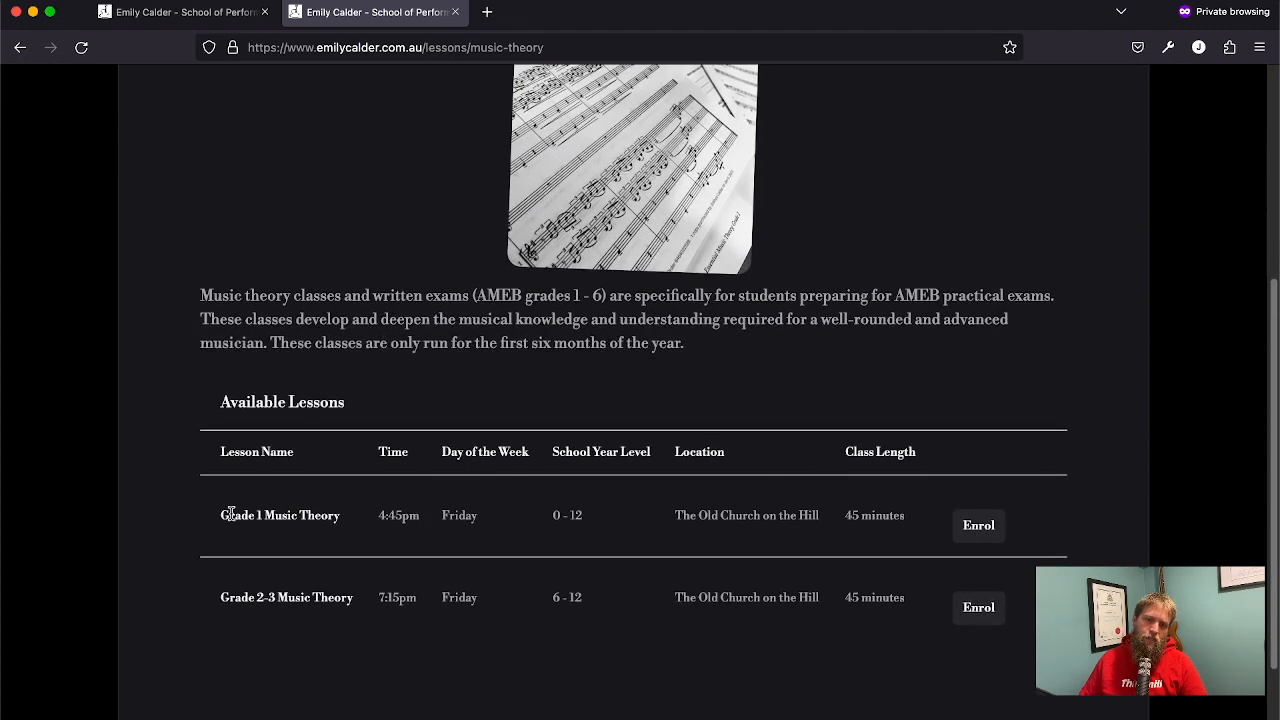
pyautogui.moveTo(567, 611)
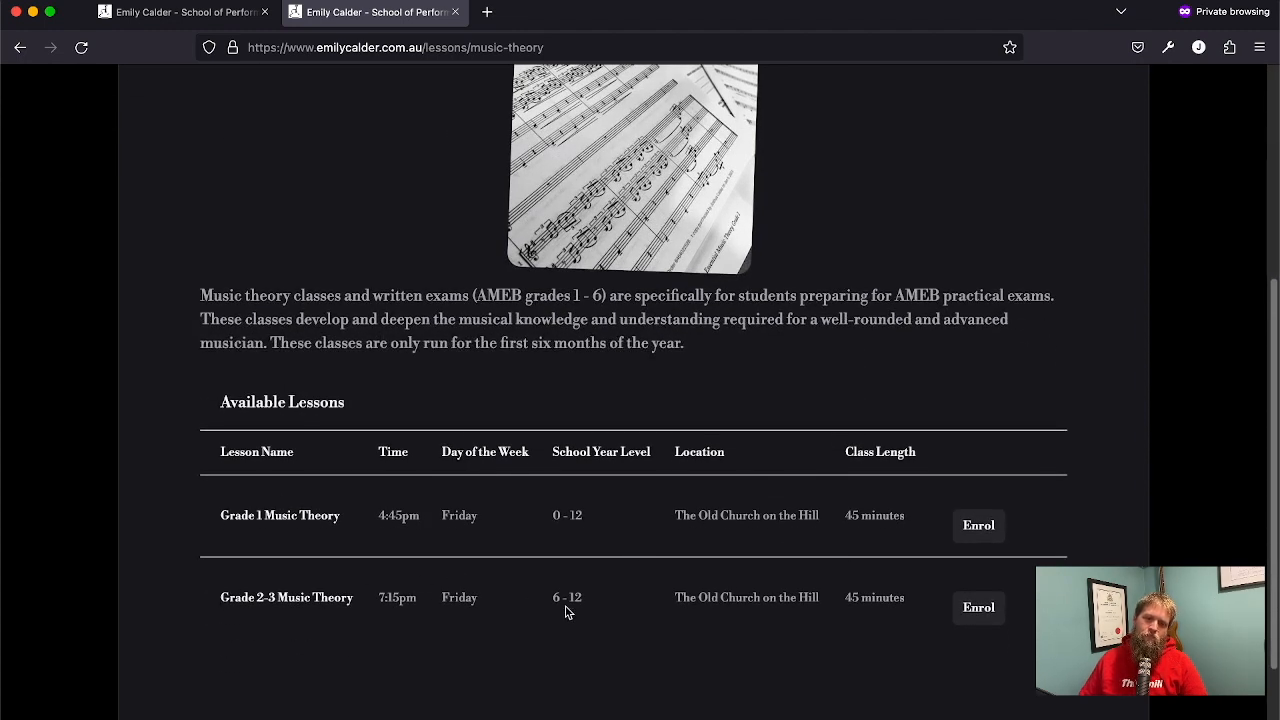
pyautogui.moveTo(745, 458)
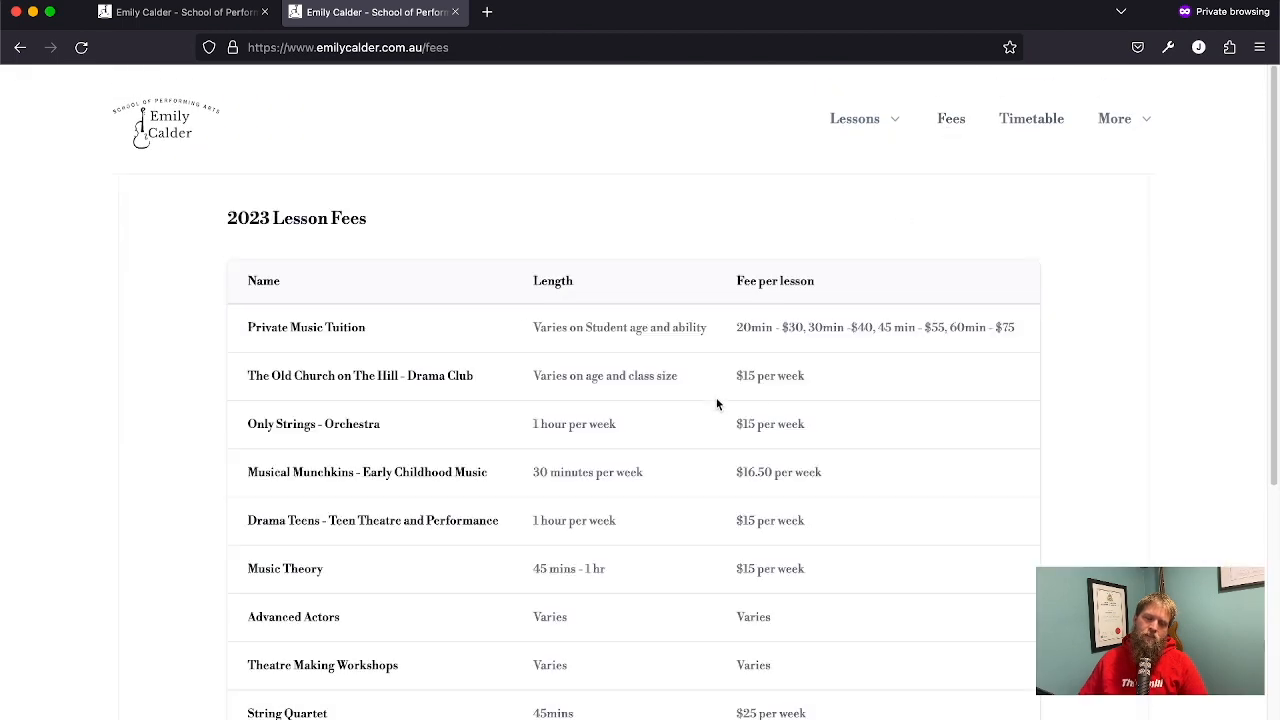
# Step: View the fees and 2023 timetable pages, then the More menu's extra pages
pyautogui.scroll(-3)
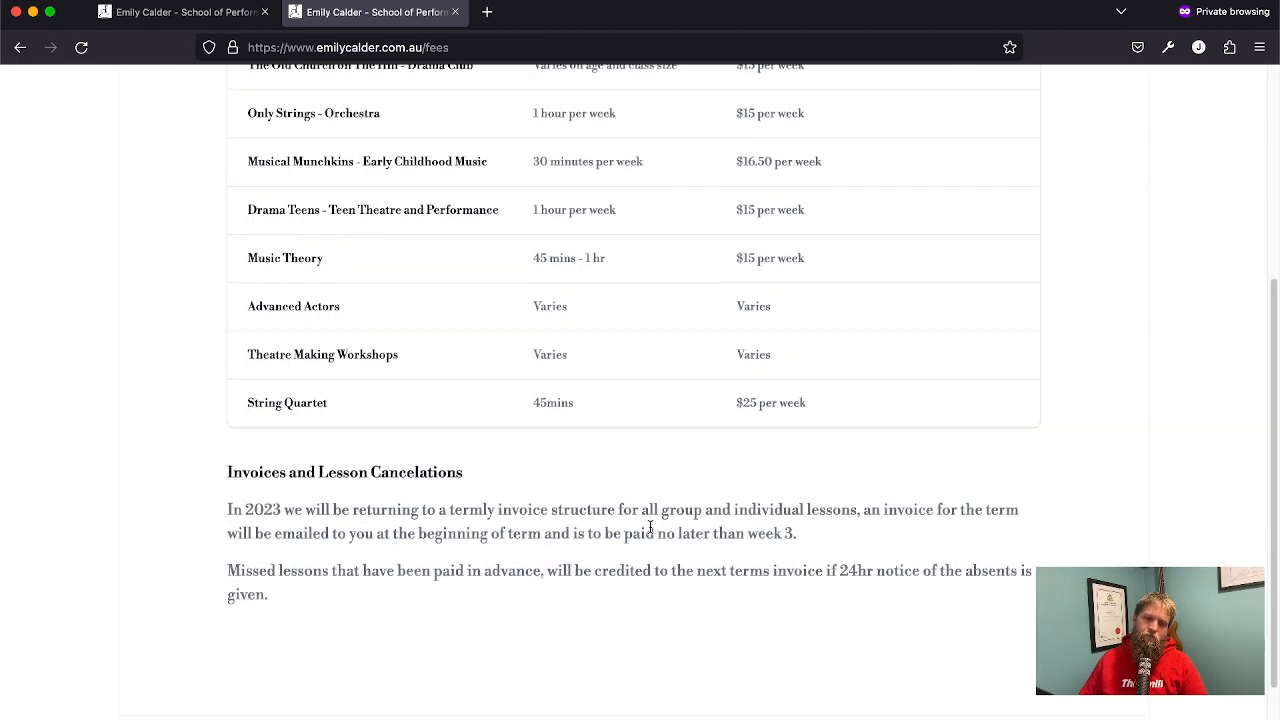
pyautogui.click(1031, 118)
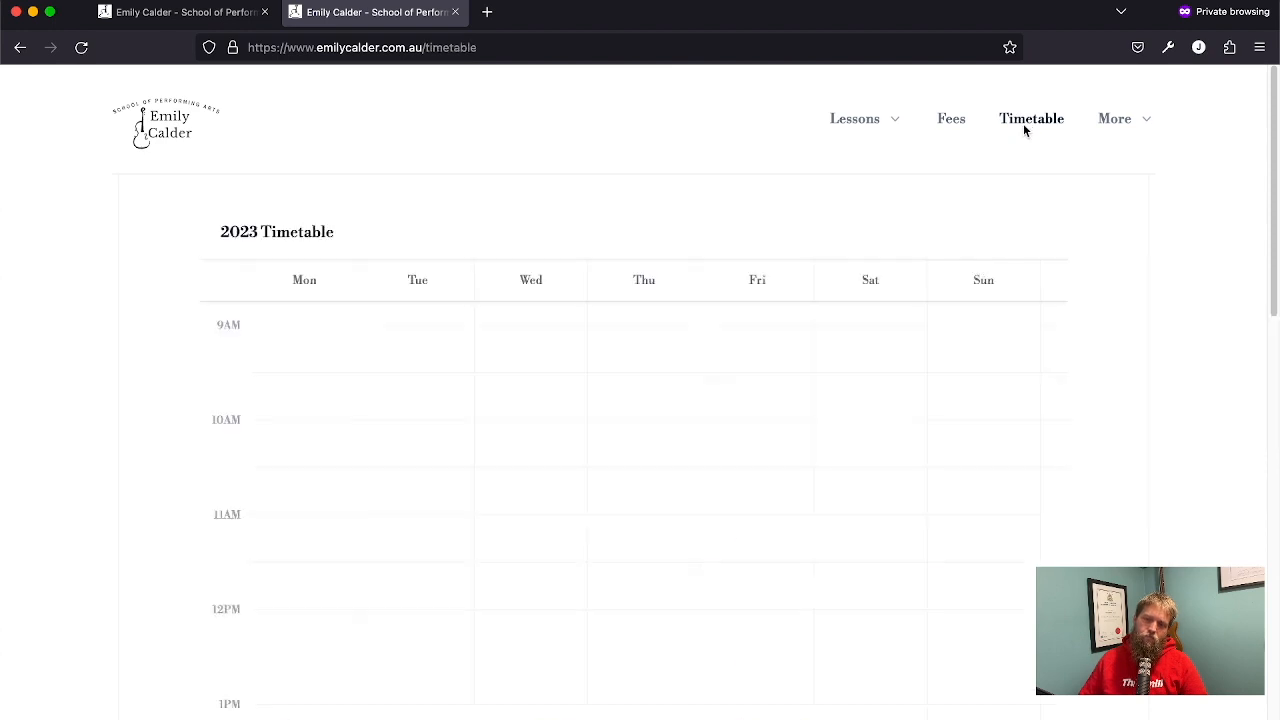
pyautogui.scroll(-3)
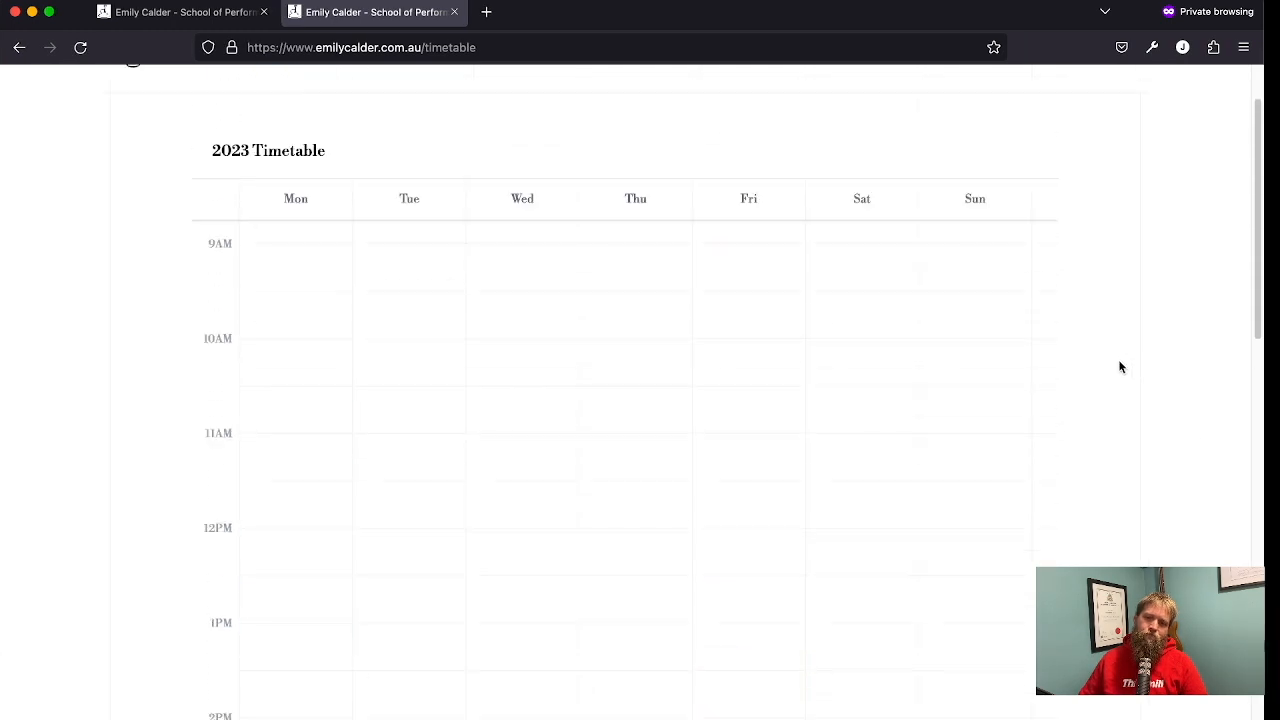
pyautogui.click(1117, 118)
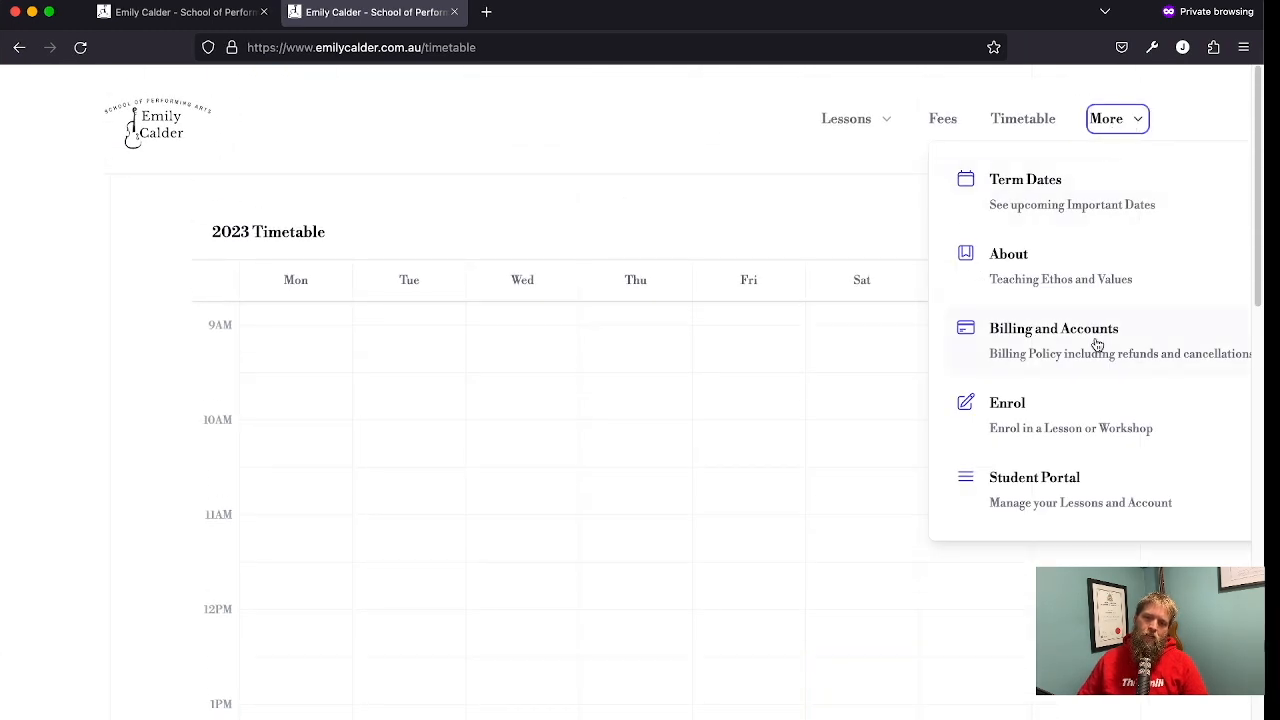
pyautogui.moveTo(1076, 385)
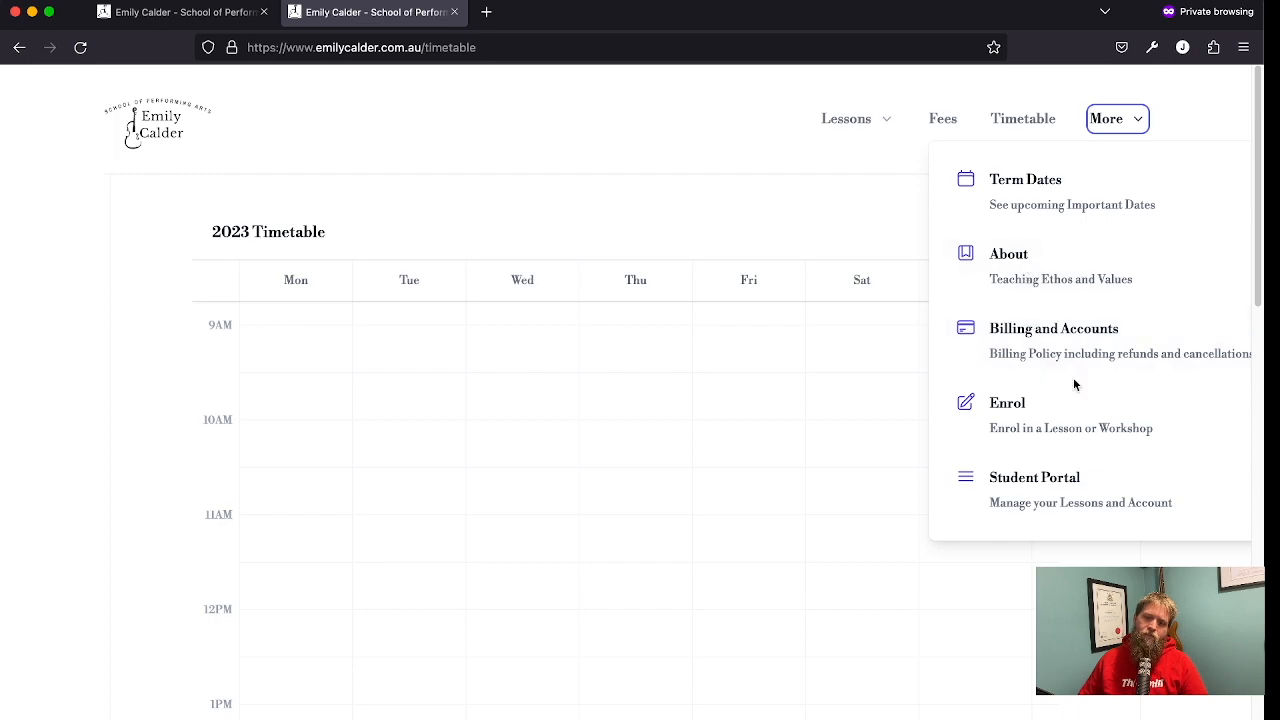
pyautogui.click(1034, 477)
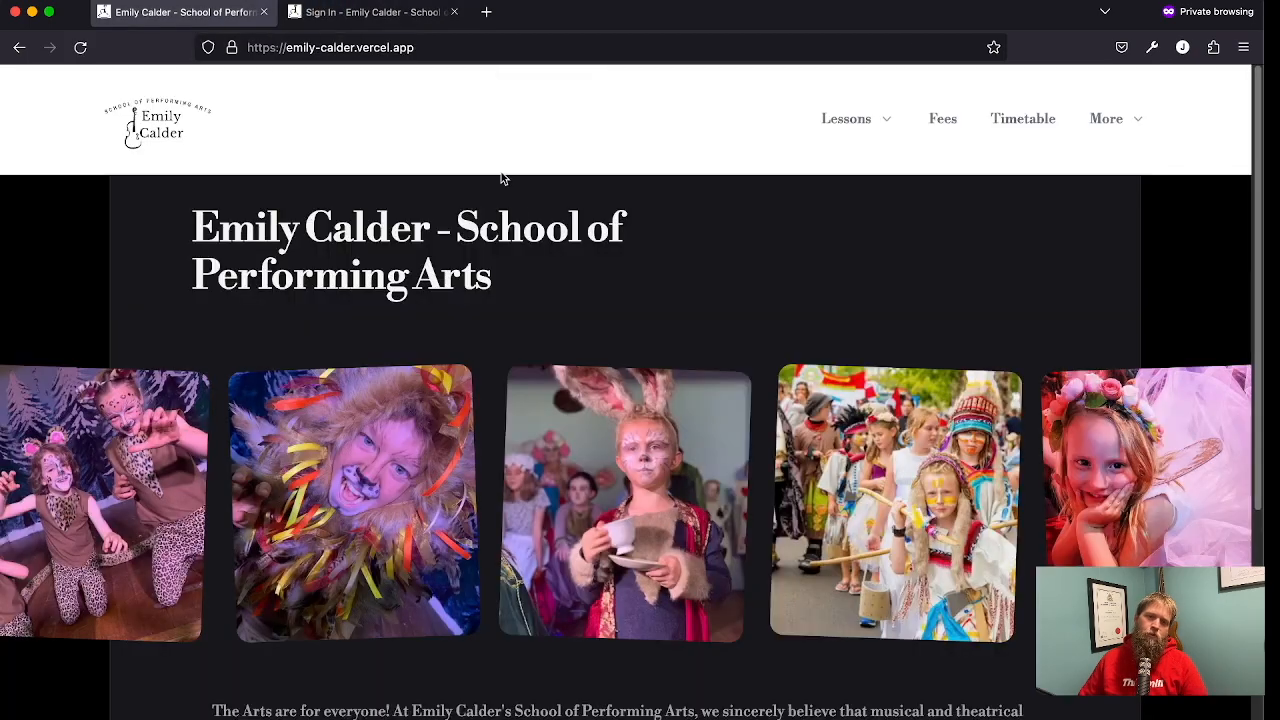
pyautogui.moveTo(383, 78)
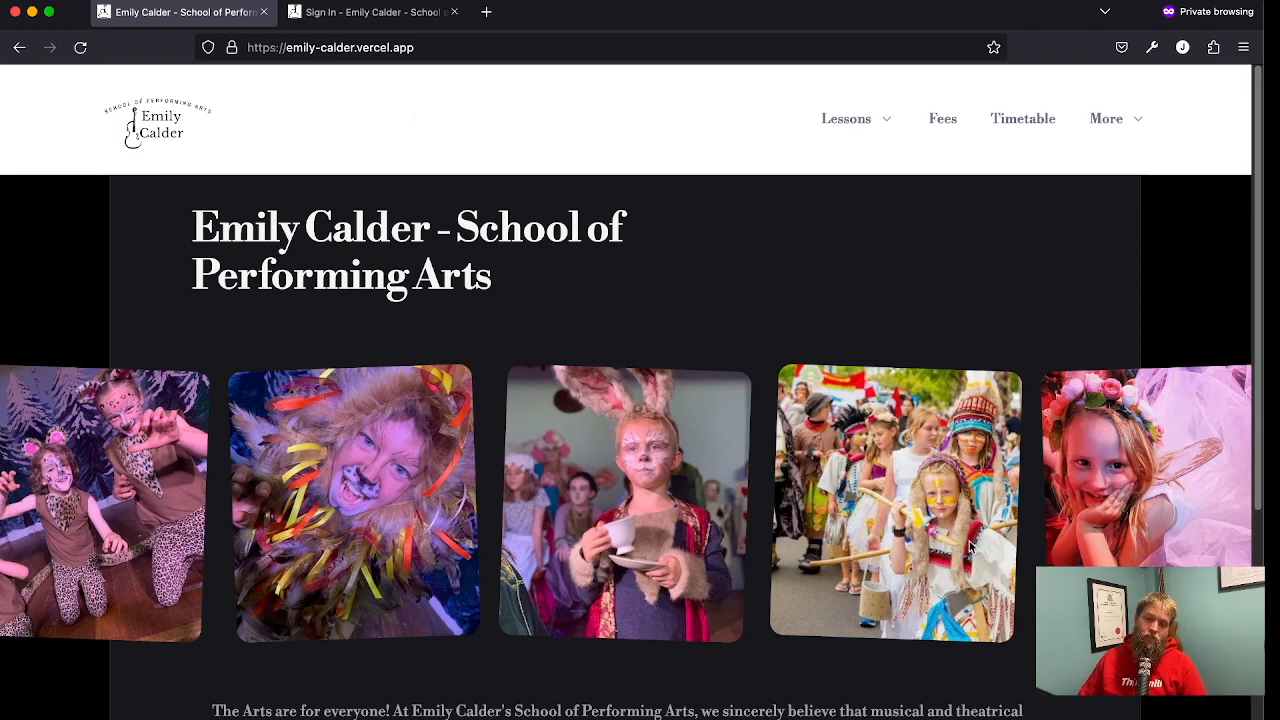
pyautogui.moveTo(353, 135)
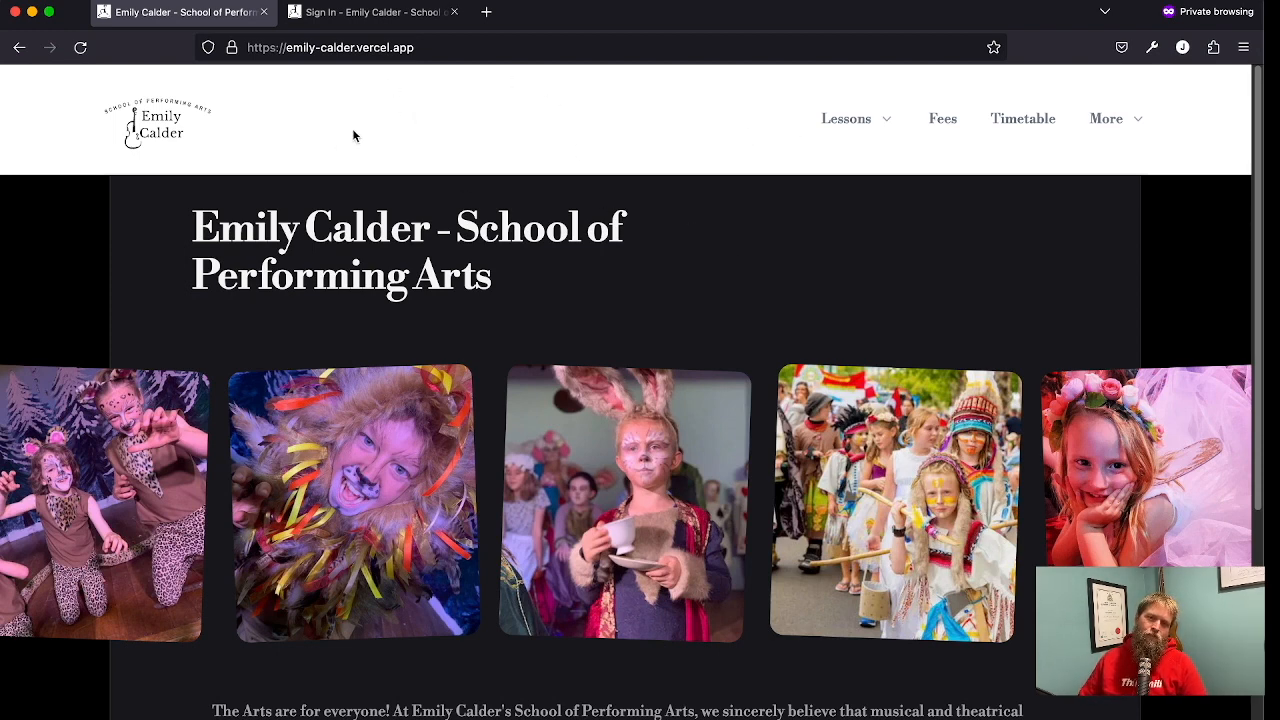
# Step: Open the Student Portal sign-in page from the vercel.app homepage
pyautogui.click(1107, 118)
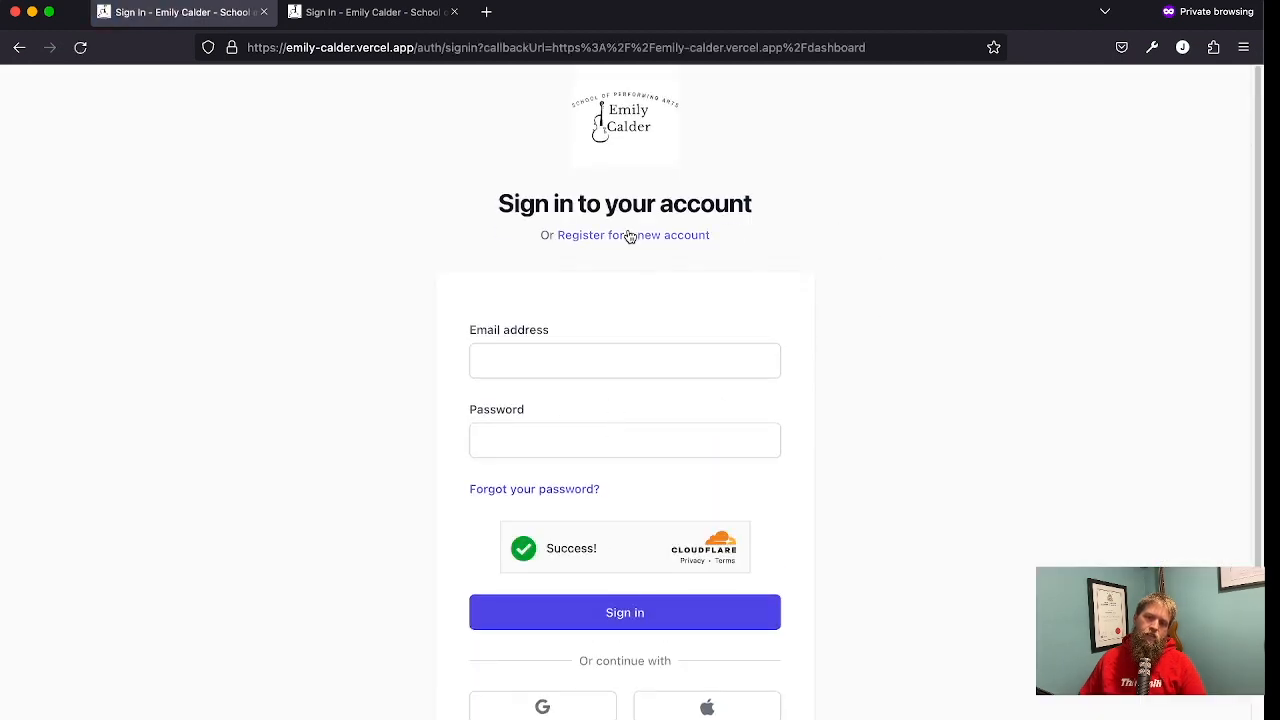
# Step: Open Register and enter first name Testing, last name Testin, phone and email
pyautogui.click(632, 235)
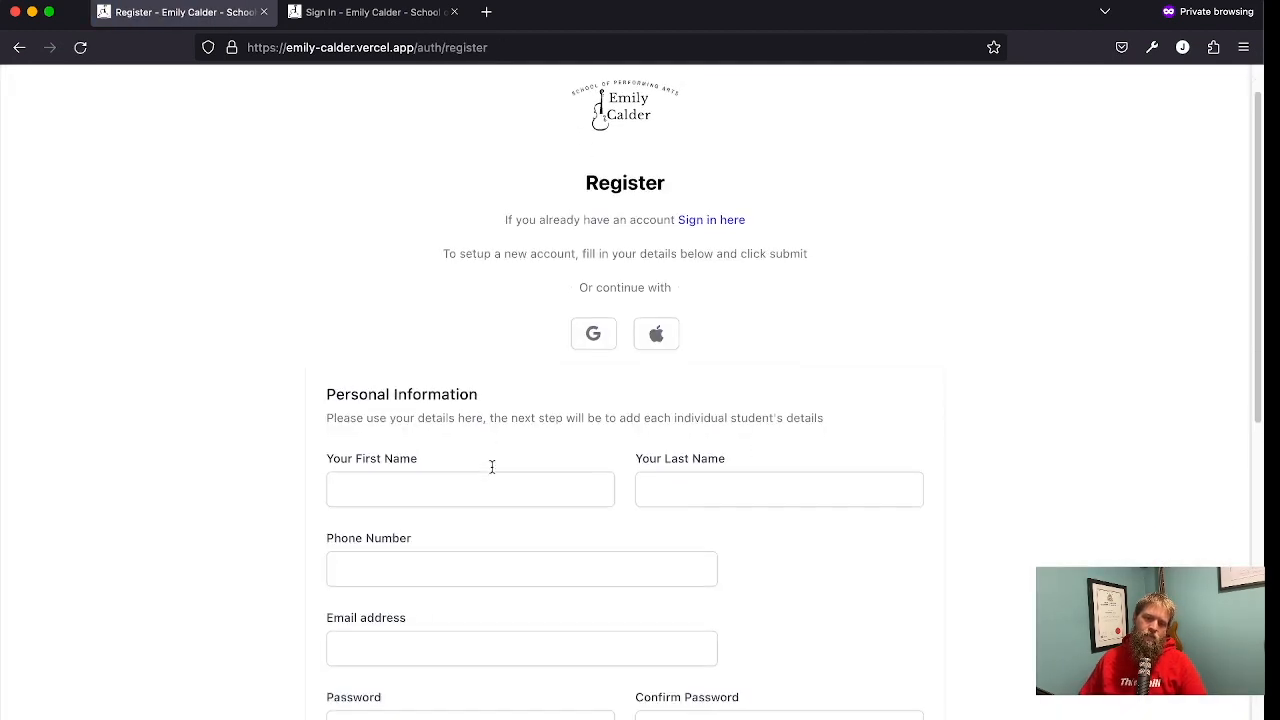
pyautogui.scroll(-3)
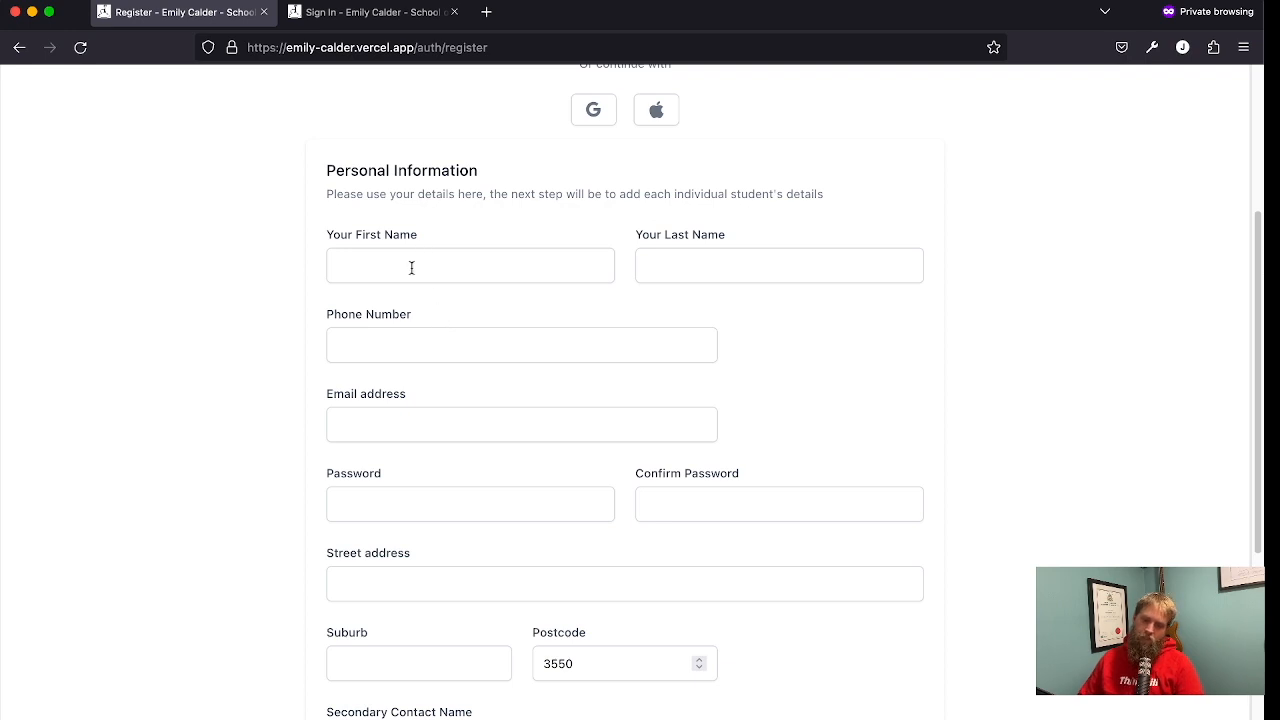
pyautogui.write('Testing')
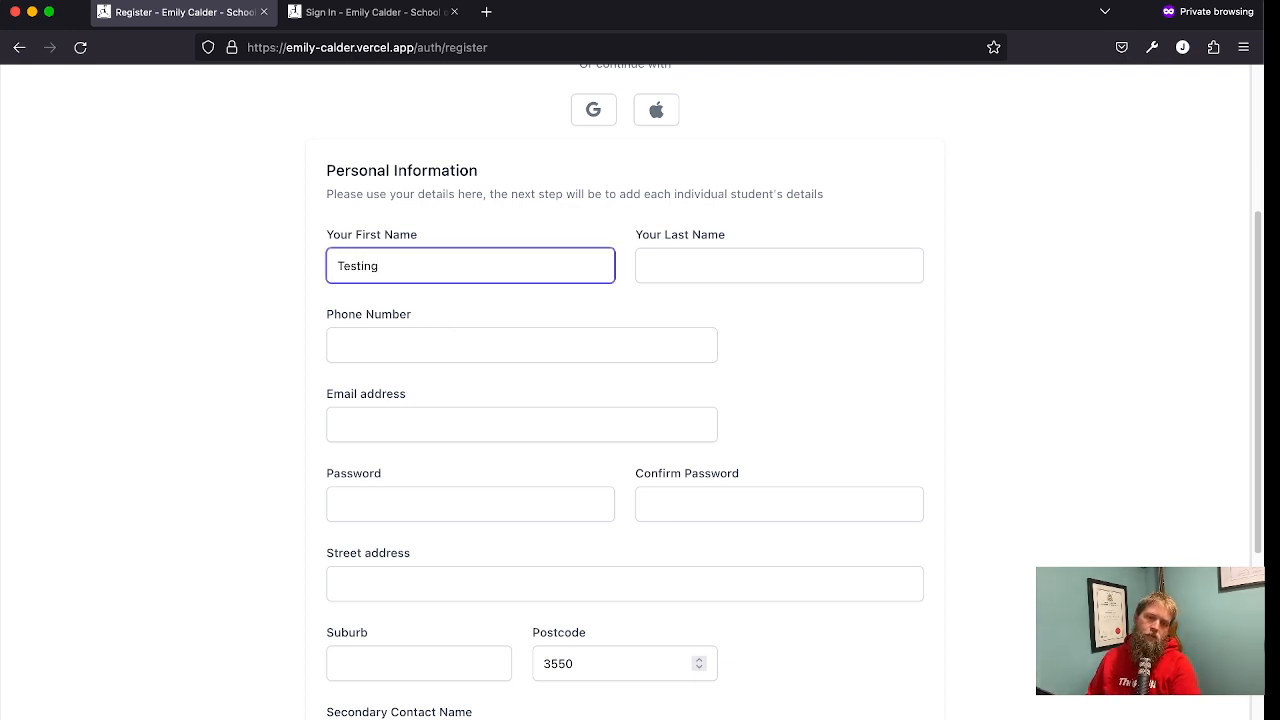
pyautogui.write('Testin')
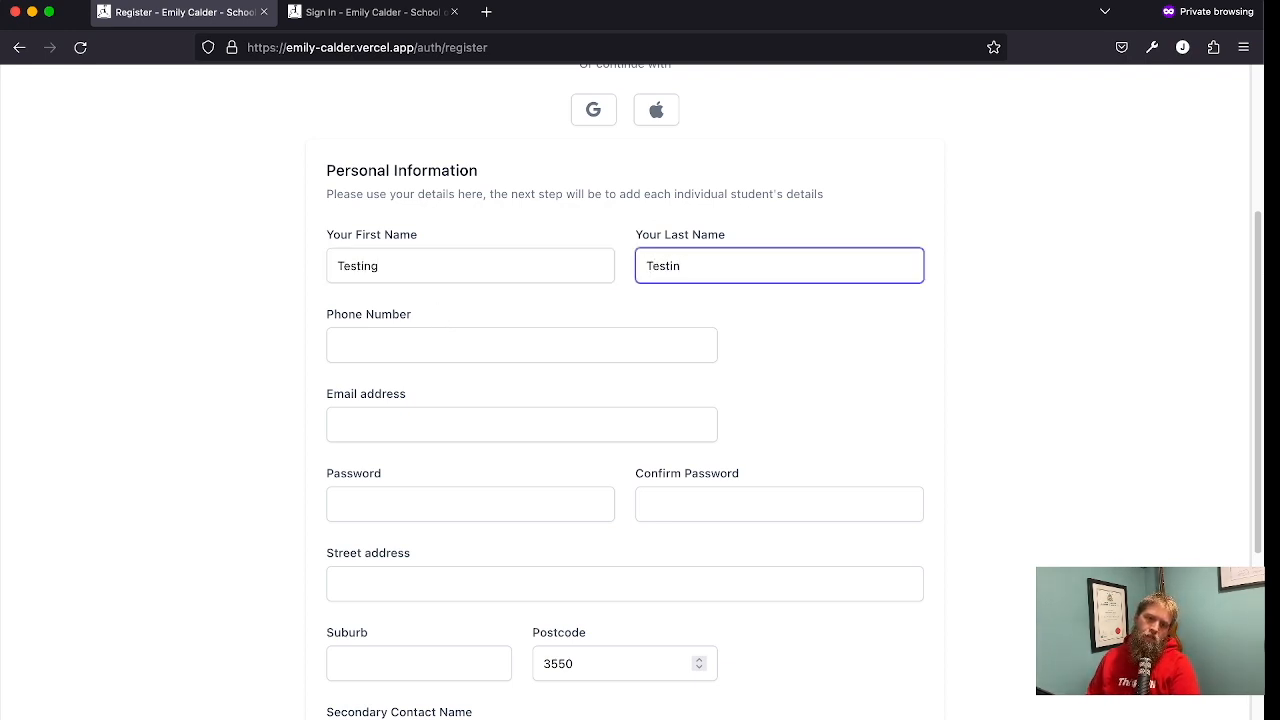
pyautogui.write('0202020202')
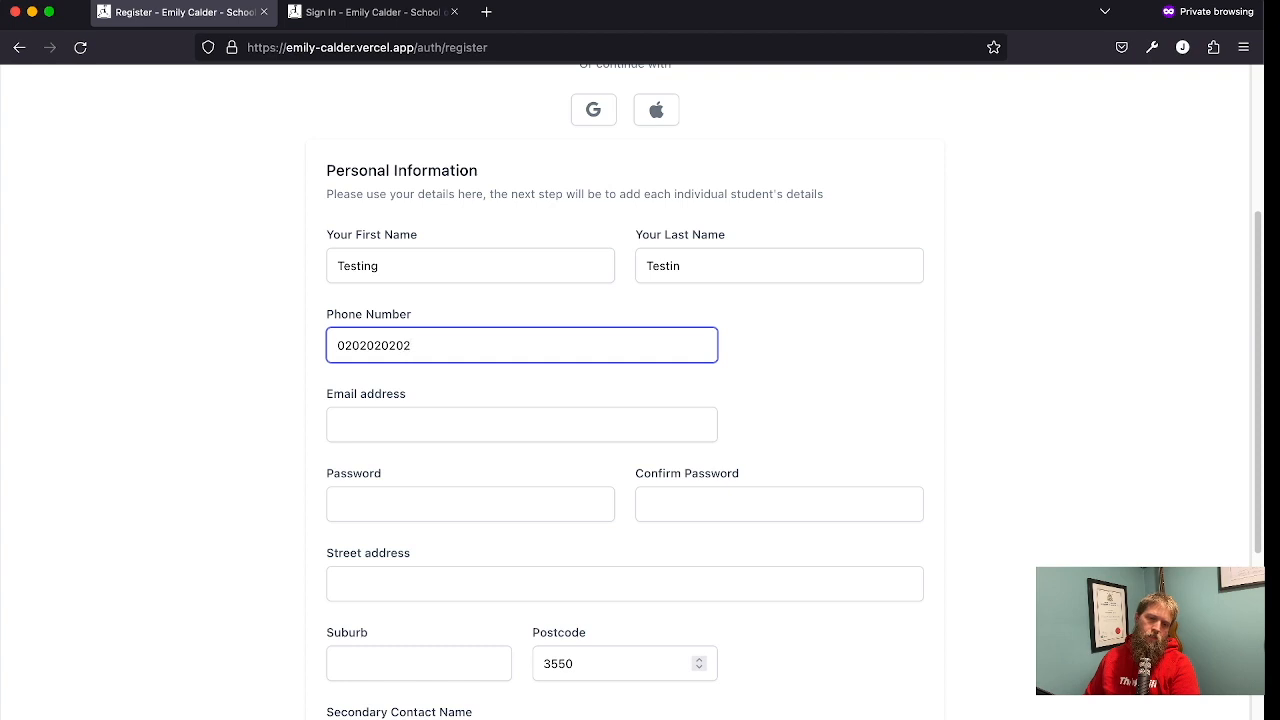
pyautogui.click(521, 424)
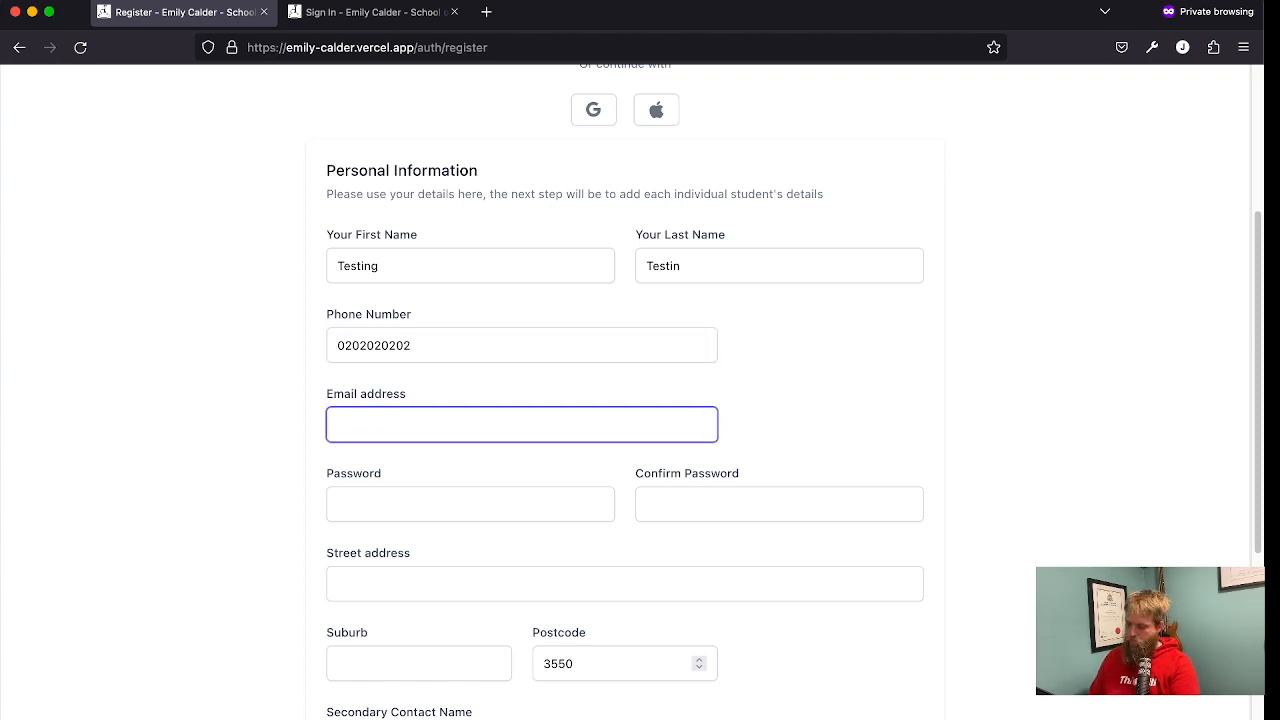
pyautogui.write('hello@testing.com')
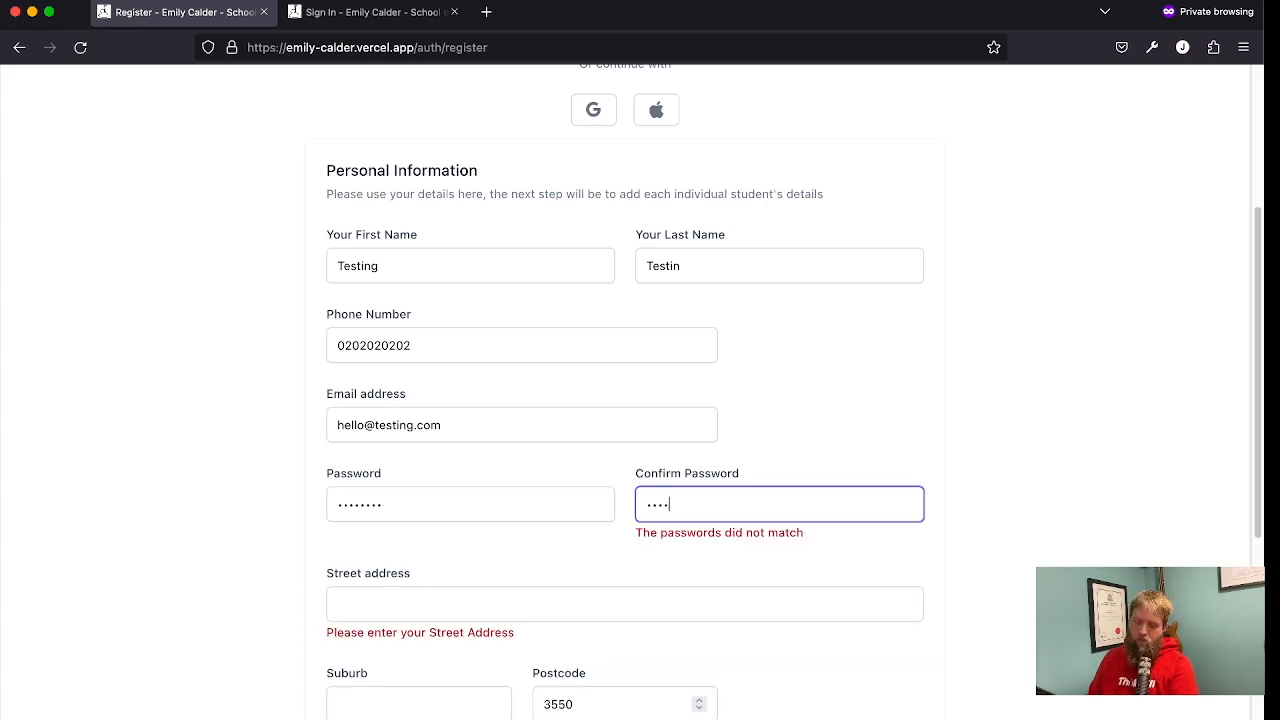
# Step: Enter street address 32 and choose Bendigo as the suburb
pyautogui.click(625, 603)
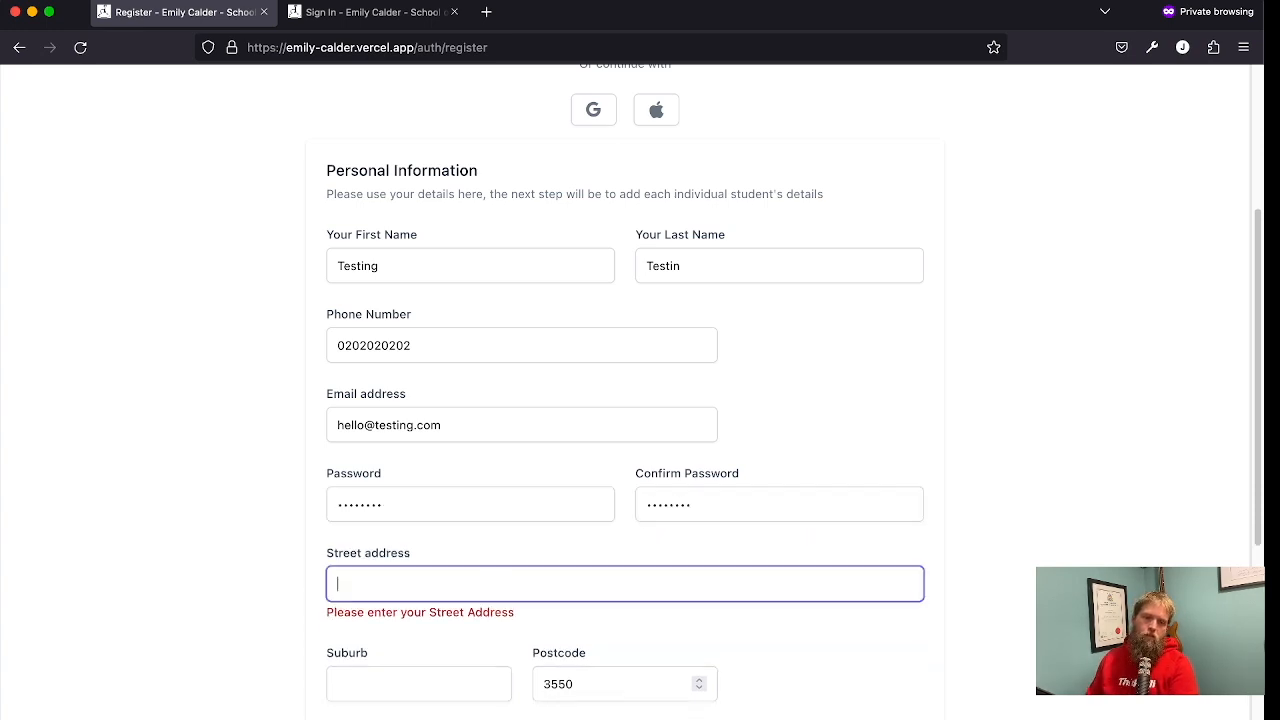
pyautogui.scroll(-3)
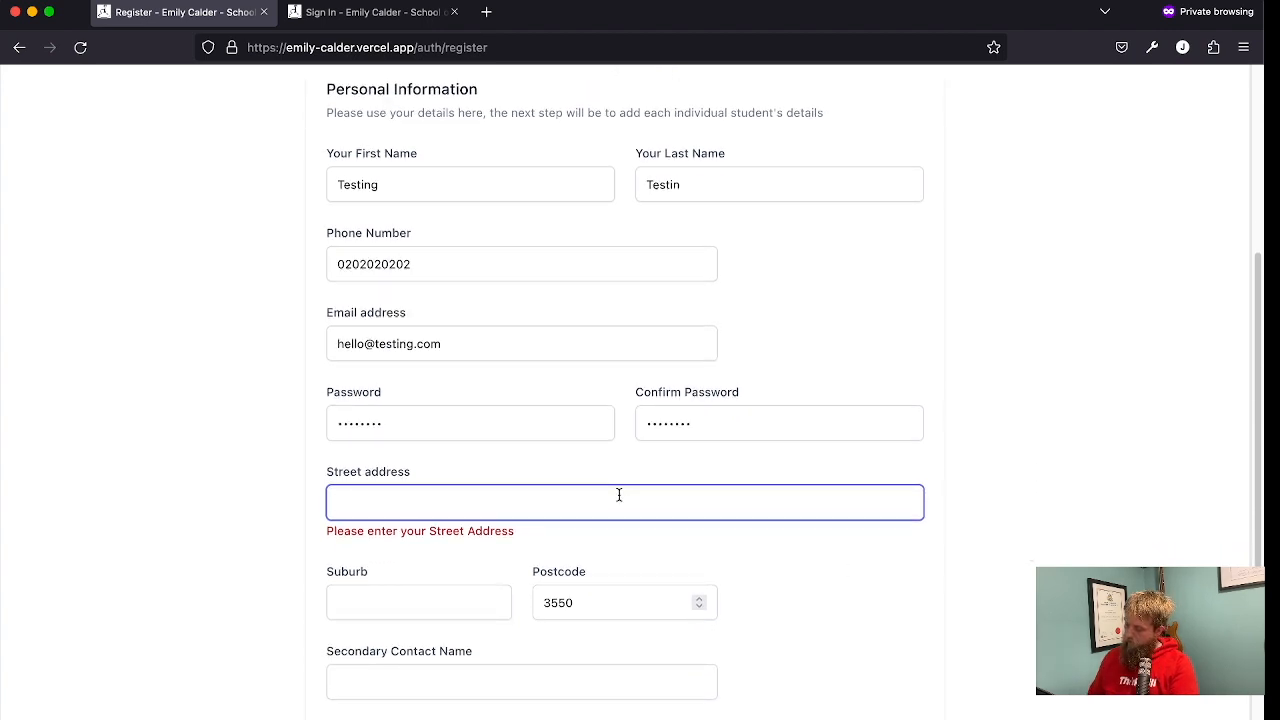
pyautogui.write('32 Some St')
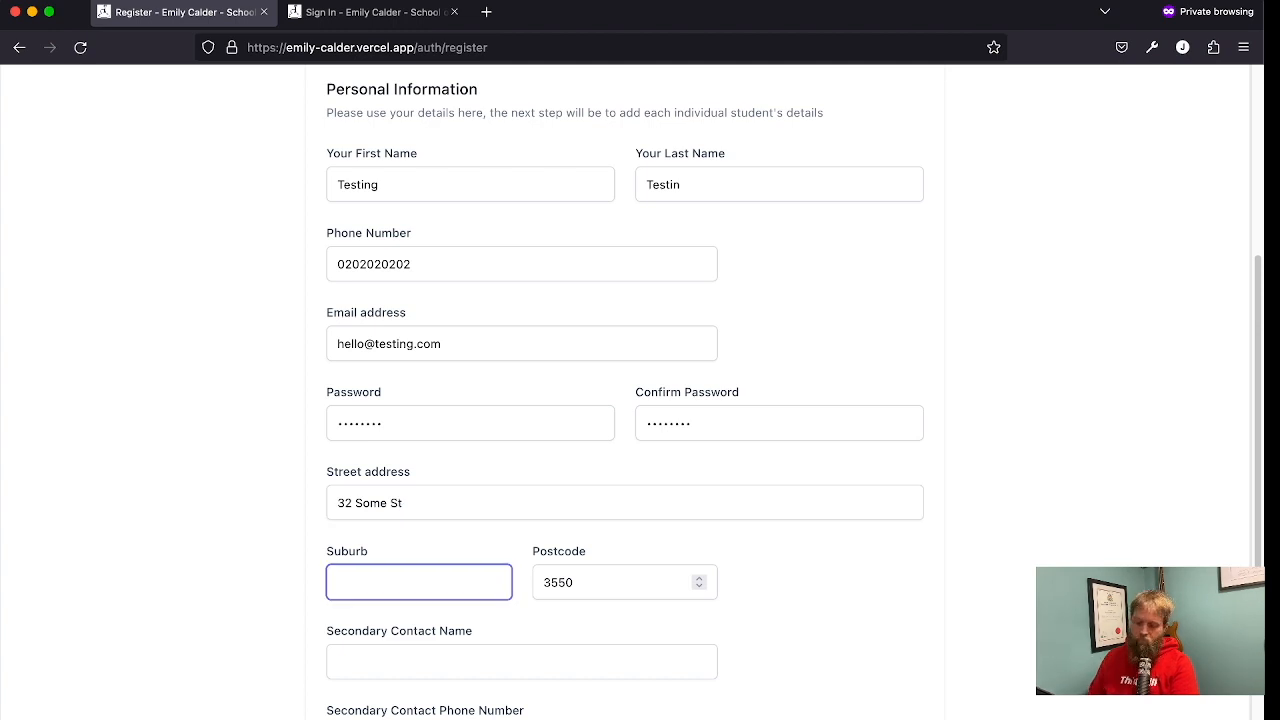
pyautogui.write('Ben')
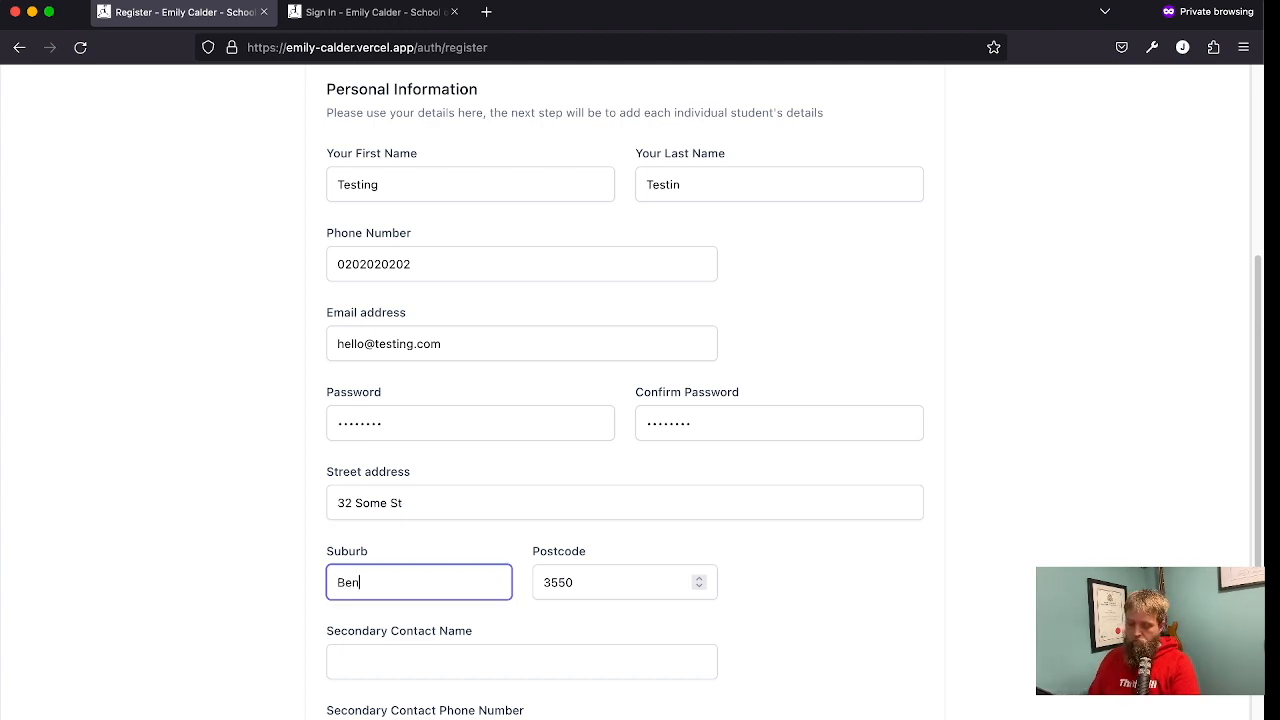
pyautogui.click(624, 582)
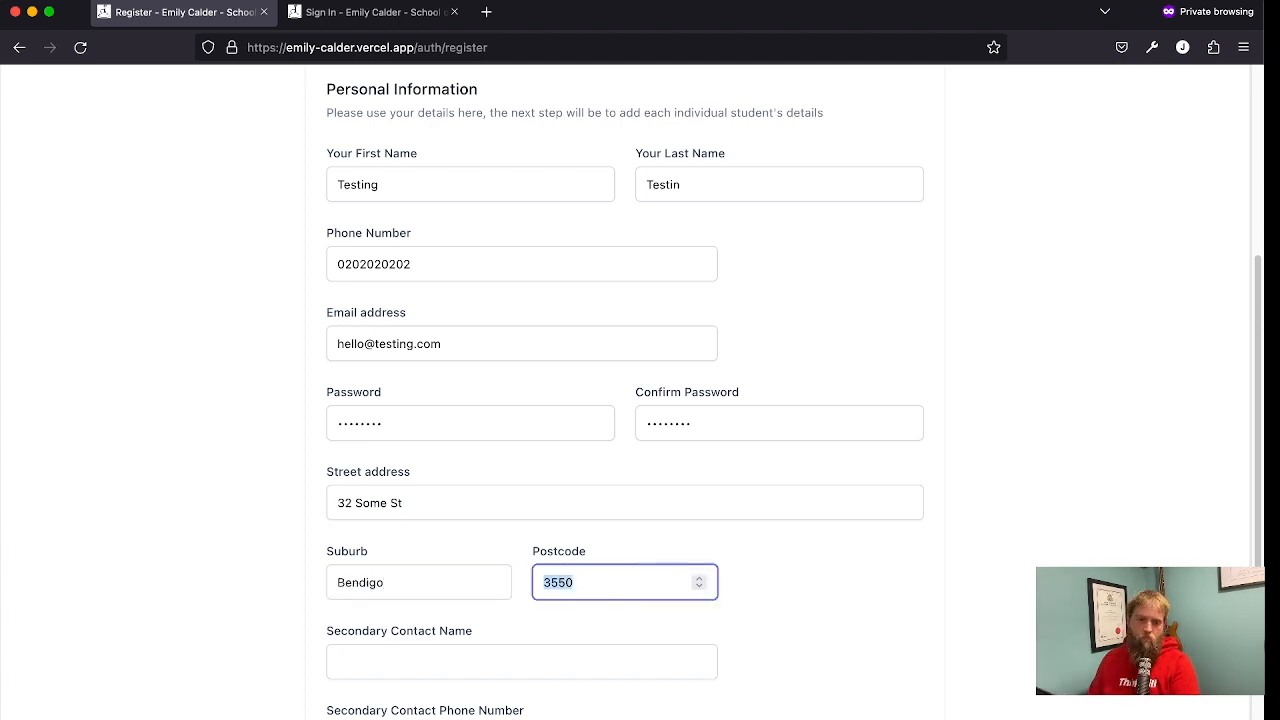
pyautogui.click(521, 661)
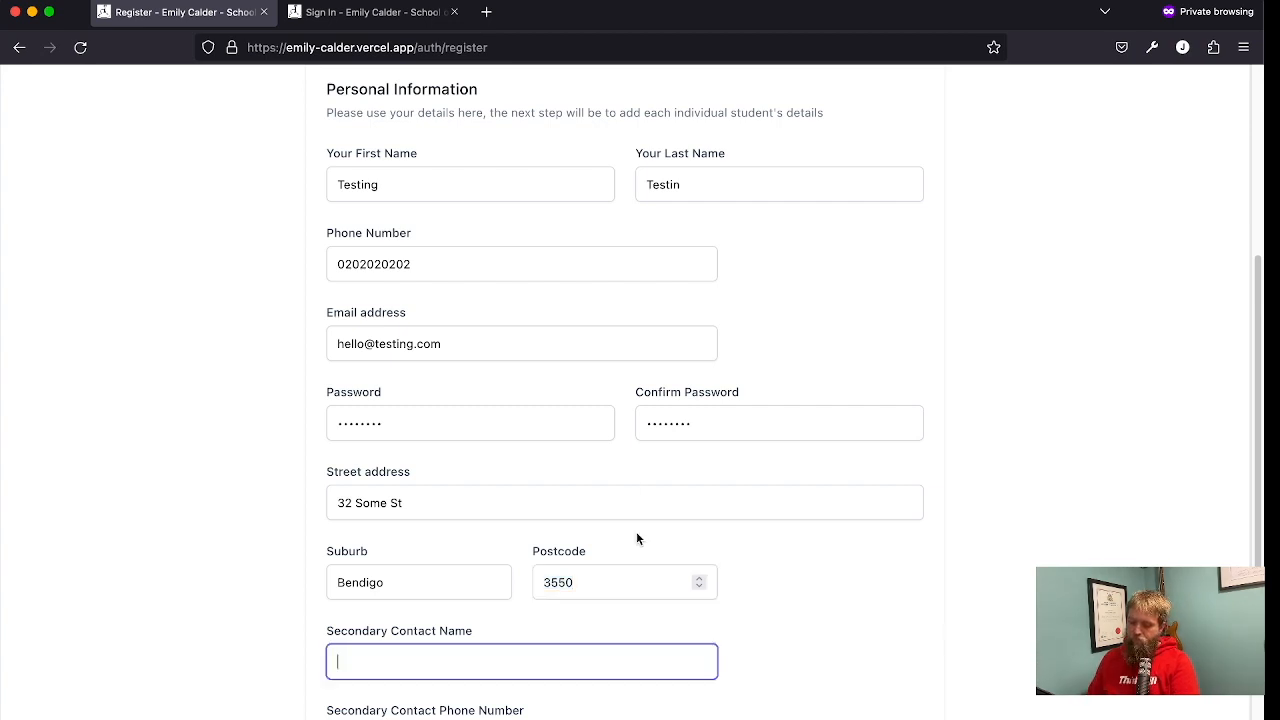
pyautogui.write('Test')
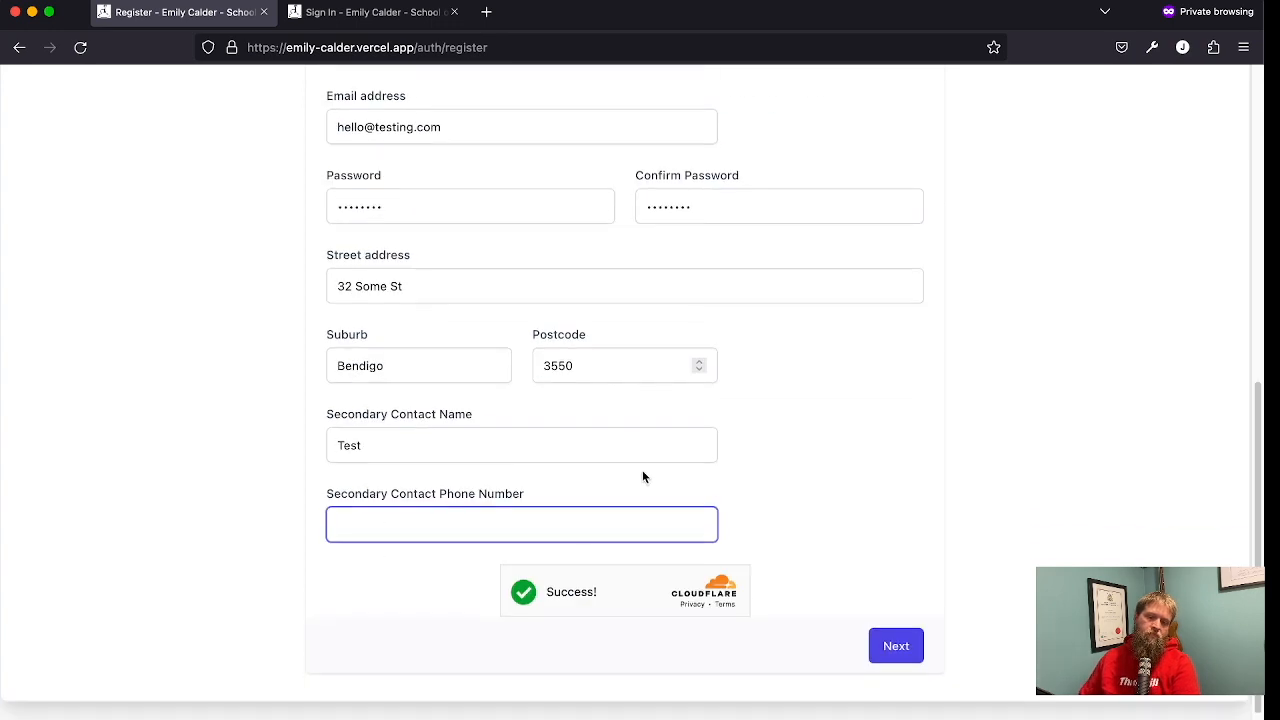
pyautogui.write('0203')
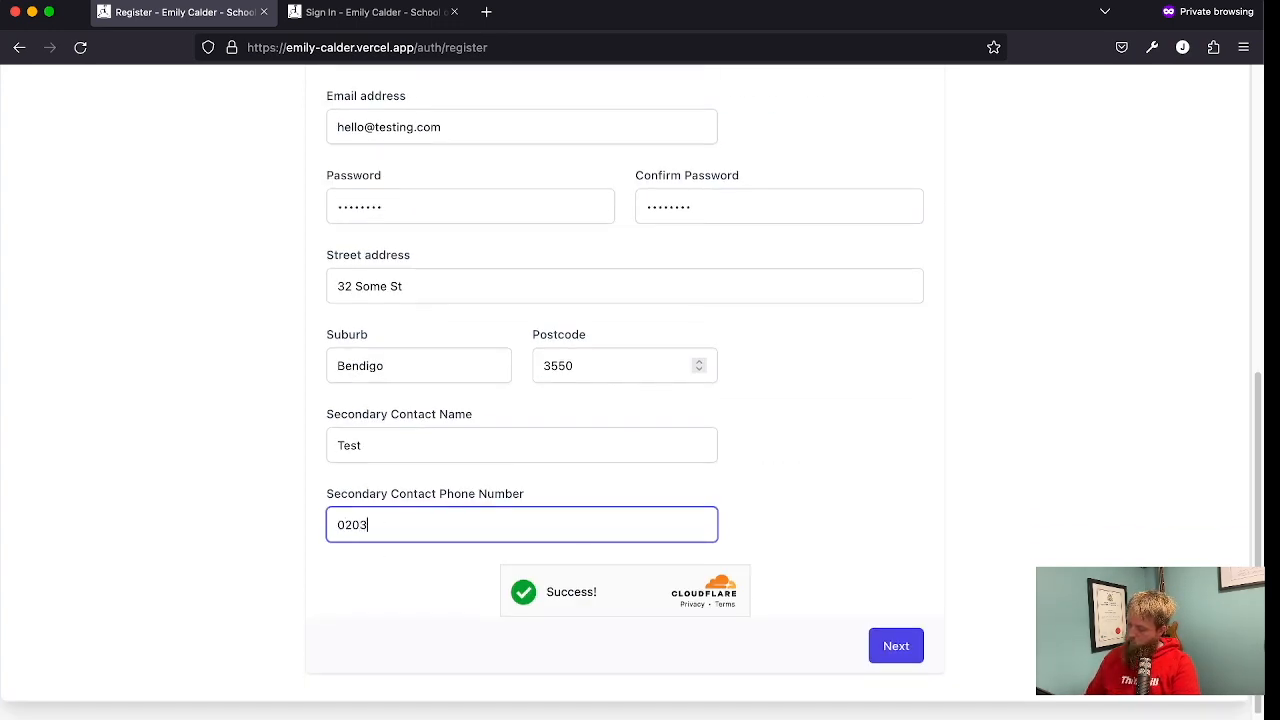
pyautogui.write('030305')
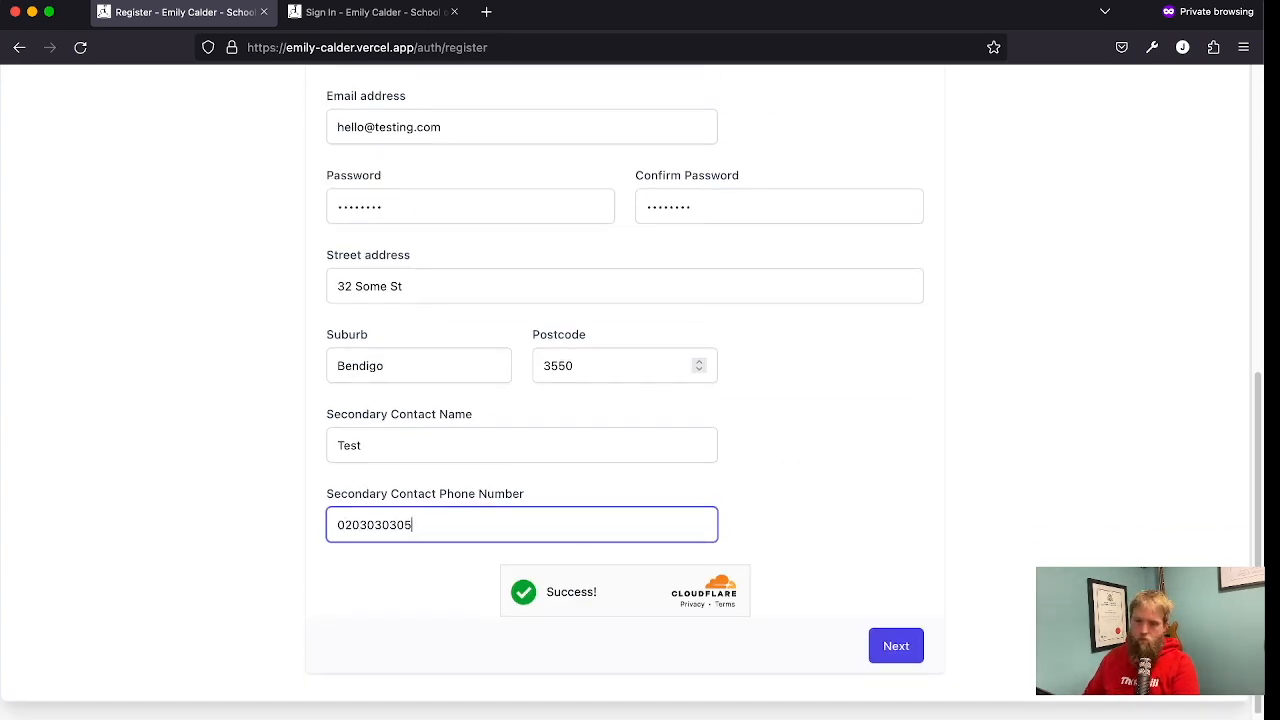
pyautogui.scroll(-3)
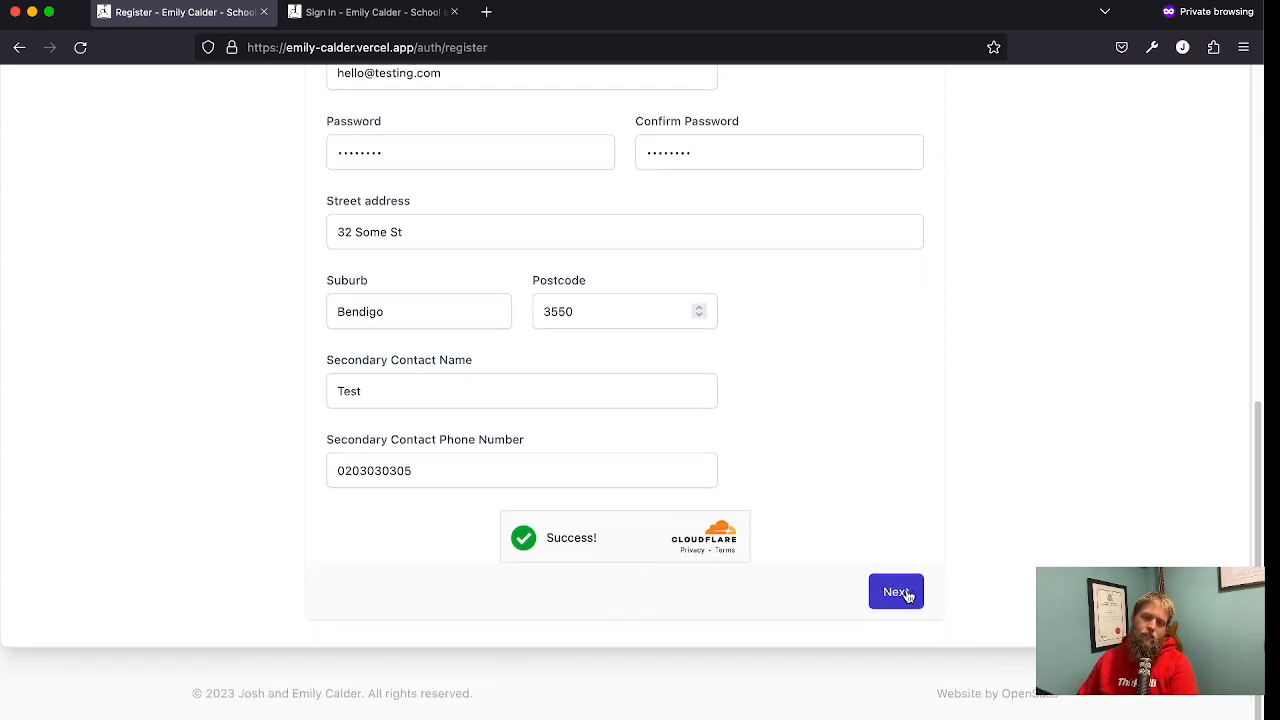
pyautogui.click(896, 591)
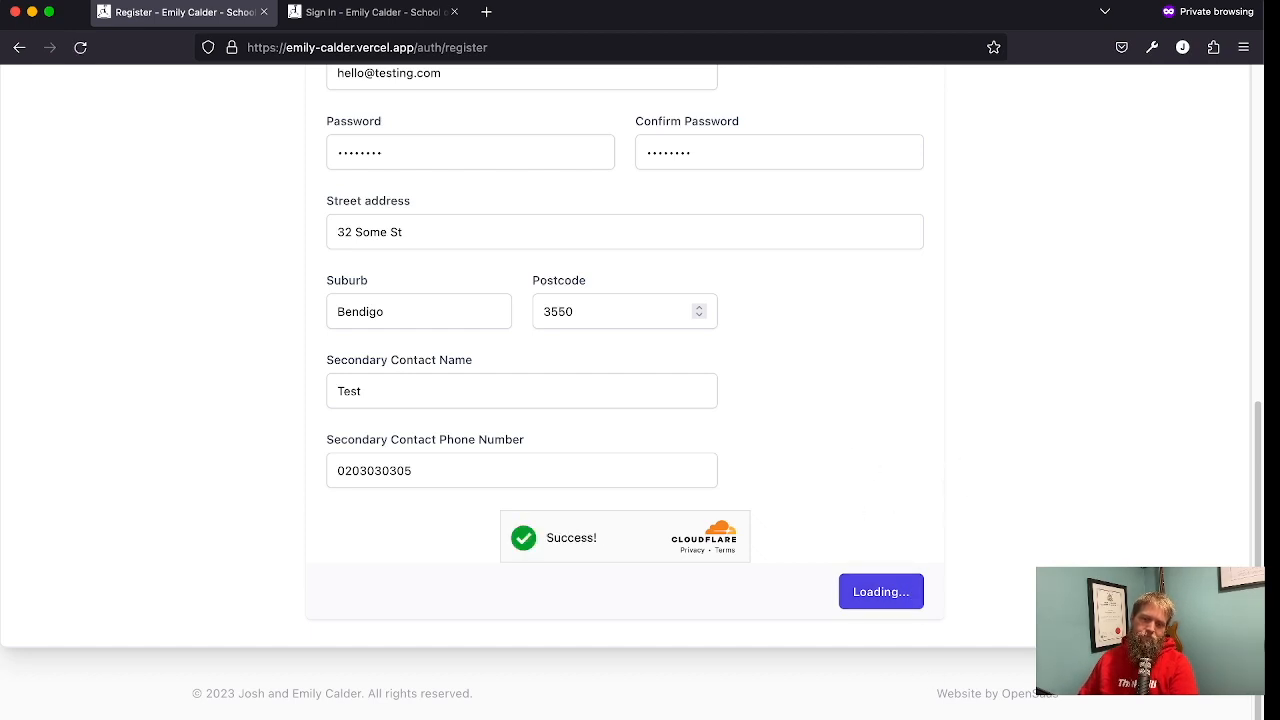
pyautogui.click(880, 591)
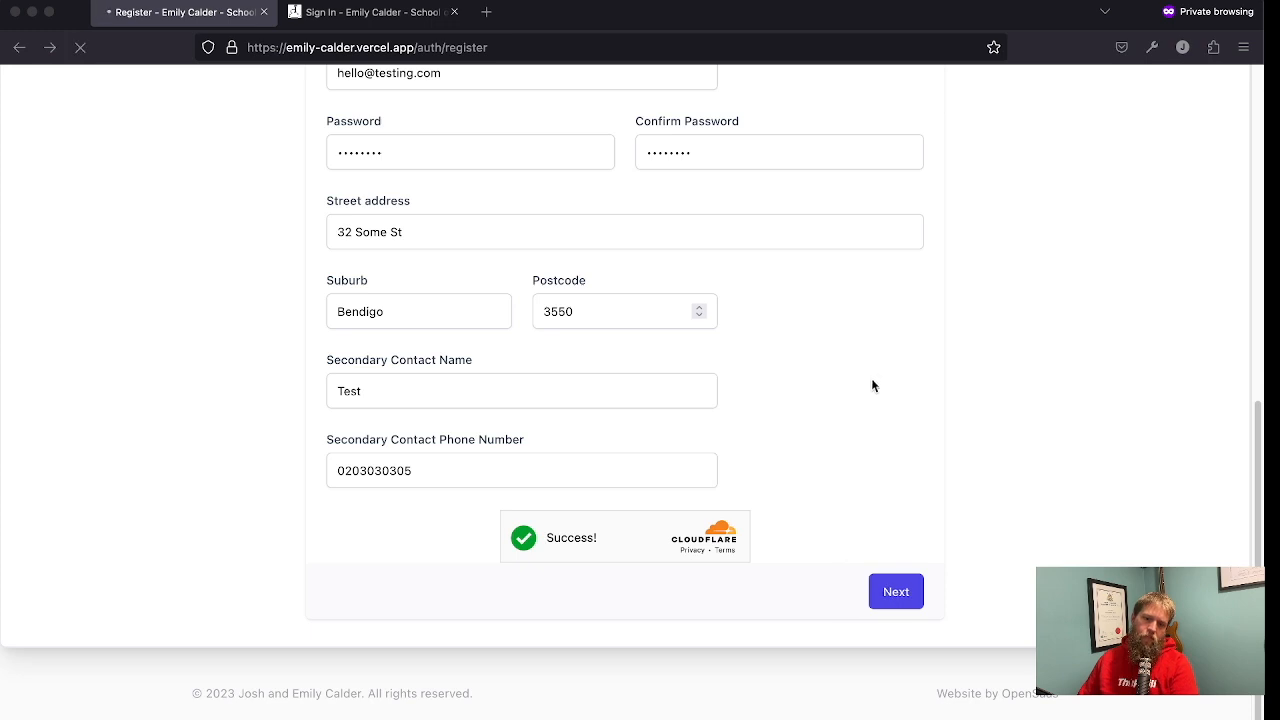
# Step: Enter Test as the new student's name on the Add Student page
pyautogui.click(895, 591)
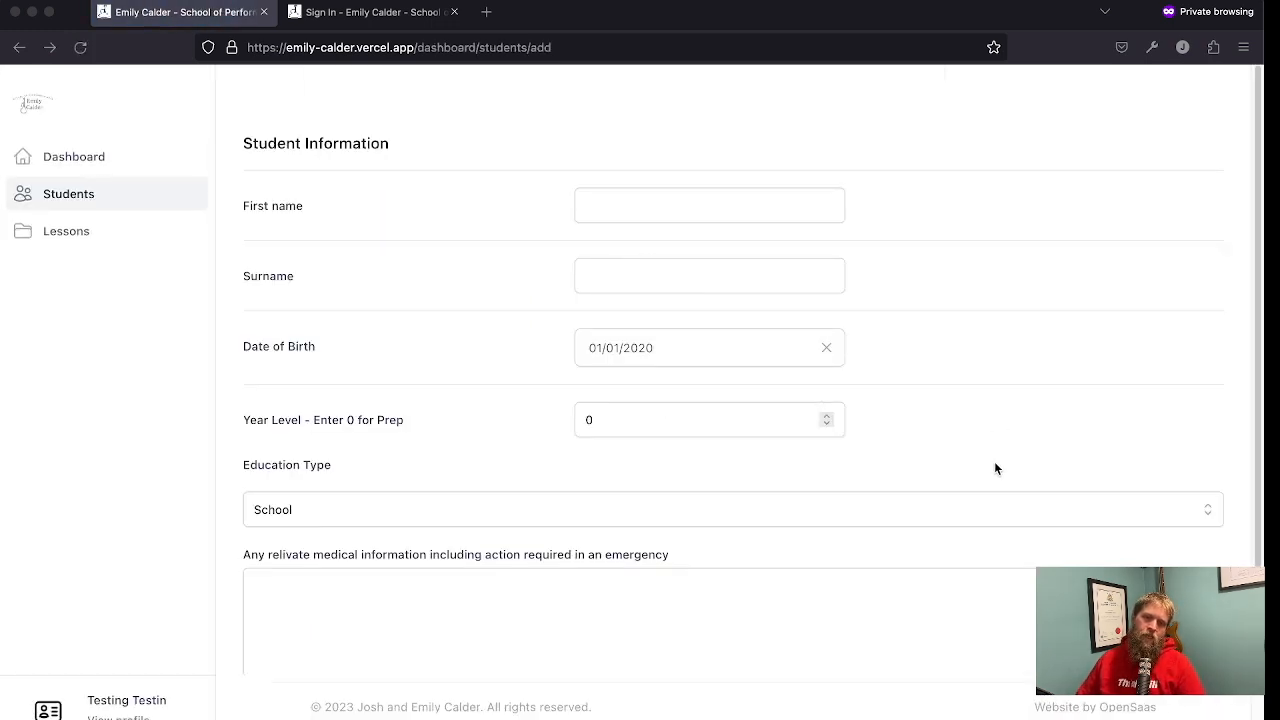
pyautogui.click(709, 205)
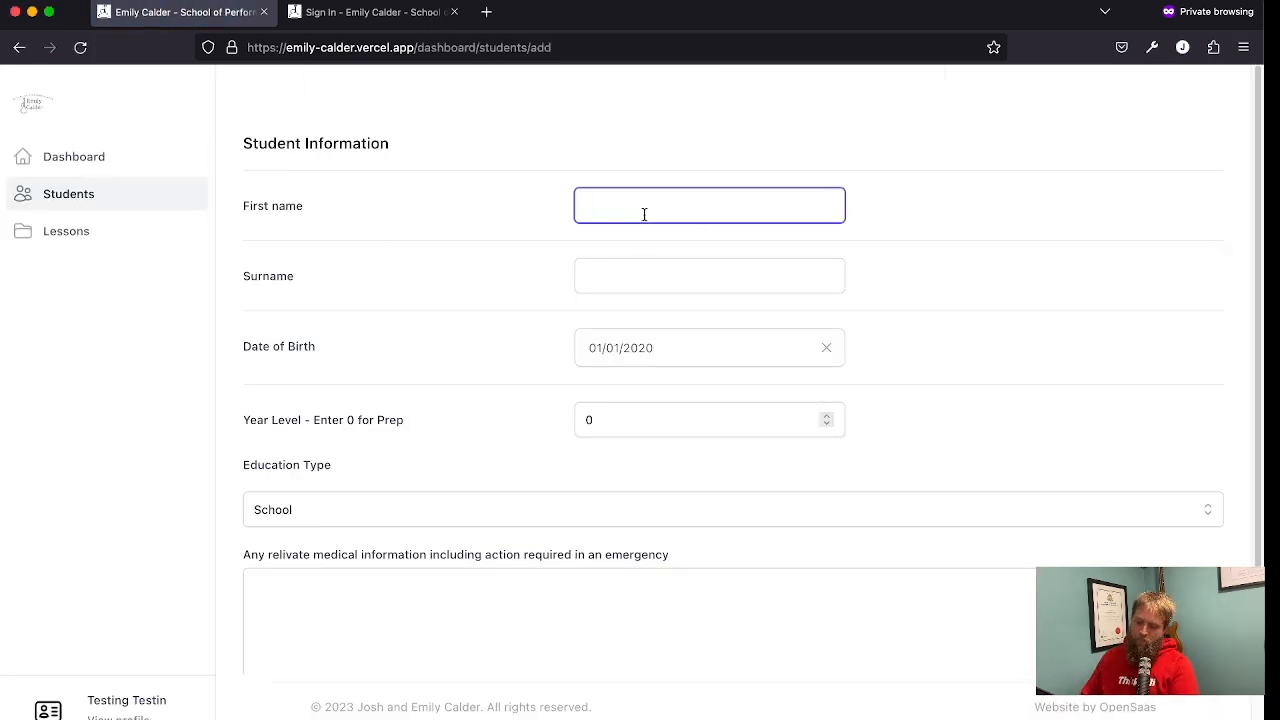
pyautogui.write('Test')
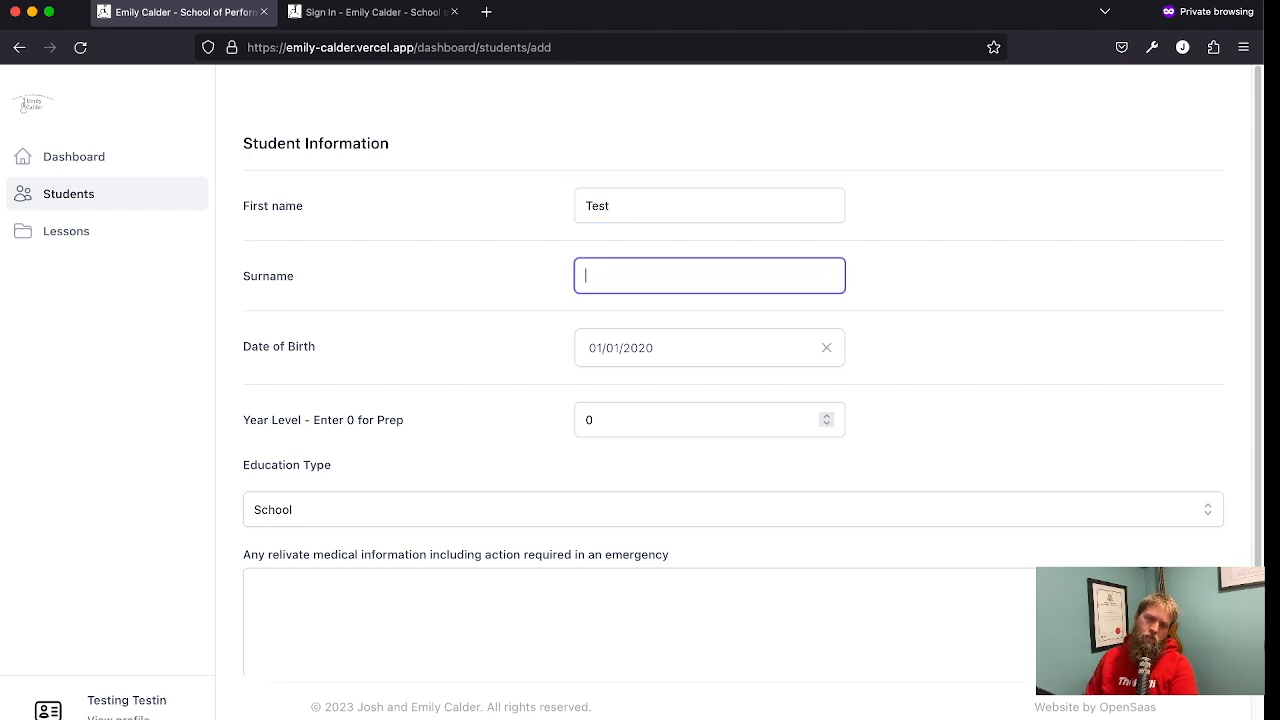
pyautogui.click(708, 347)
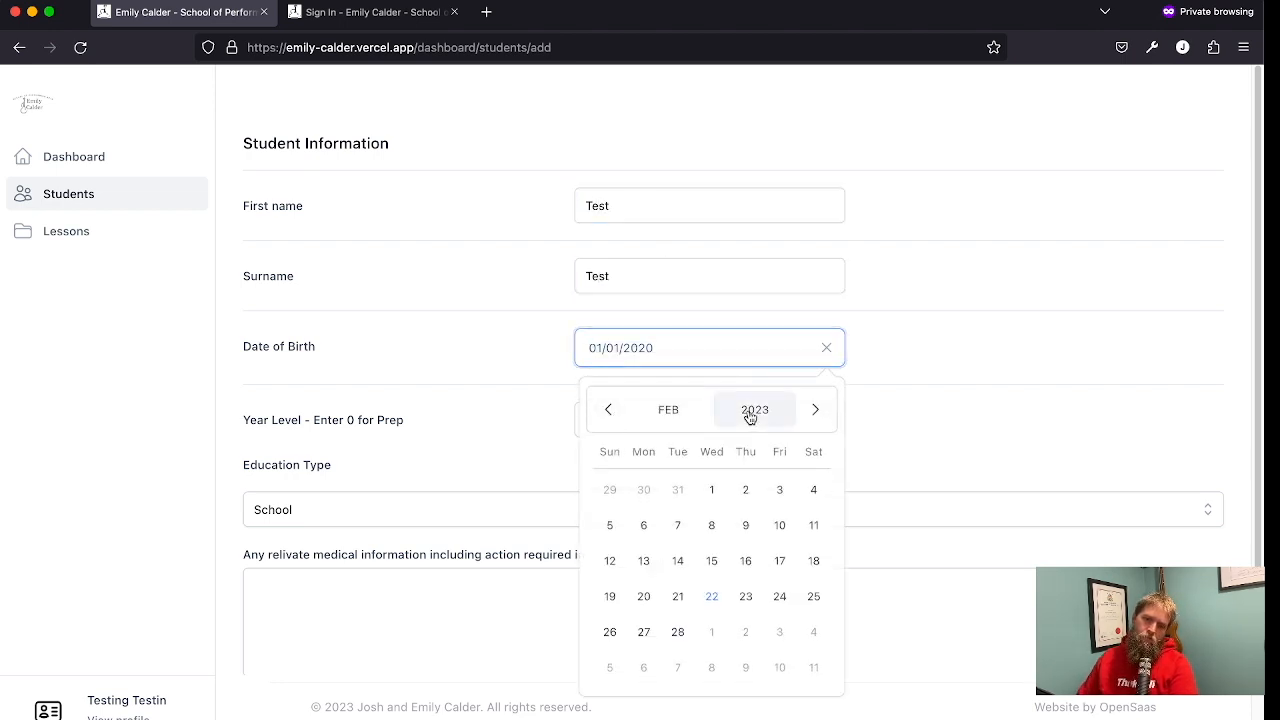
pyautogui.click(754, 409)
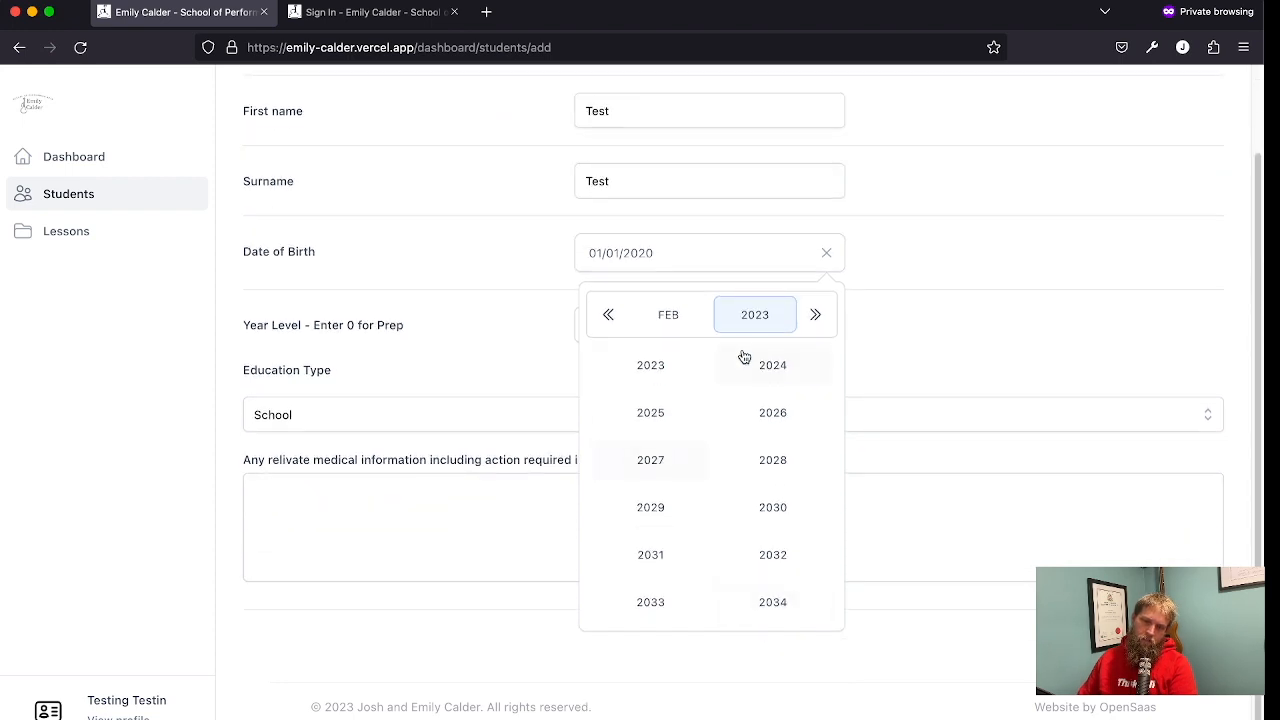
pyautogui.click(608, 314)
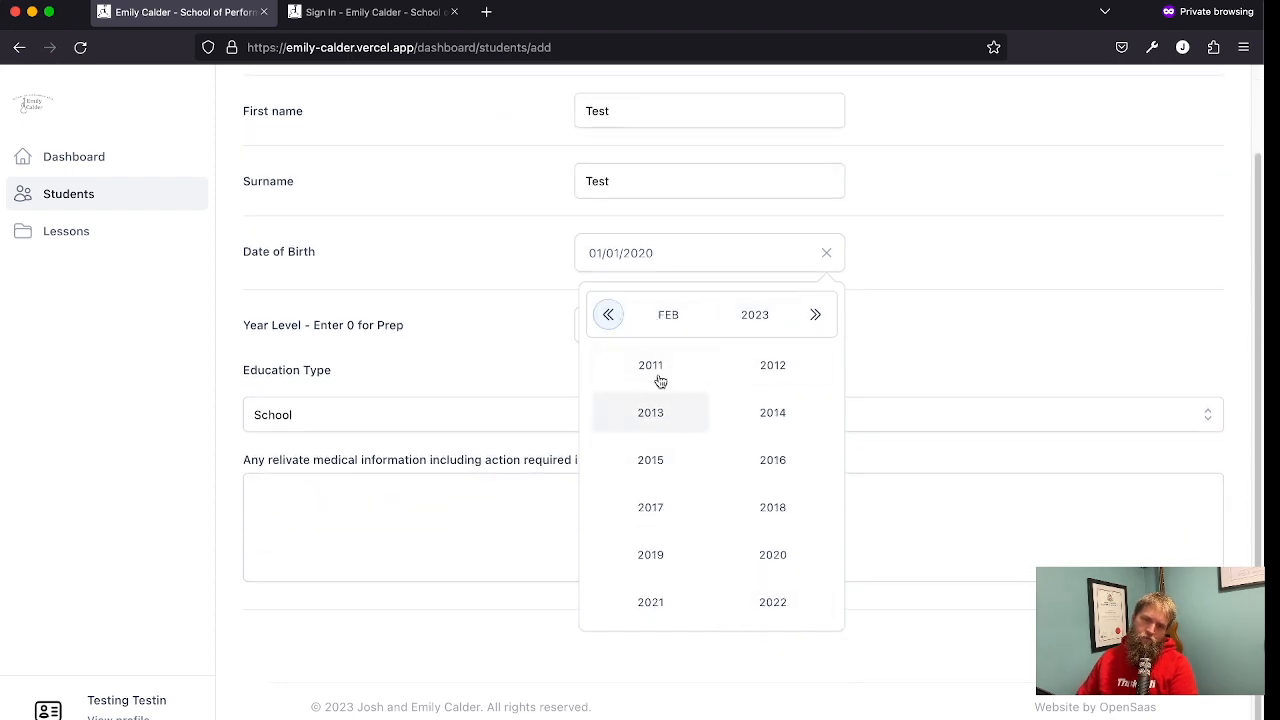
pyautogui.click(650, 365)
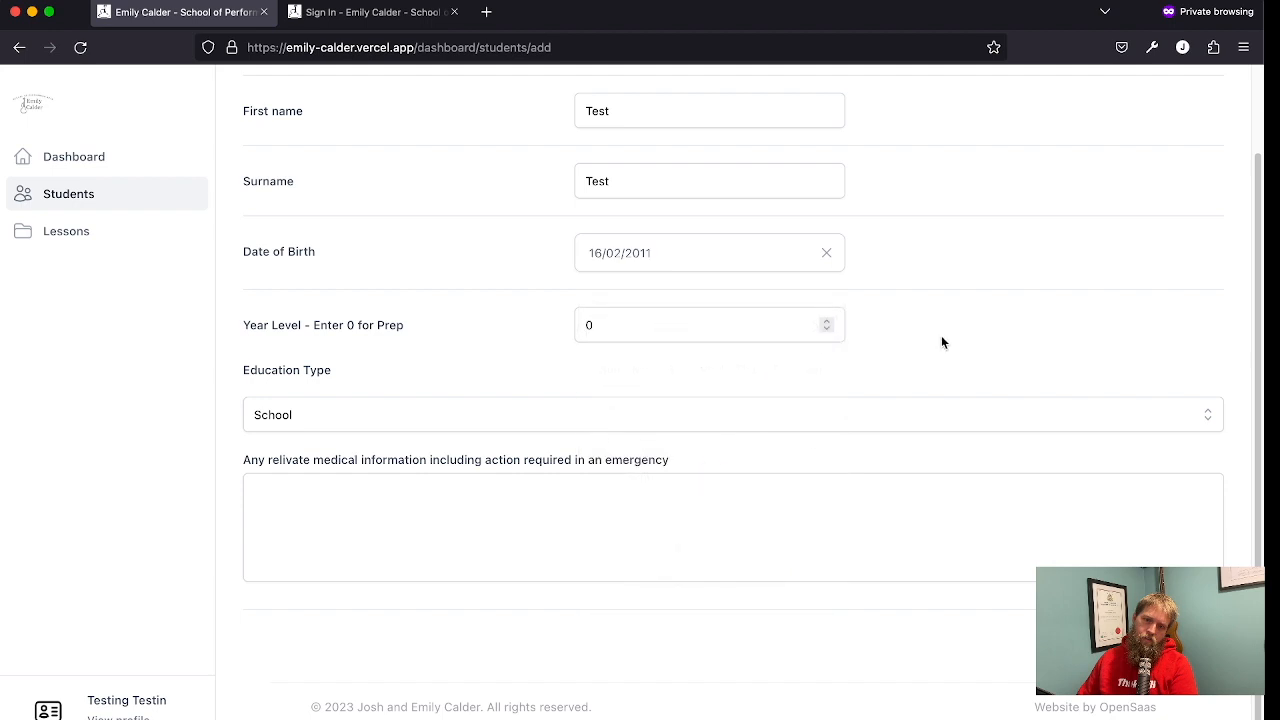
pyautogui.click(690, 324)
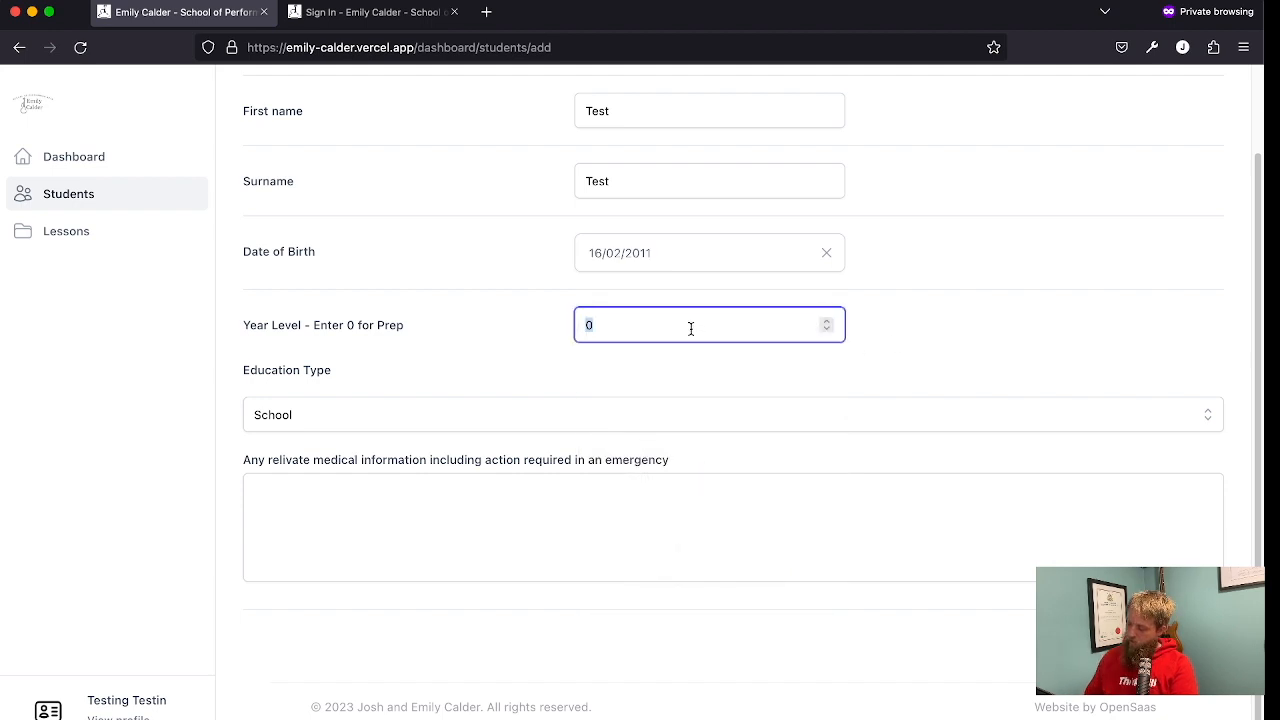
pyautogui.write('2')
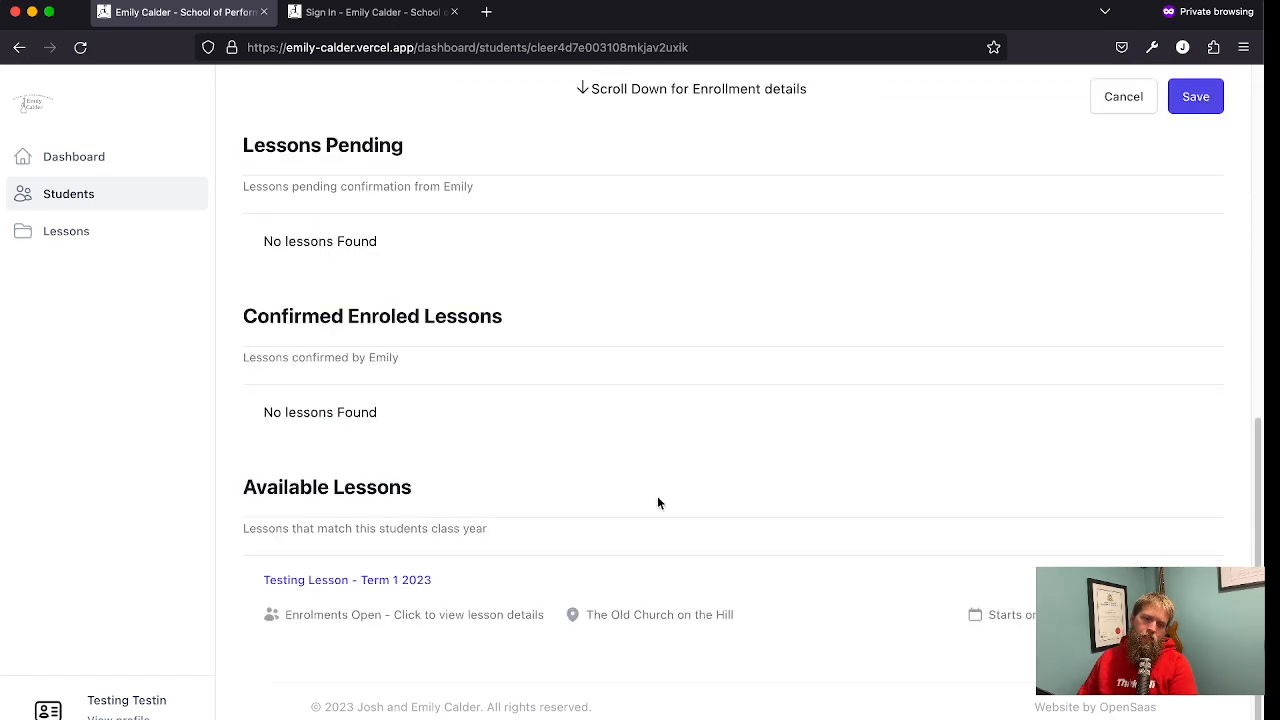
pyautogui.moveTo(626, 697)
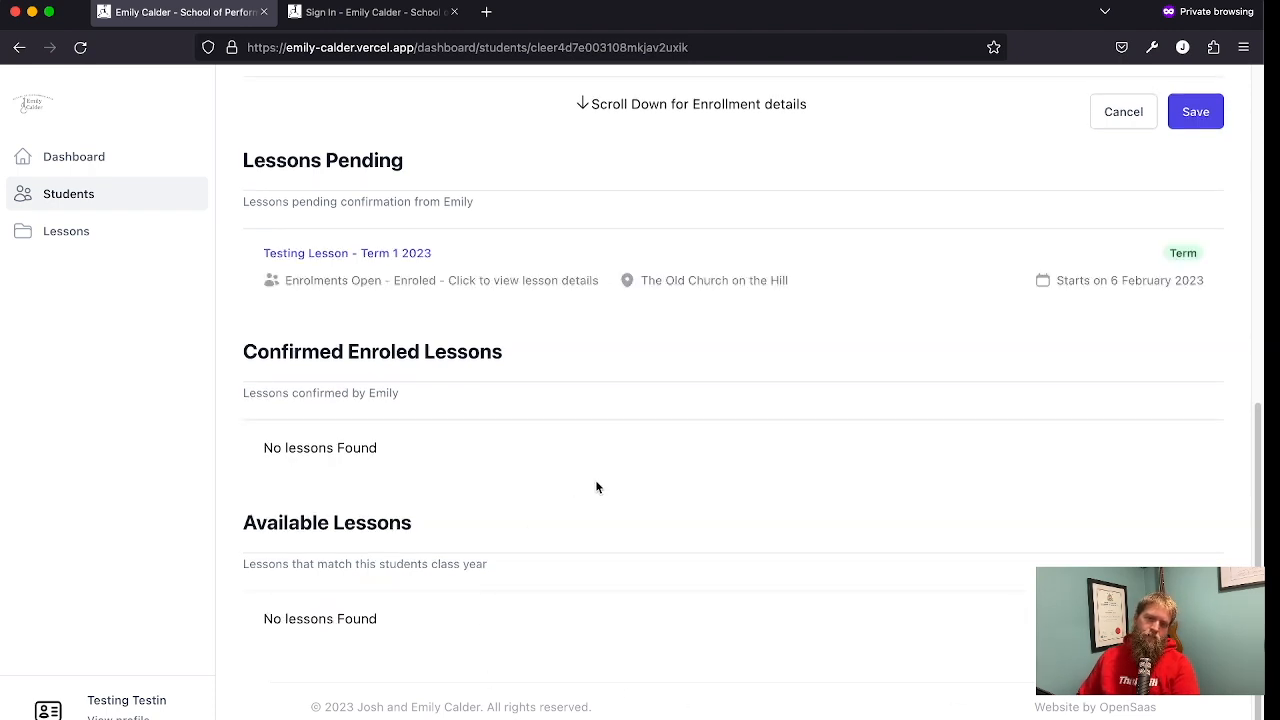
pyautogui.moveTo(1018, 297)
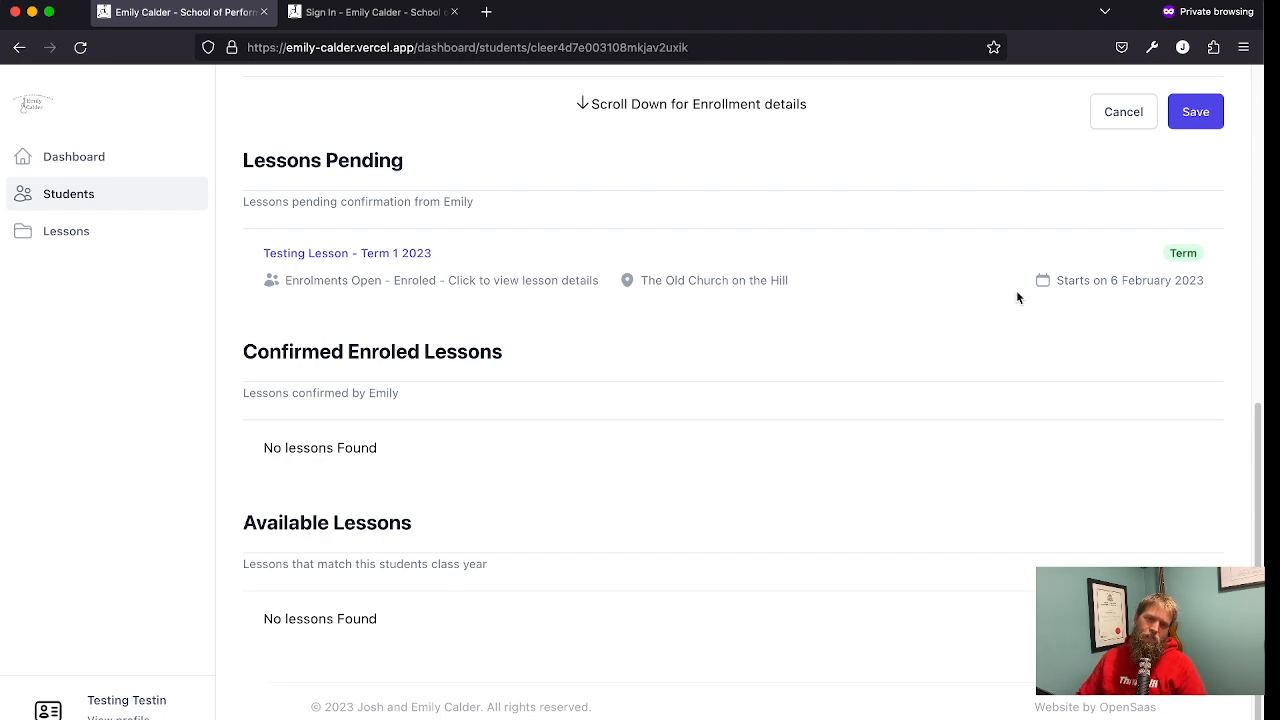
pyautogui.moveTo(828, 295)
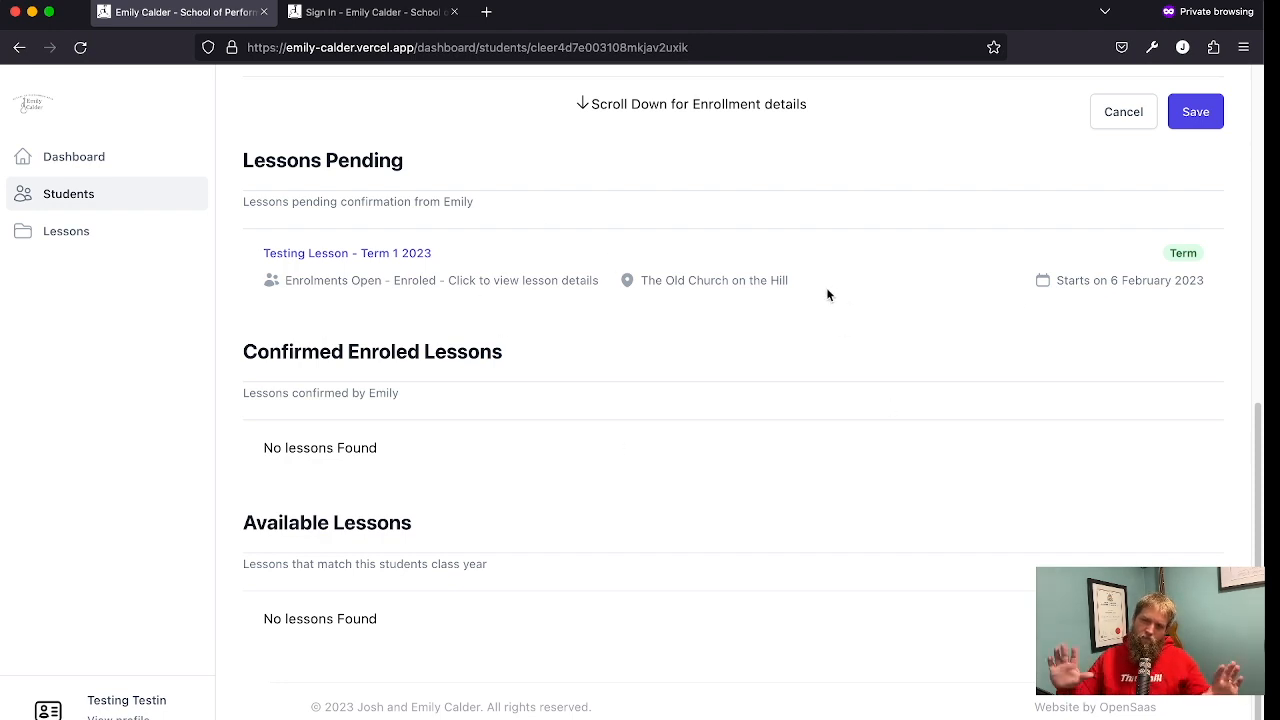
pyautogui.moveTo(719, 267)
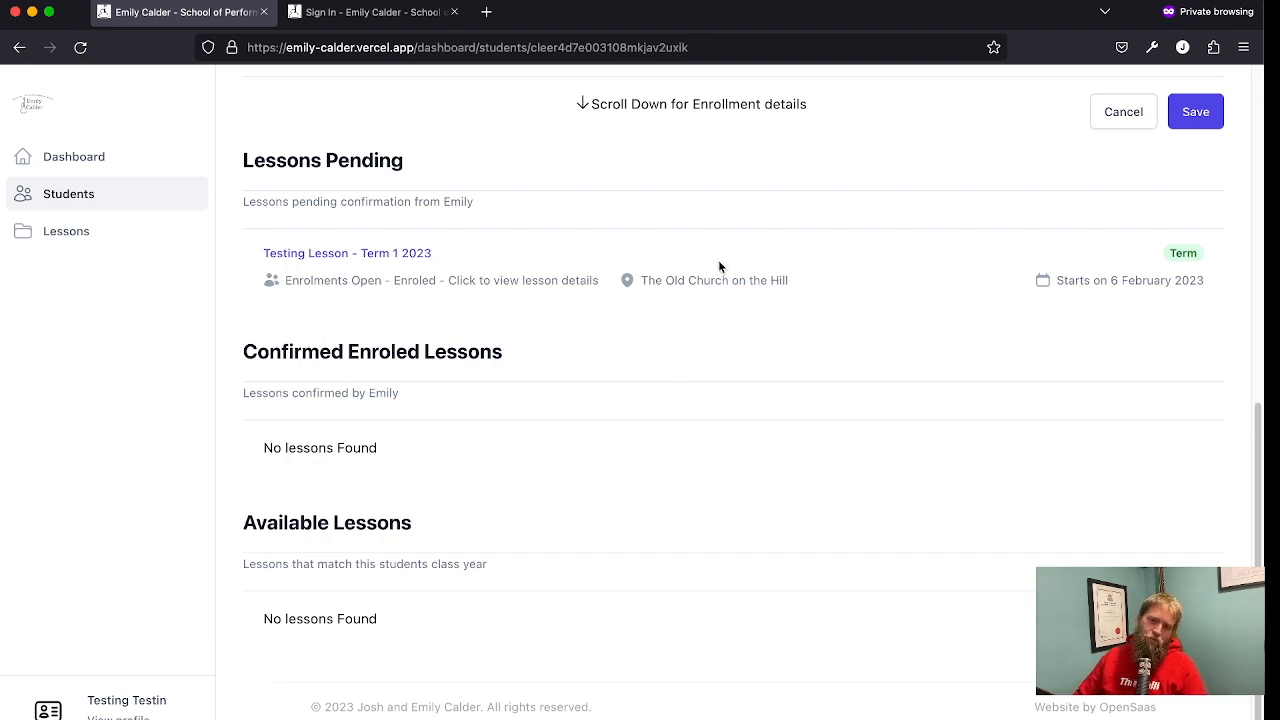
# Step: Scroll back up to confirm the Testing Lesson - Term 1 2023 enrolment is pending
pyautogui.scroll(3)
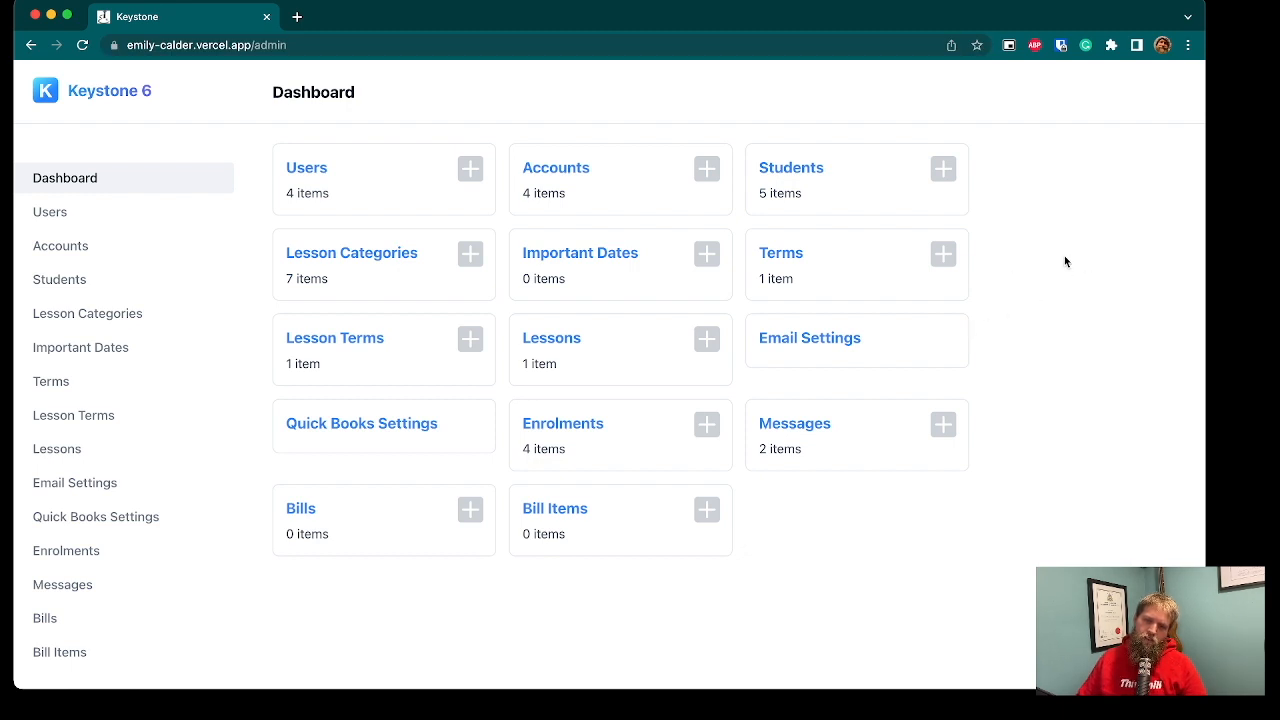
pyautogui.moveTo(335, 338)
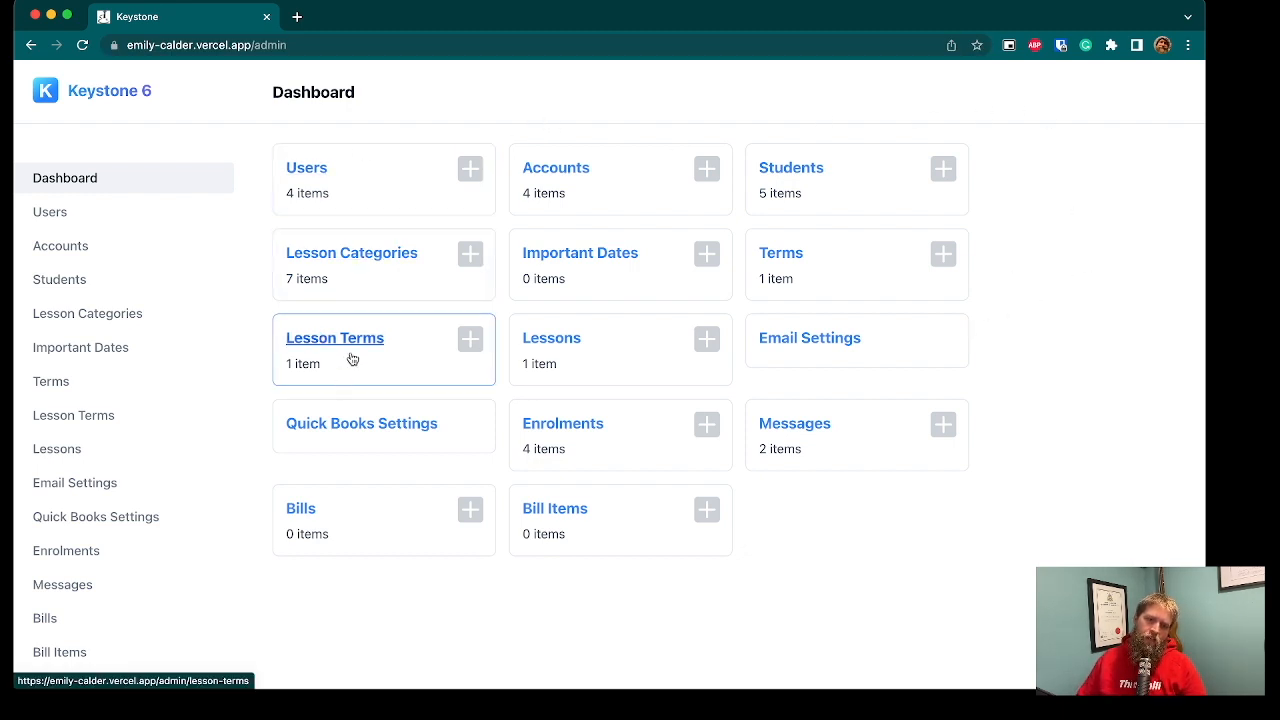
# Step: Browse the Testing Testin account, the Test Test student, and the Enrolments list
pyautogui.click(60, 245)
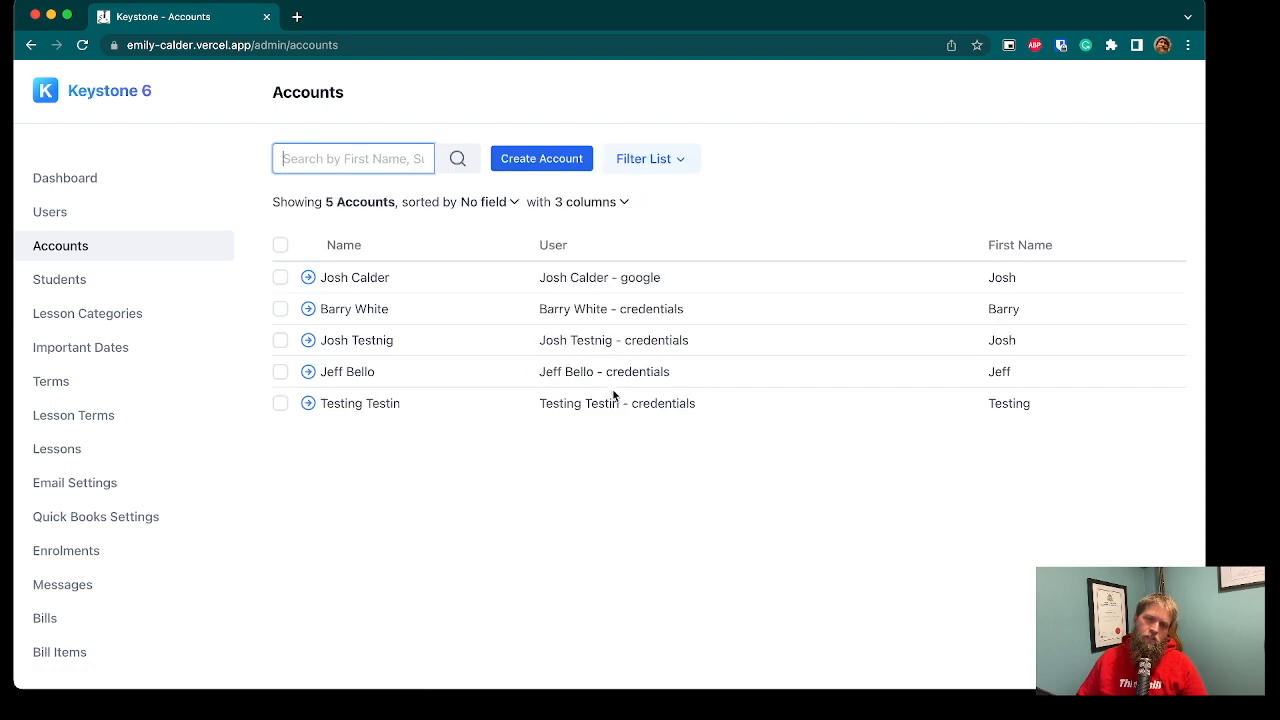
pyautogui.moveTo(593, 418)
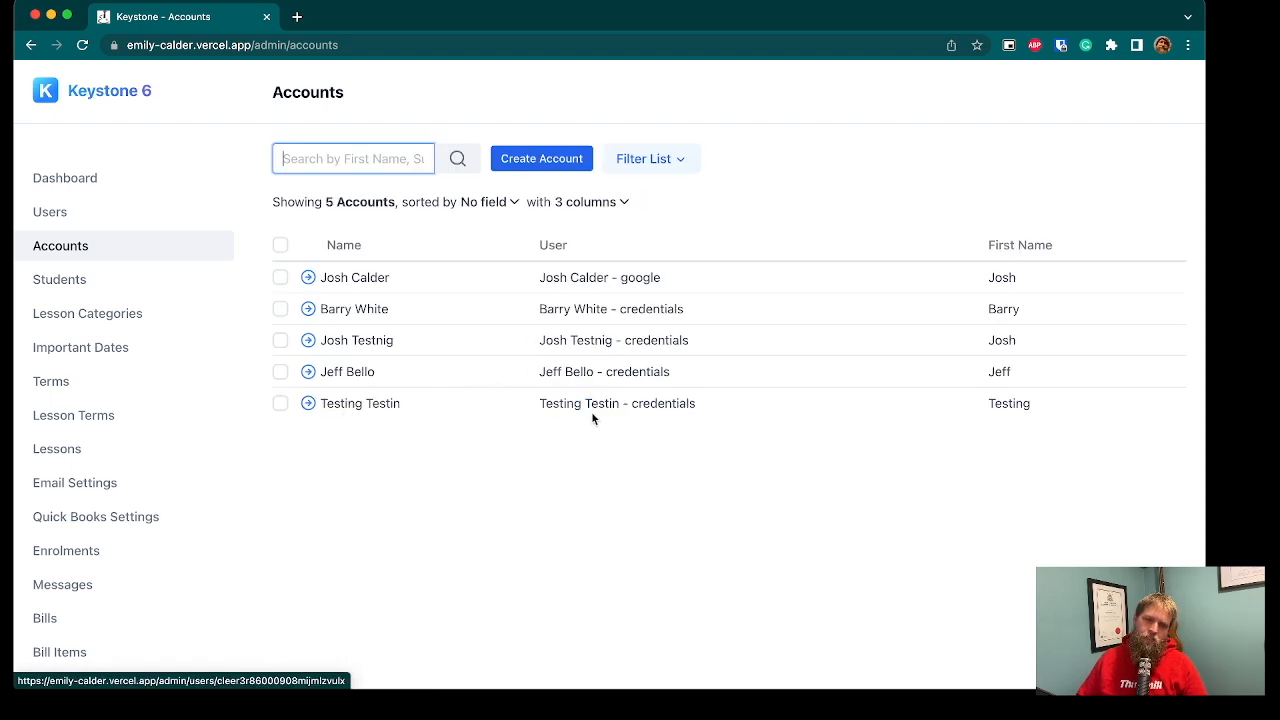
pyautogui.click(360, 403)
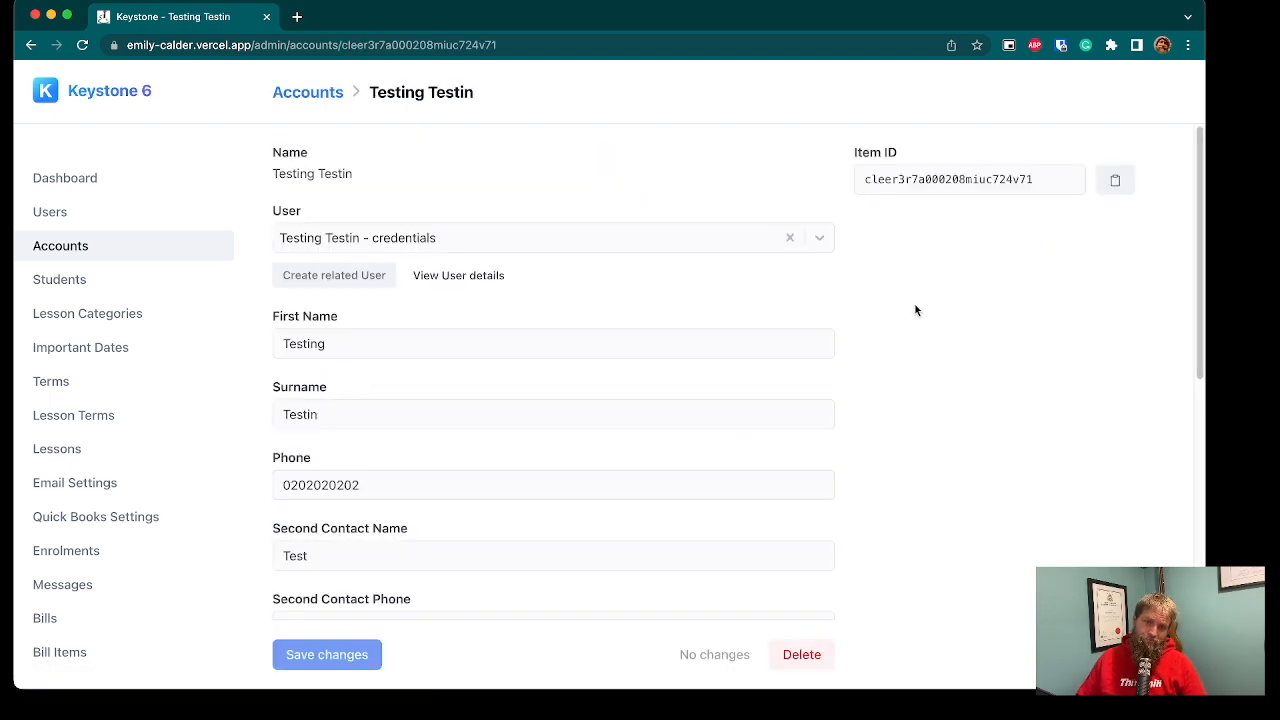
pyautogui.scroll(-3)
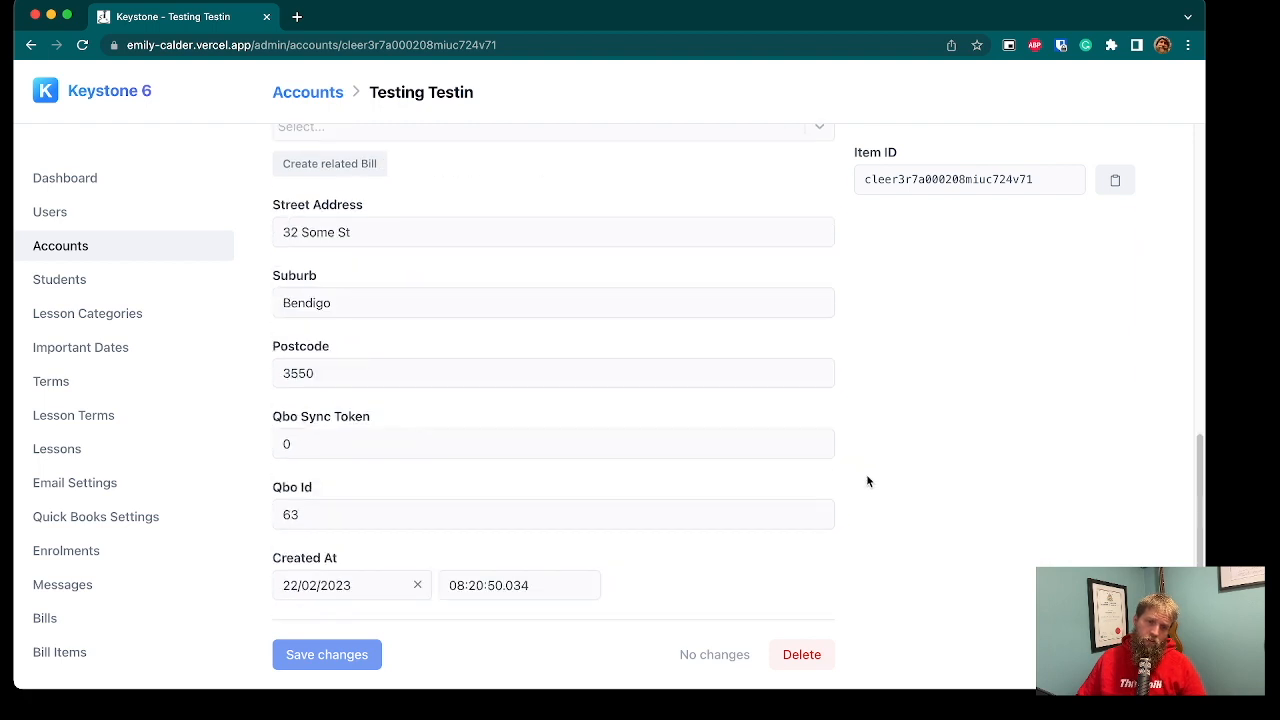
pyautogui.moveTo(57, 448)
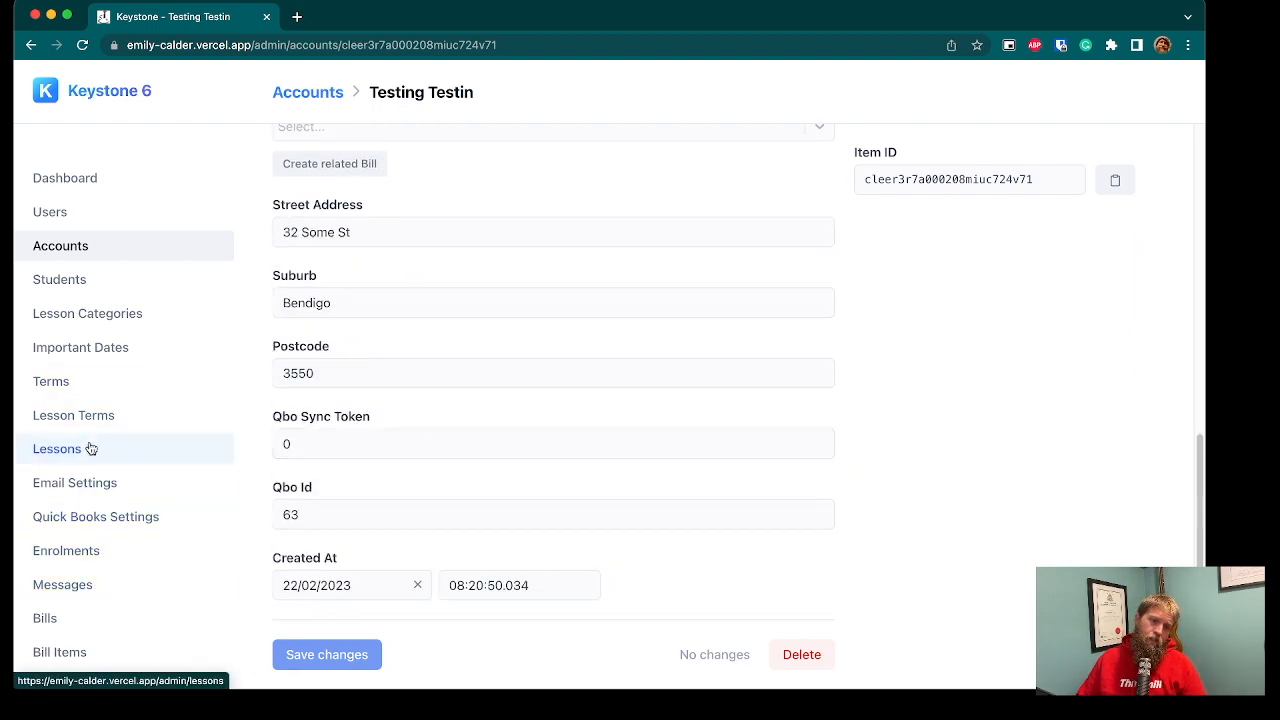
pyautogui.click(59, 279)
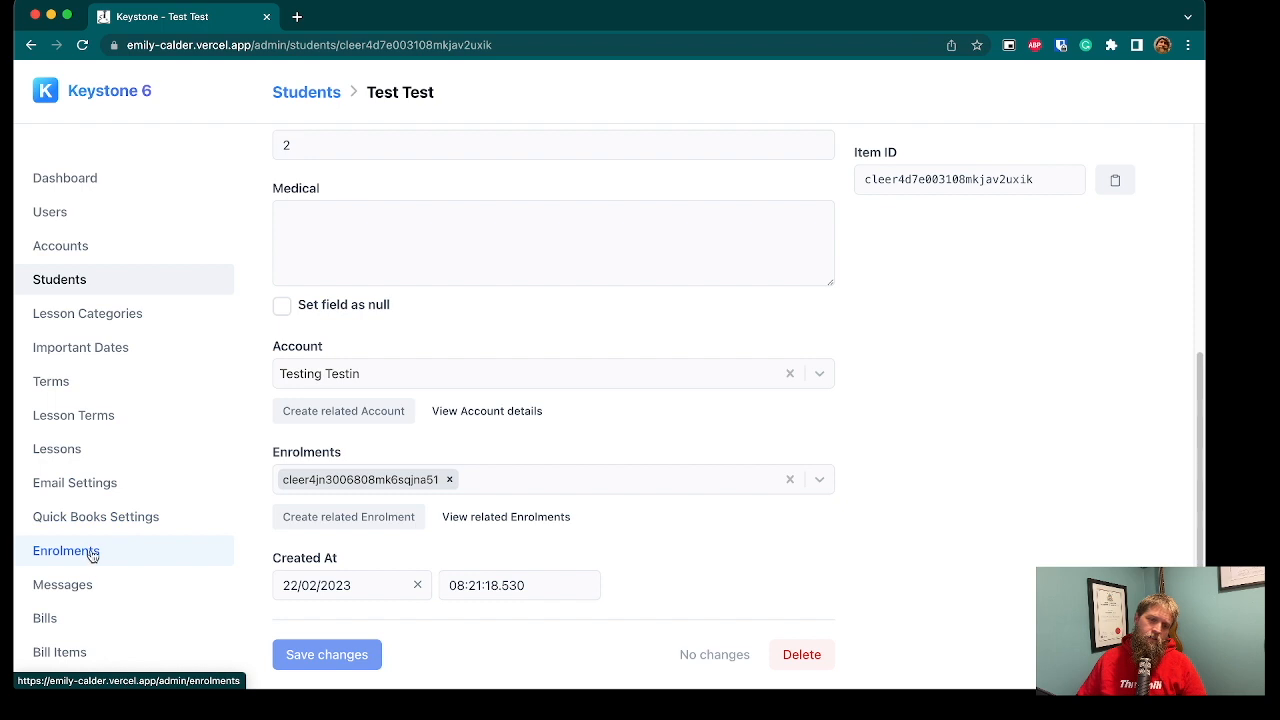
pyautogui.click(66, 550)
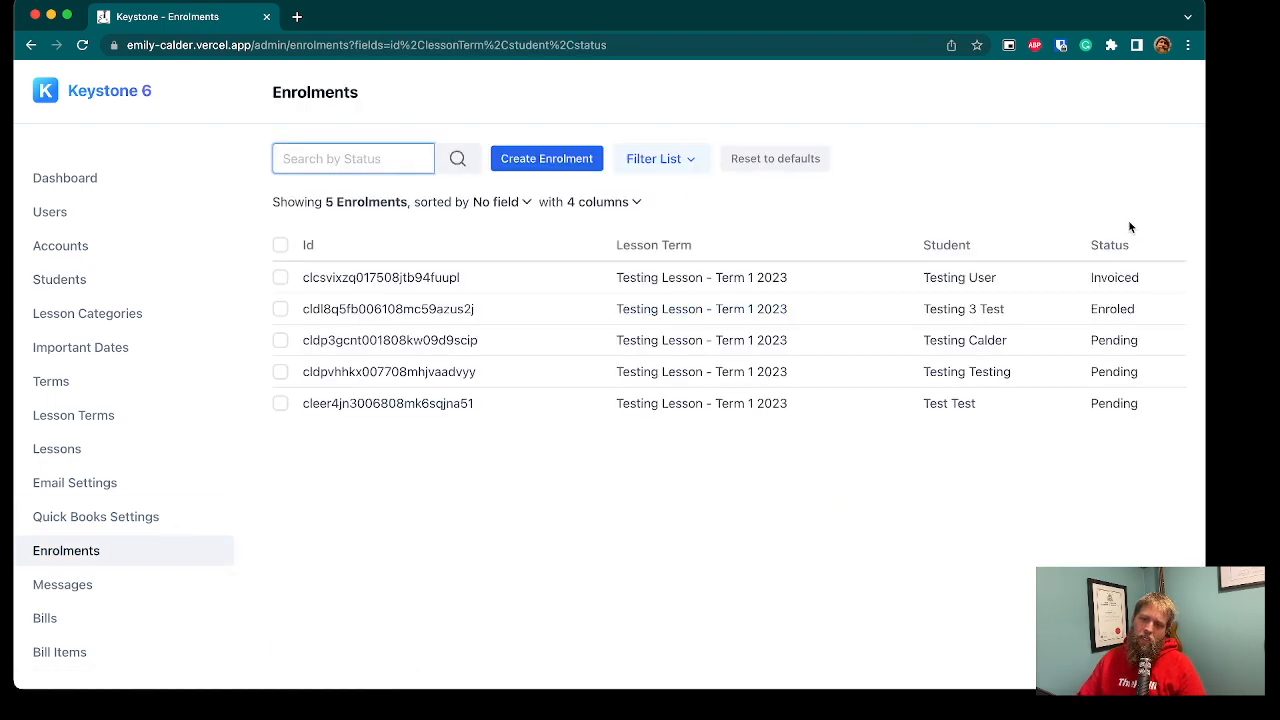
pyautogui.moveTo(1081, 403)
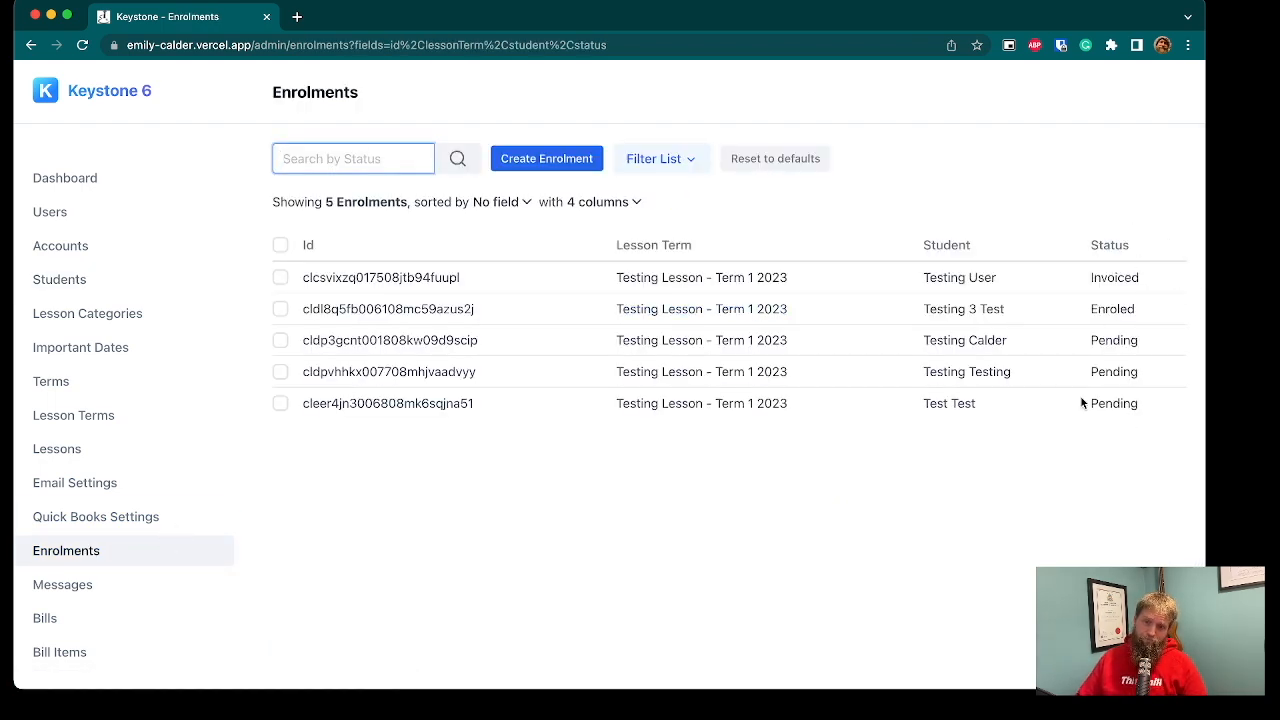
pyautogui.moveTo(400, 423)
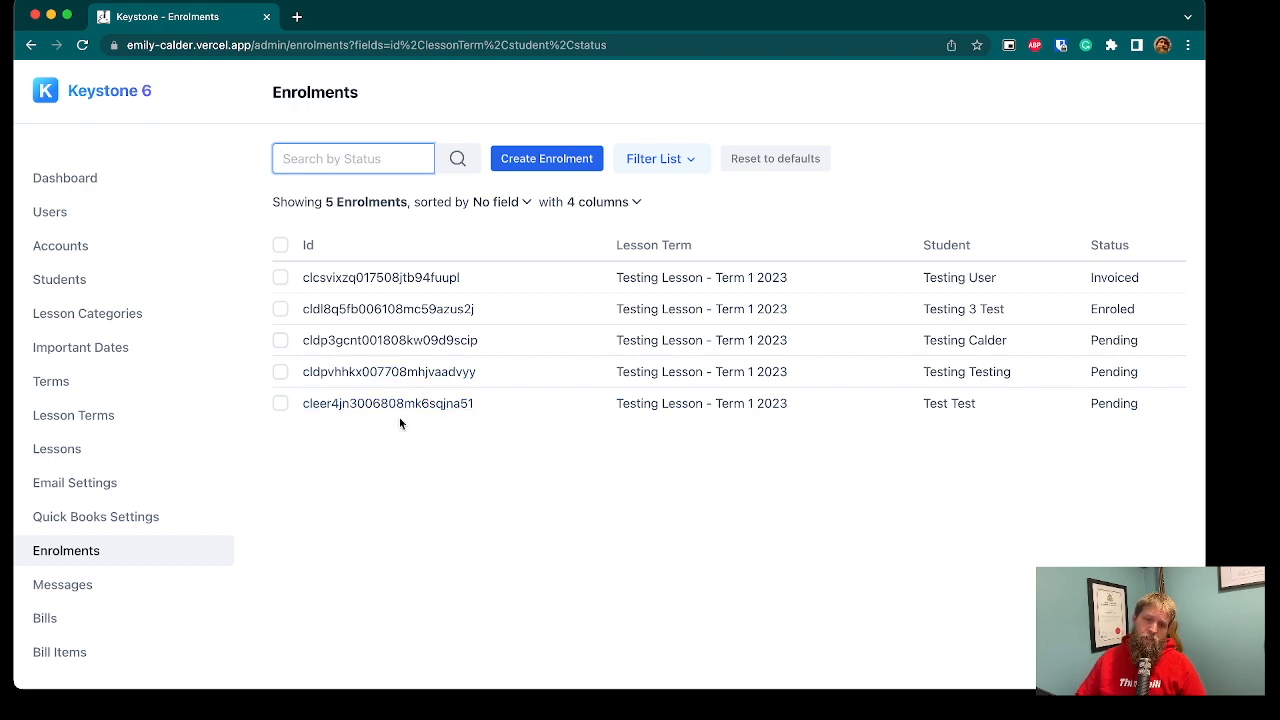
# Step: Mark Test Test's Testing Lesson - Term 1 2023 enrolment as Enroled and save
pyautogui.click(388, 403)
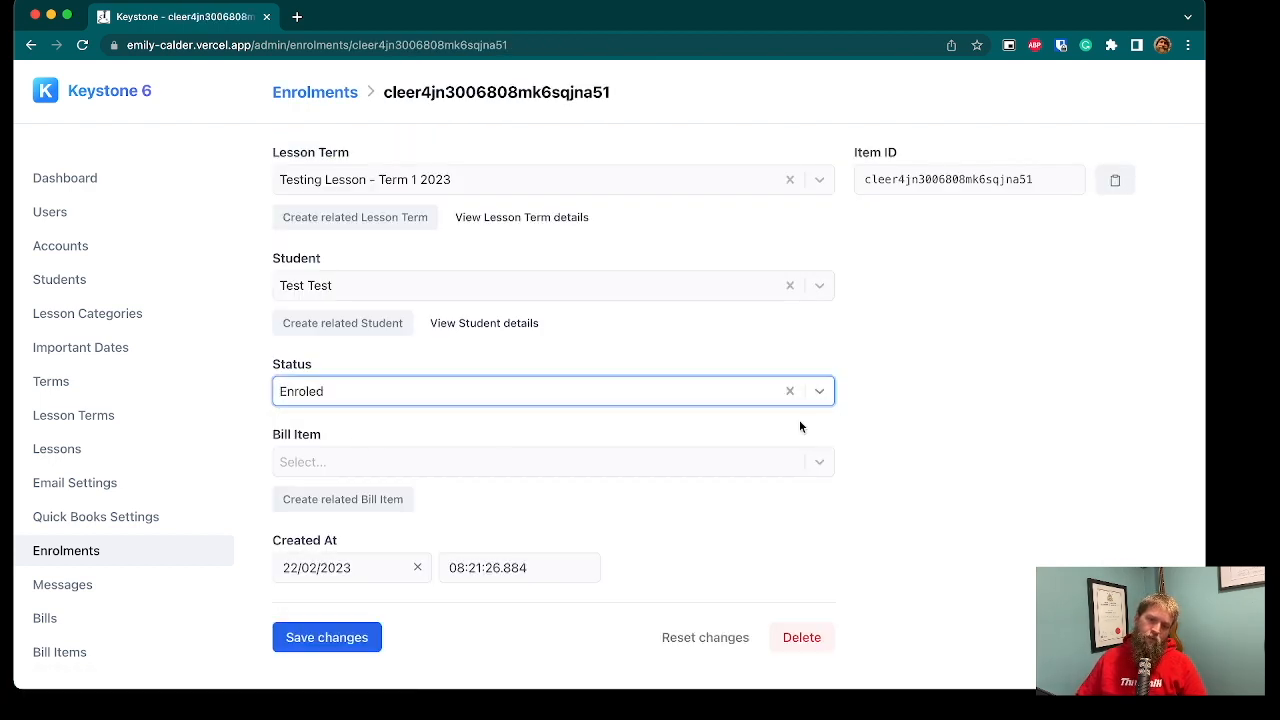
pyautogui.click(326, 637)
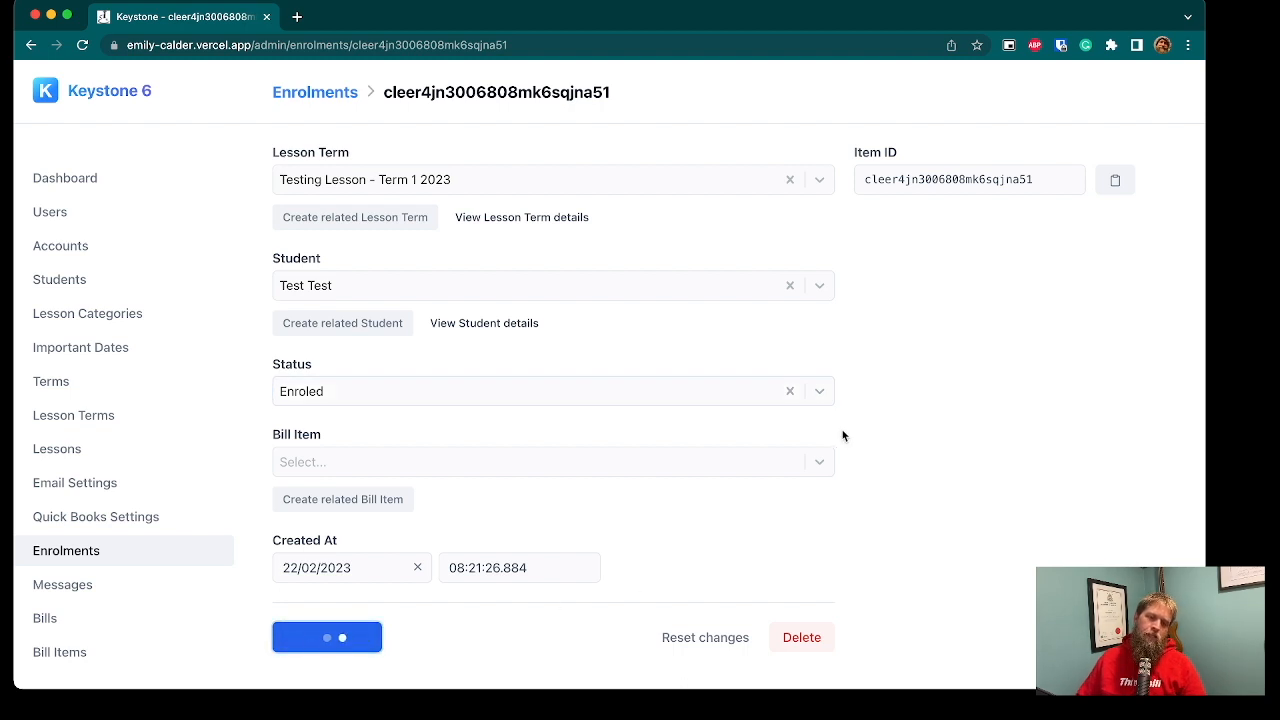
pyautogui.click(327, 637)
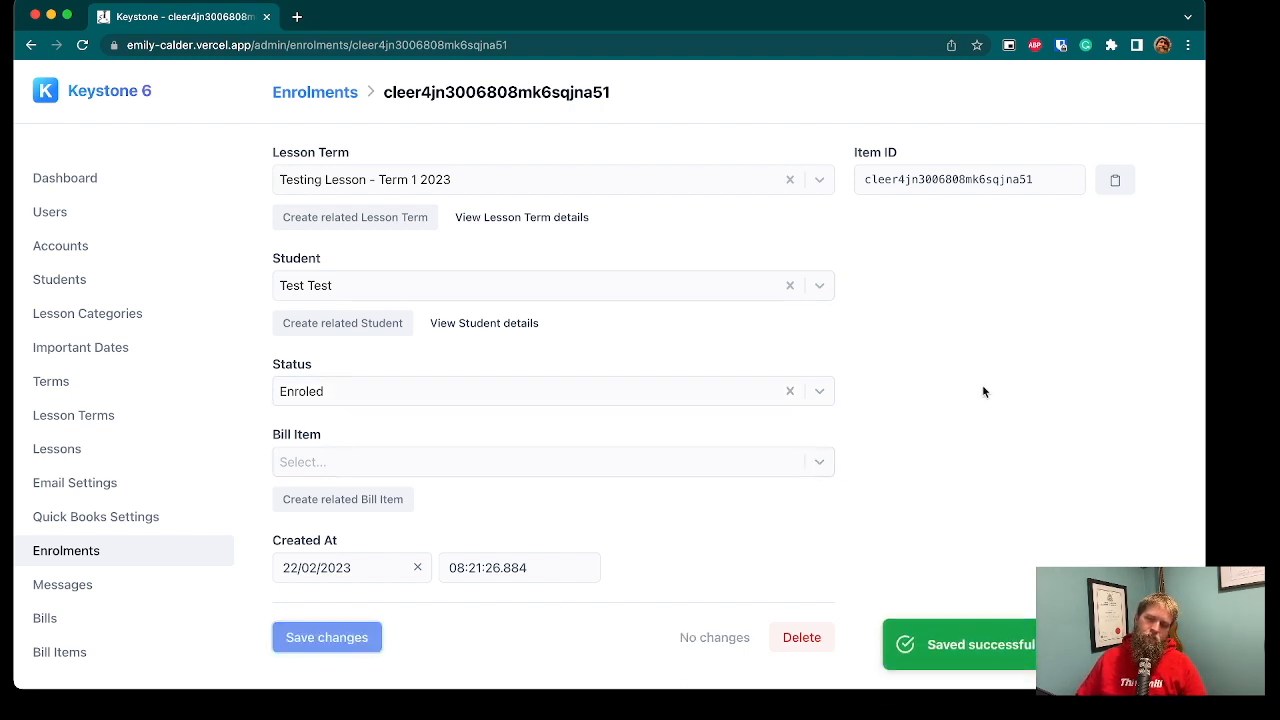
pyautogui.moveTo(743, 454)
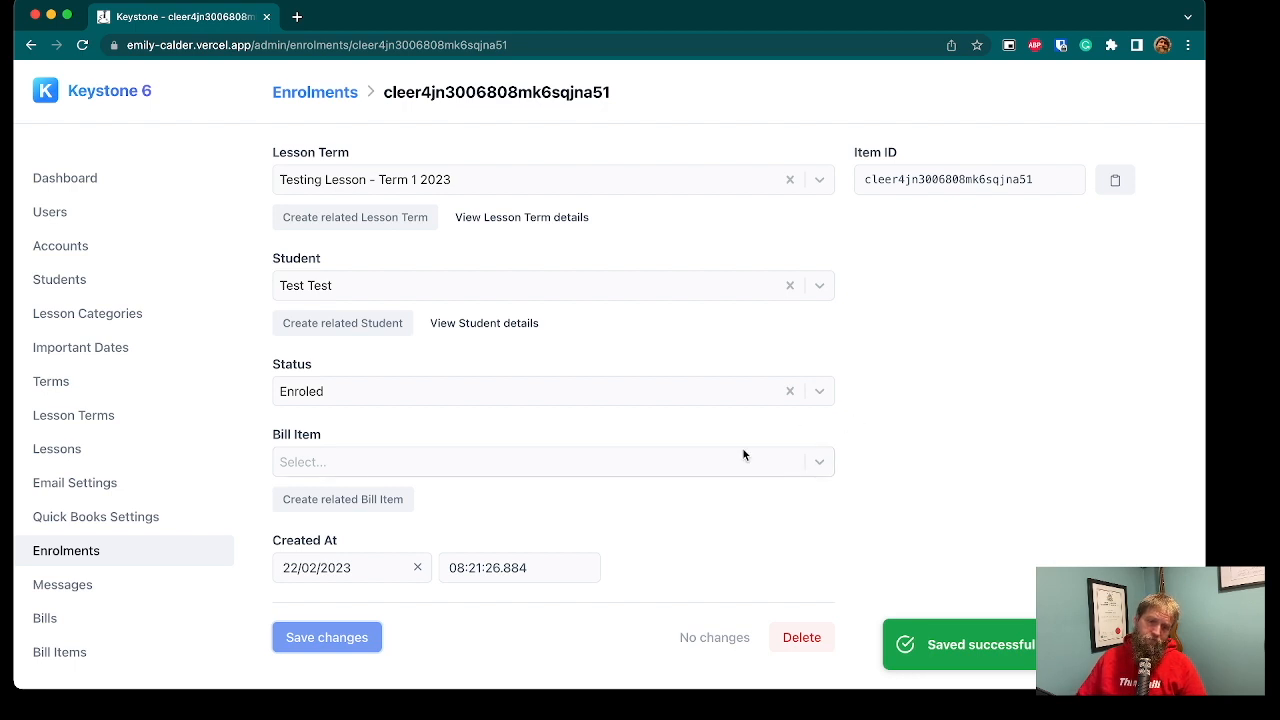
pyautogui.moveTo(455, 413)
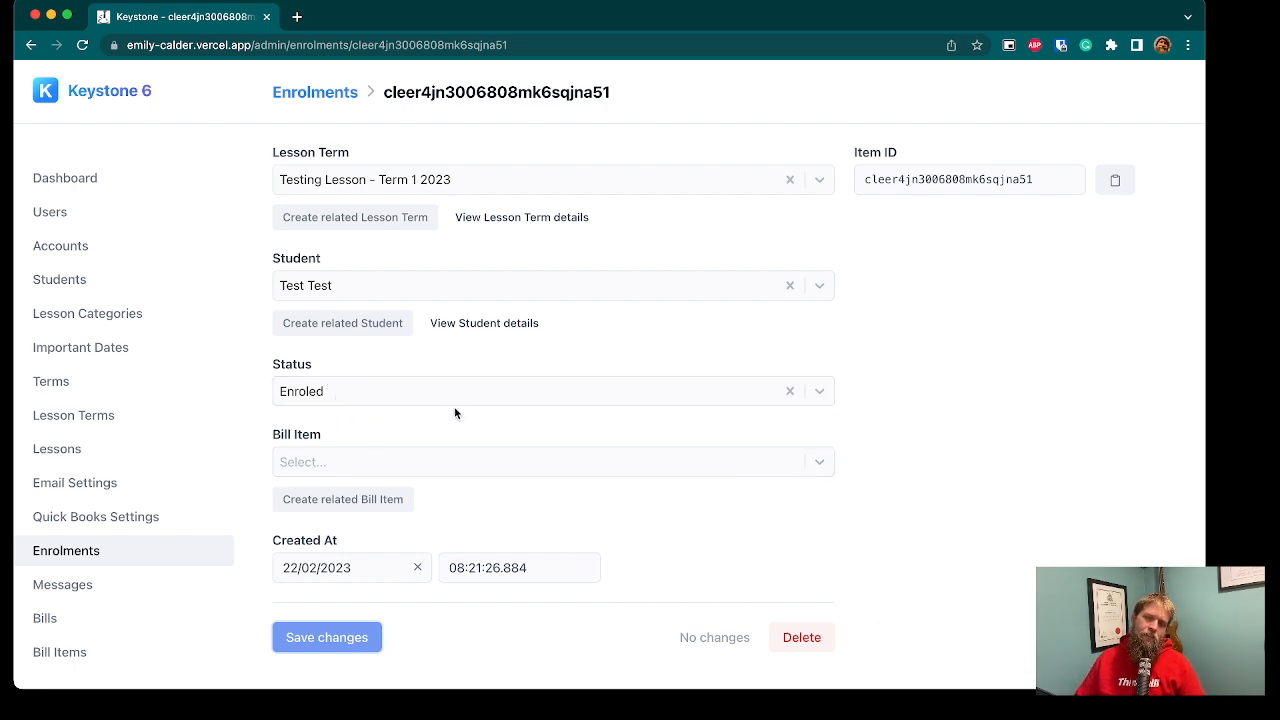
pyautogui.moveTo(670, 442)
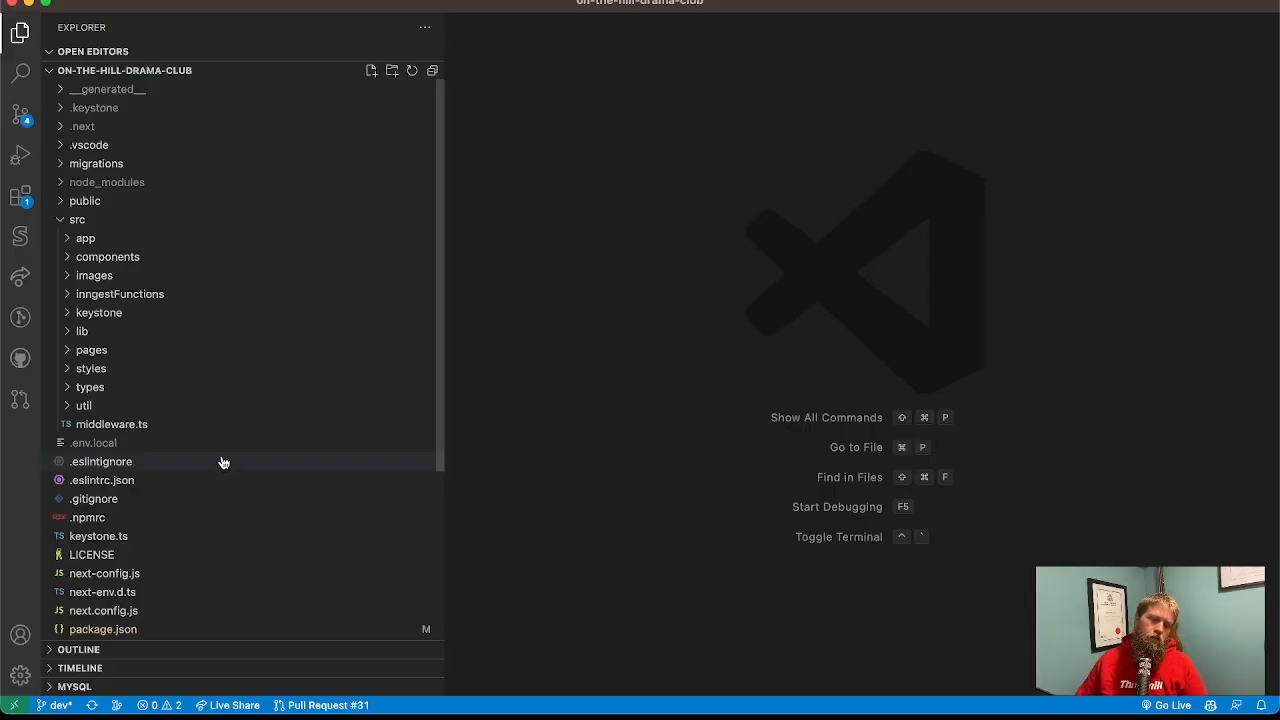
# Step: Collapse src and briefly view package.json
pyautogui.click(77, 219)
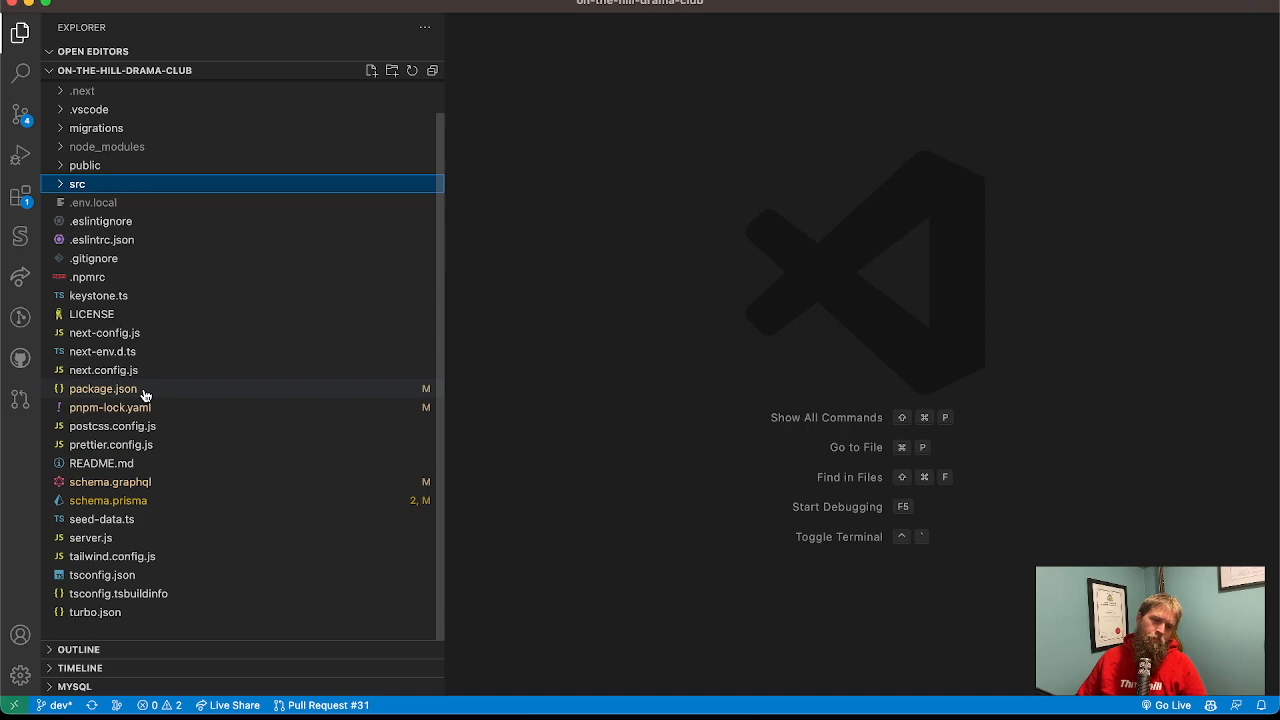
pyautogui.doubleClick(103, 388)
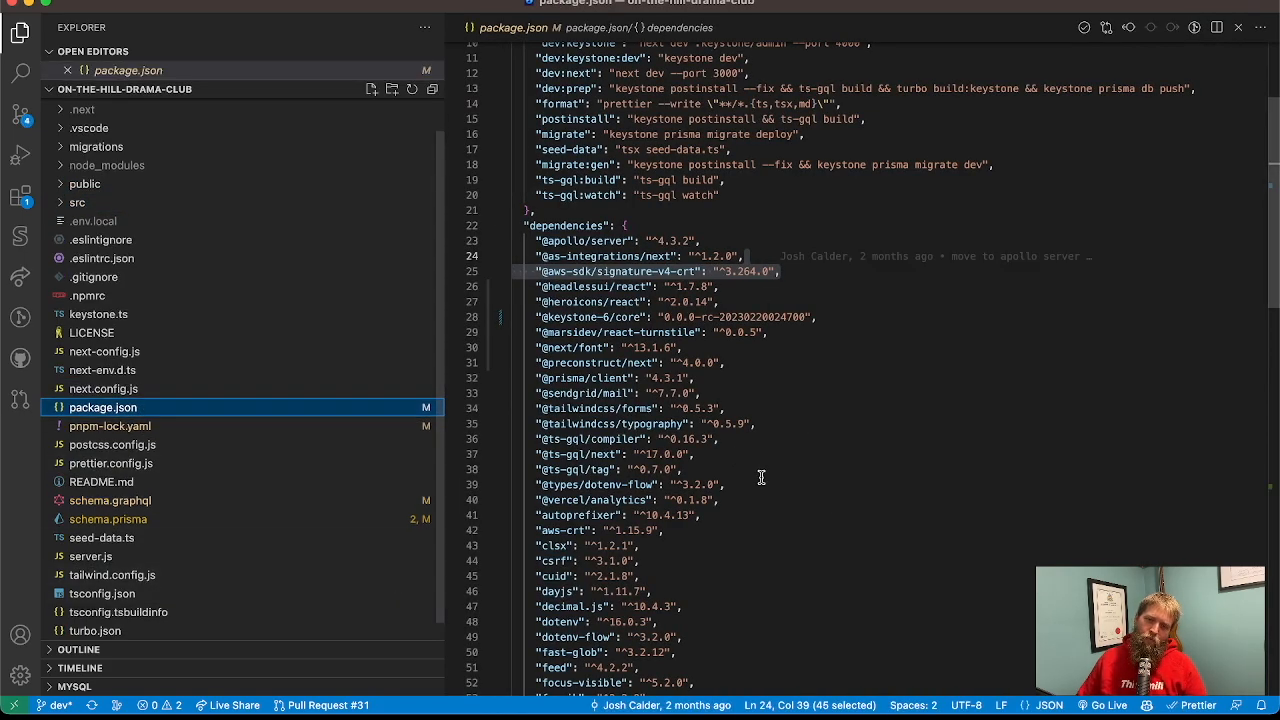
pyautogui.moveTo(871, 276)
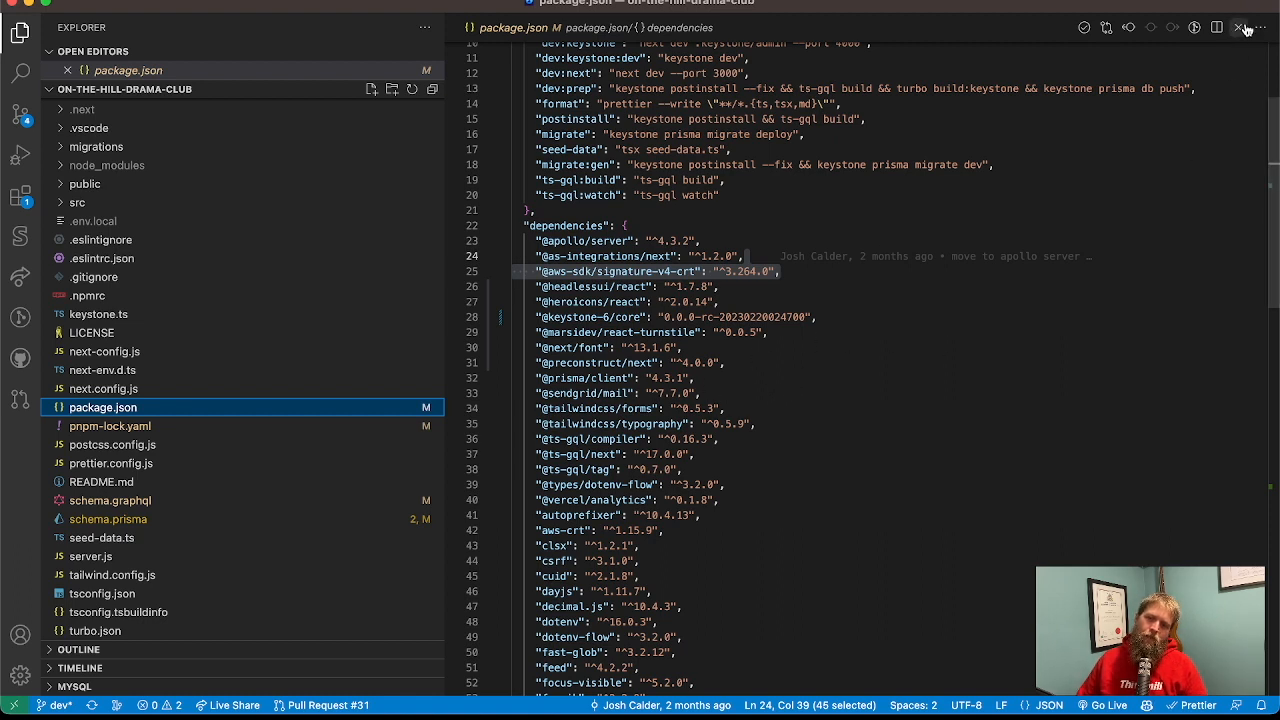
pyautogui.click(1239, 27)
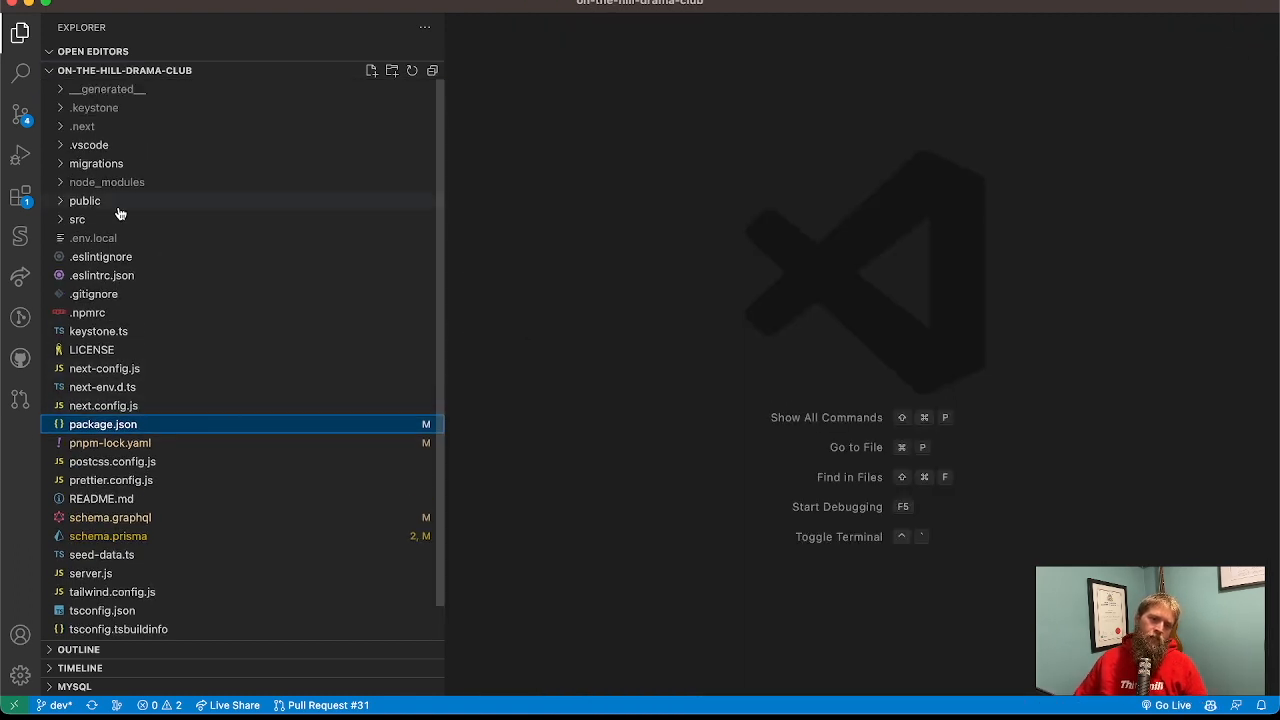
# Step: Expand src > keystone in the Explorer to reach the lists folder
pyautogui.click(85, 200)
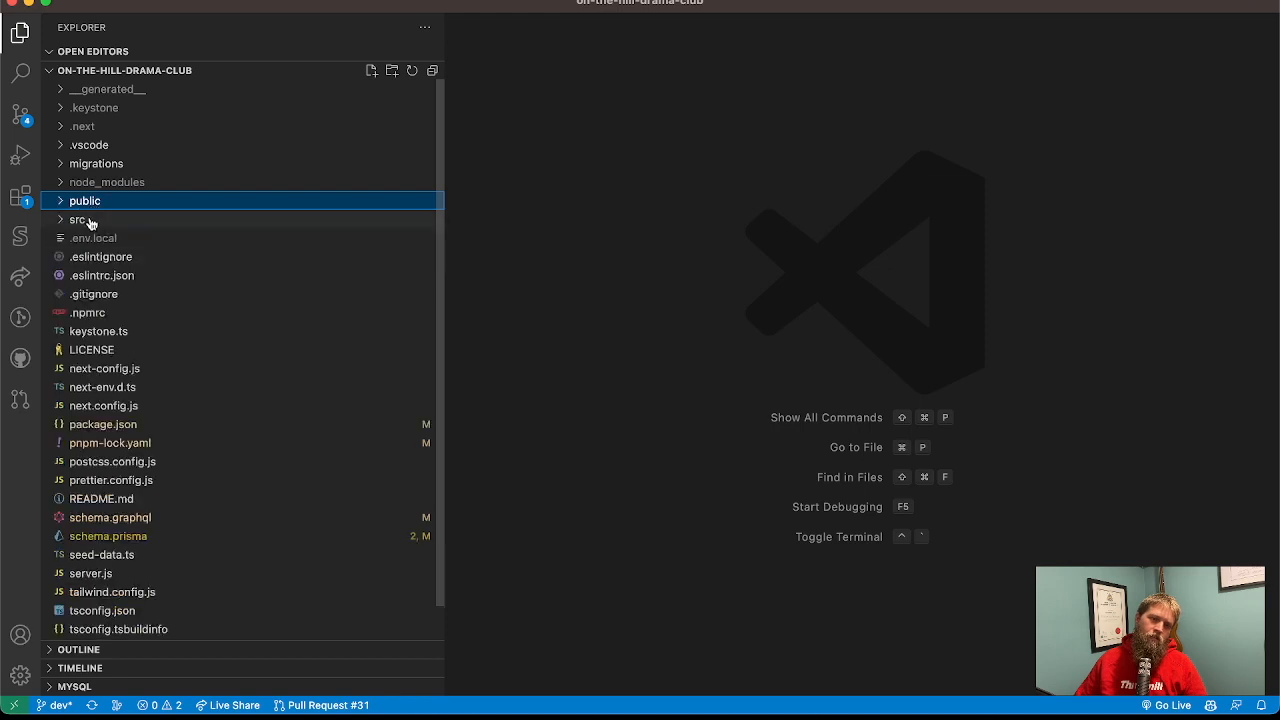
pyautogui.click(77, 219)
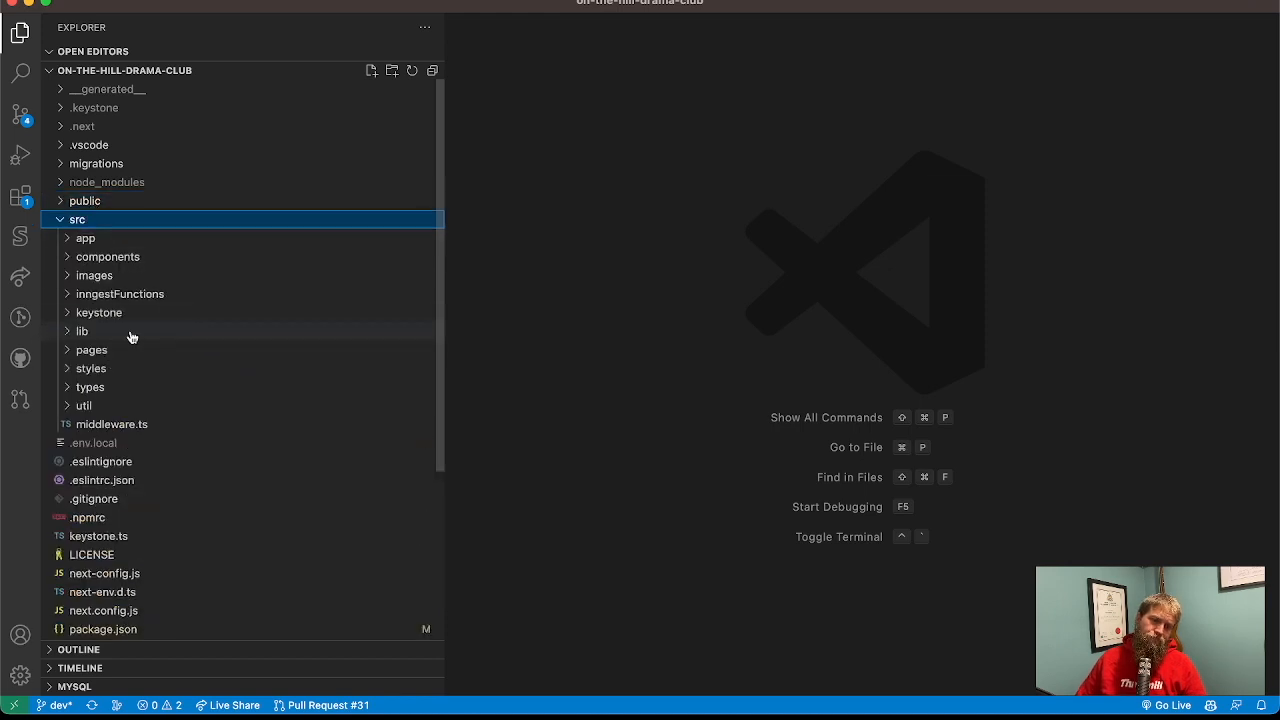
pyautogui.click(98, 312)
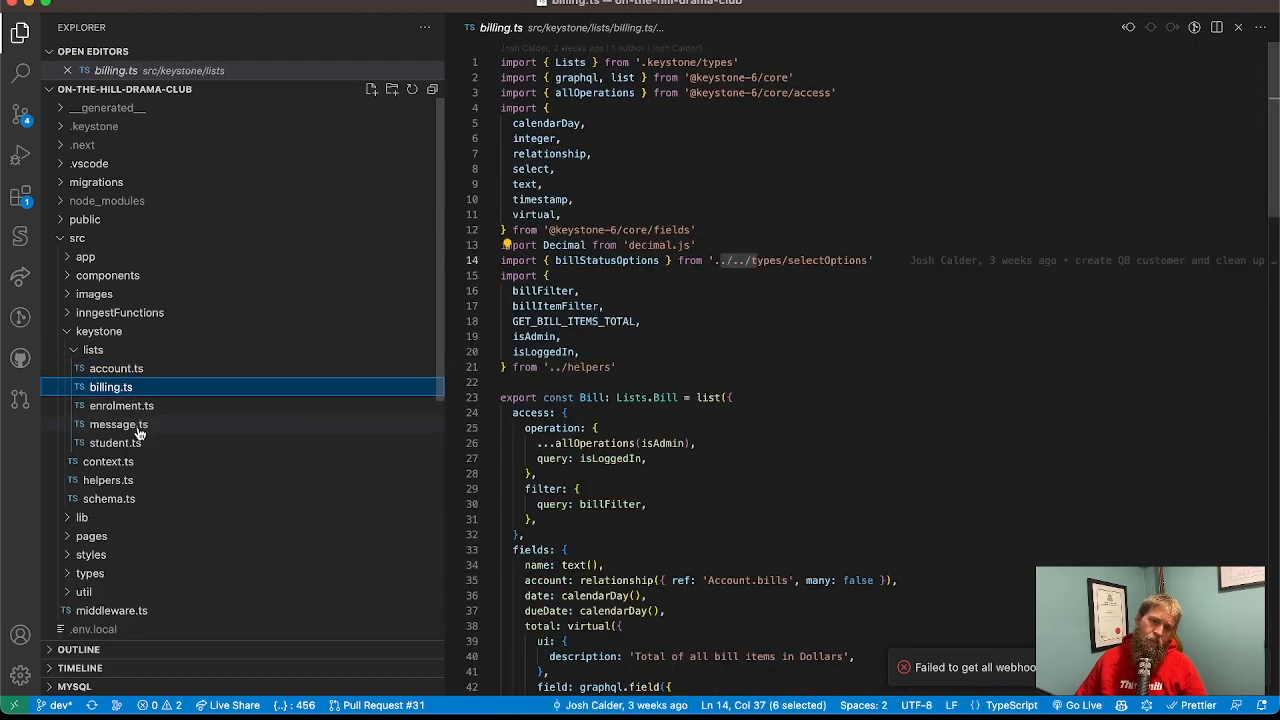
# Step: Open enrolment.ts, then student.ts, and scroll through its access filter
pyautogui.click(122, 405)
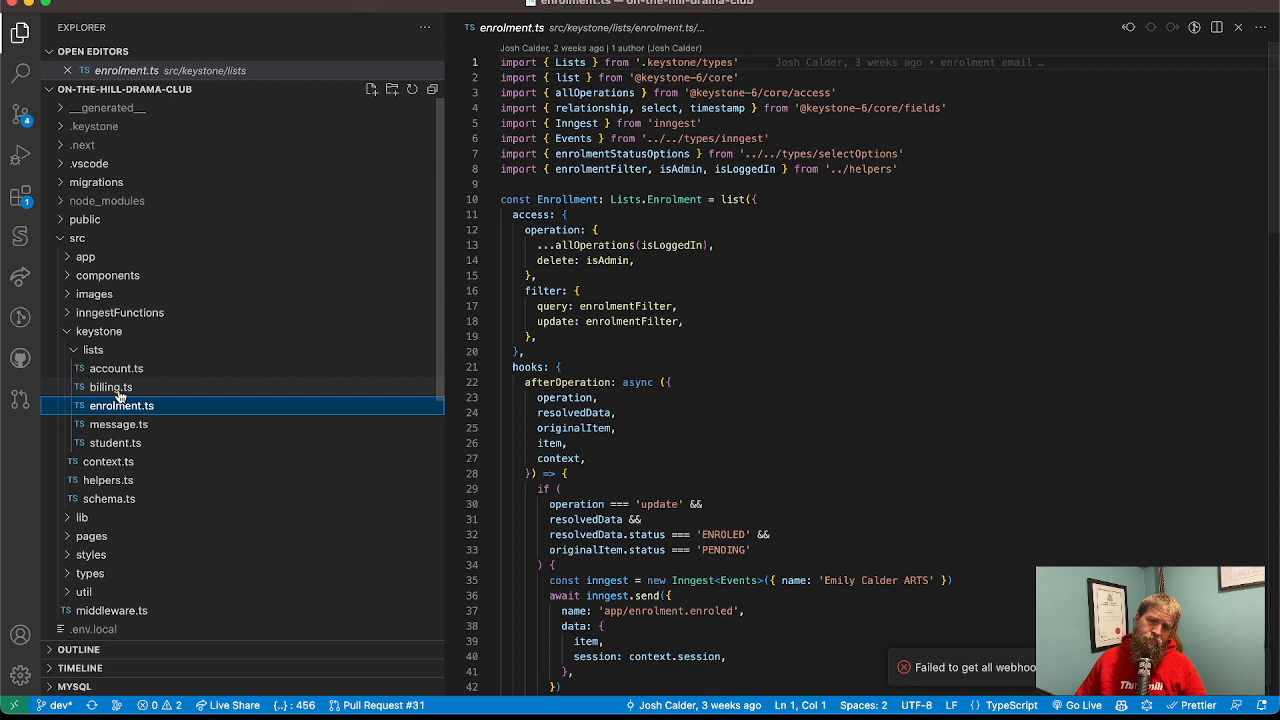
pyautogui.click(115, 443)
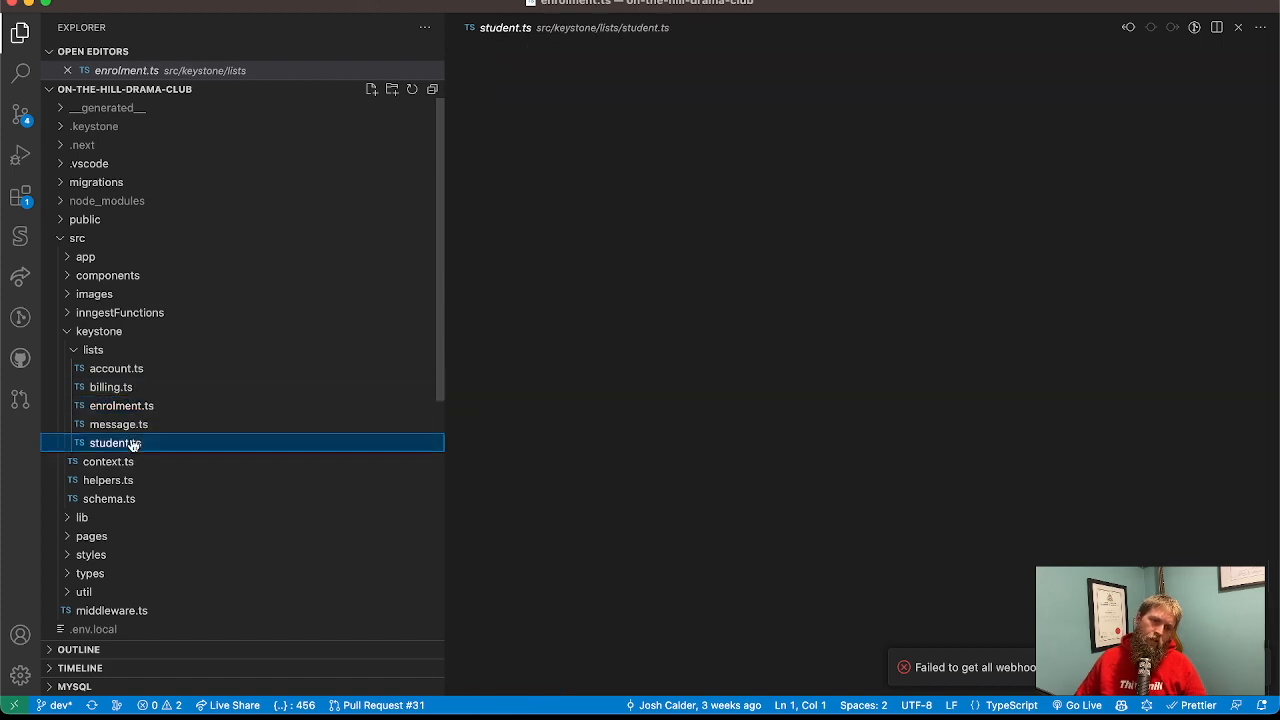
pyautogui.click(115, 442)
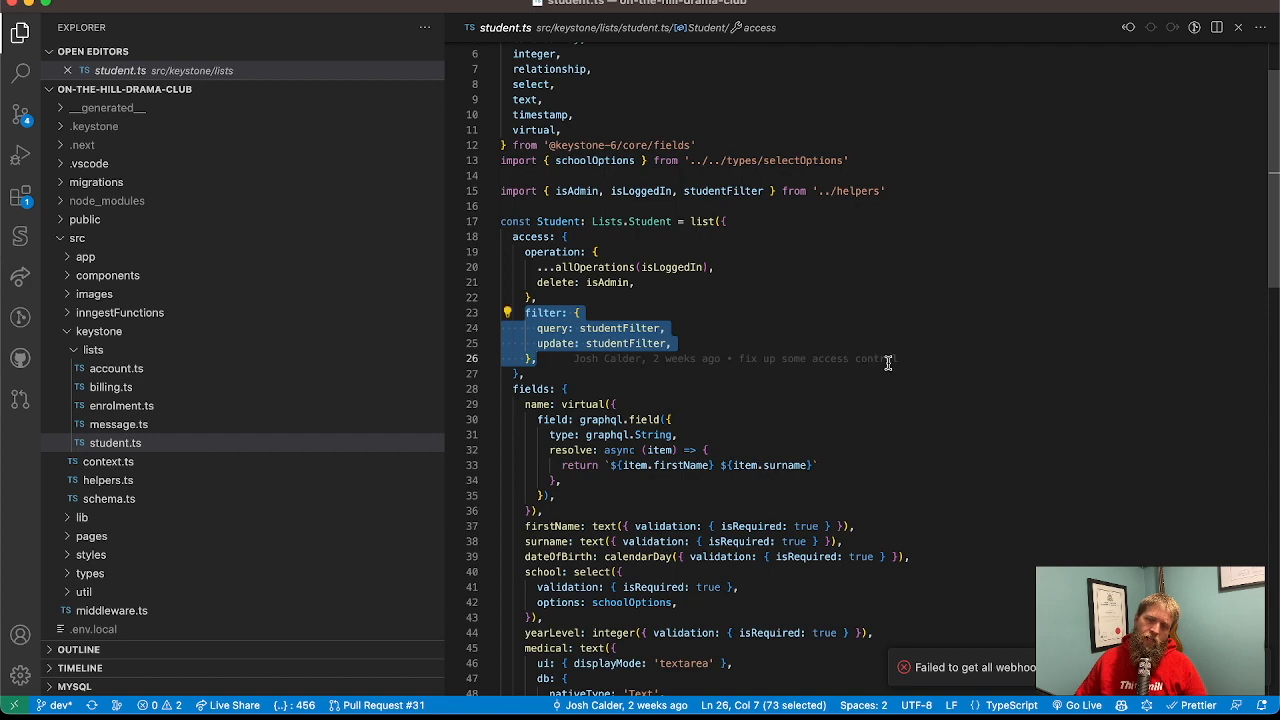
pyautogui.scroll(-3)
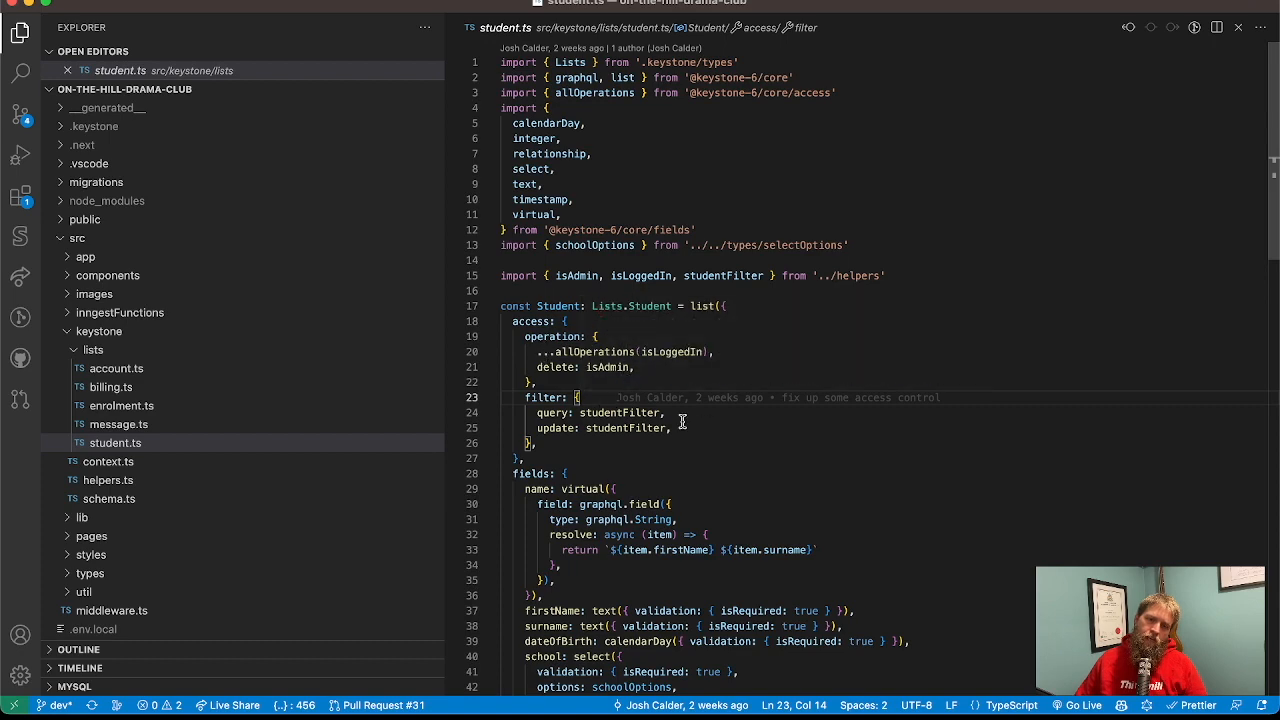
pyautogui.scroll(-3)
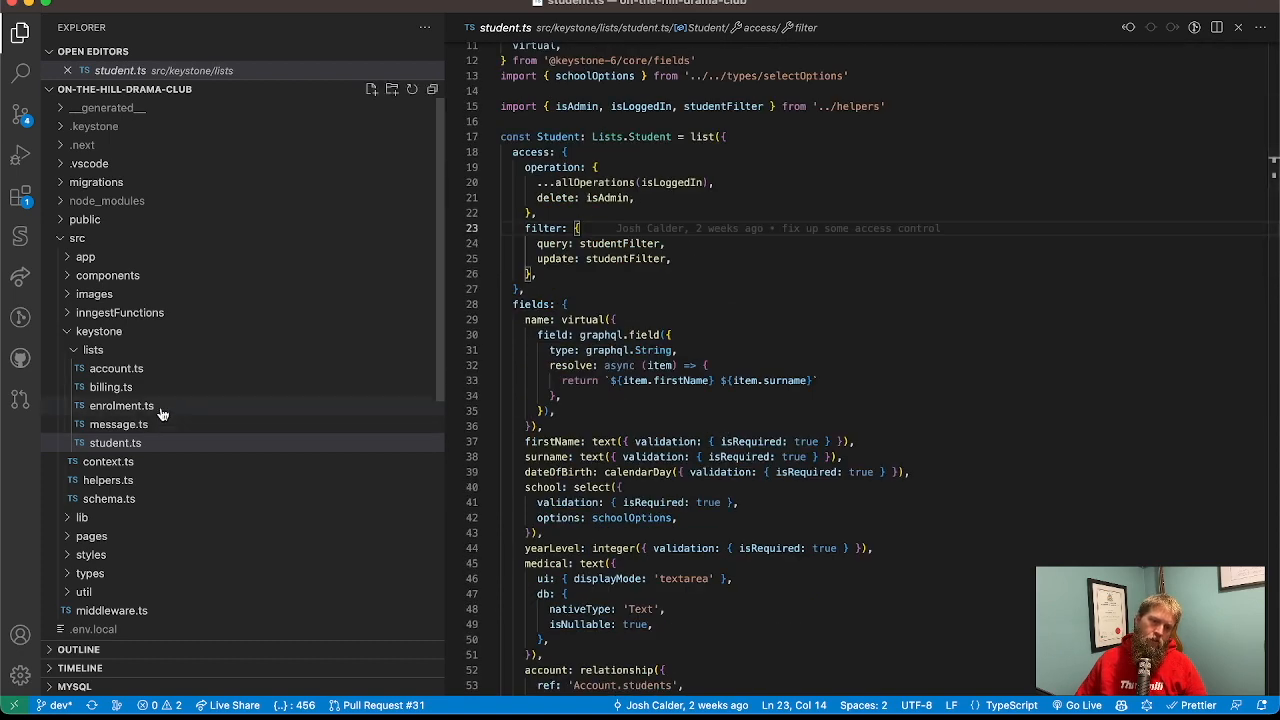
pyautogui.click(122, 405)
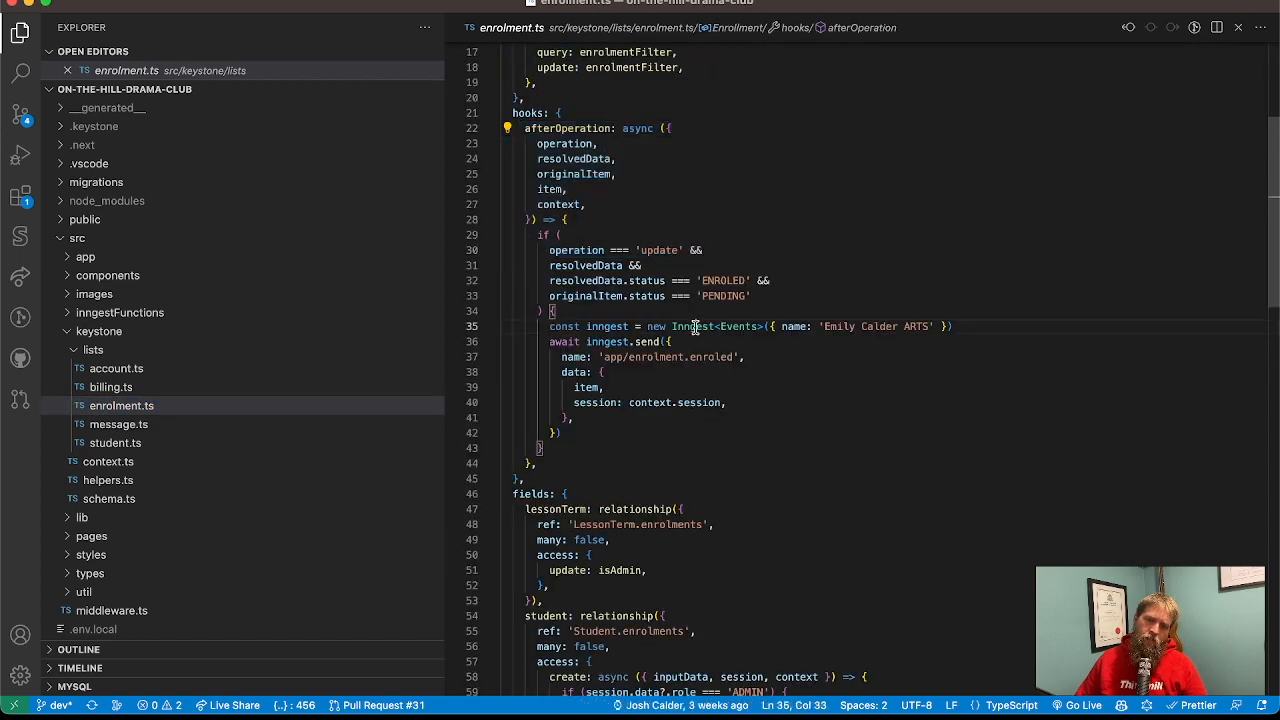
pyautogui.doubleClick(691, 326)
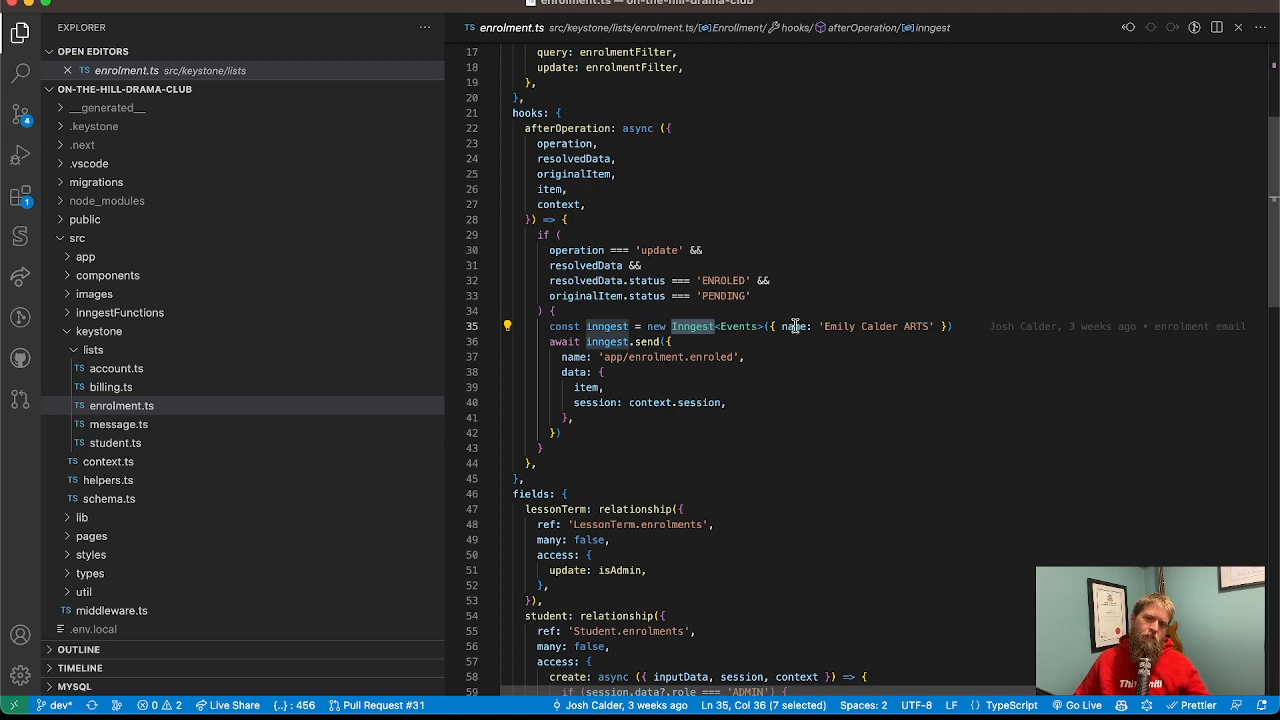
pyautogui.moveTo(921, 387)
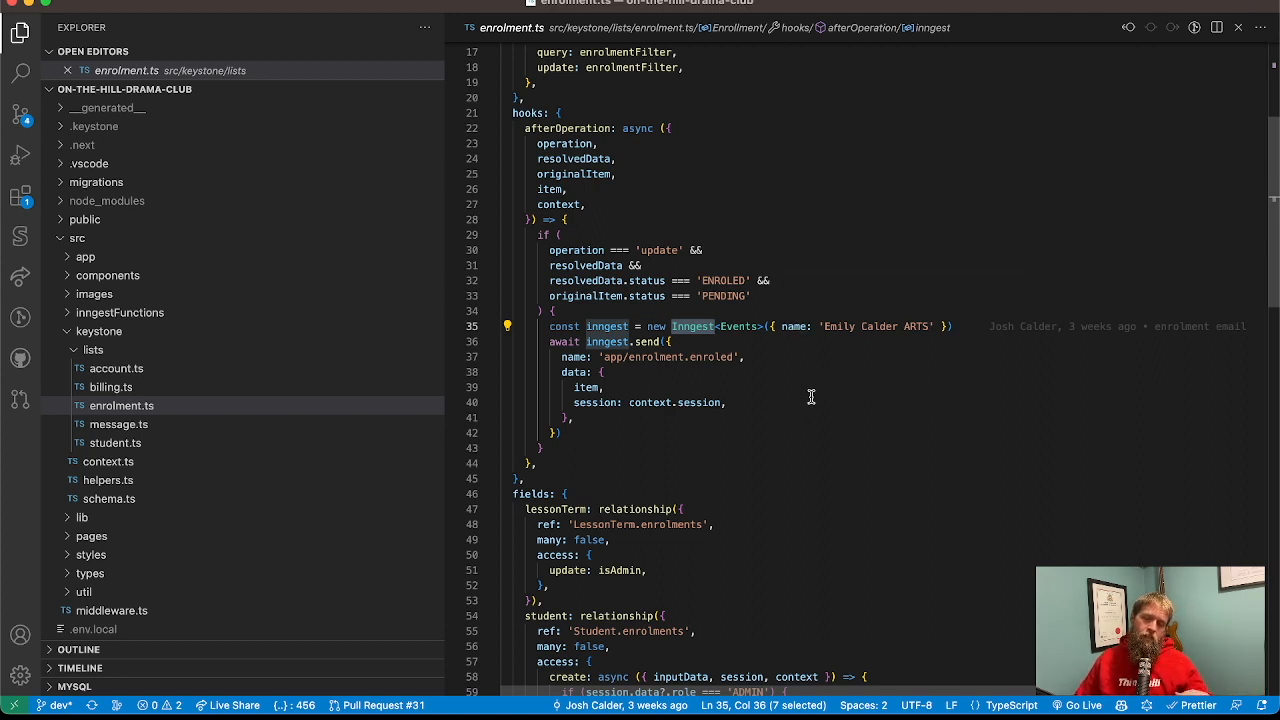
pyautogui.moveTo(651, 362)
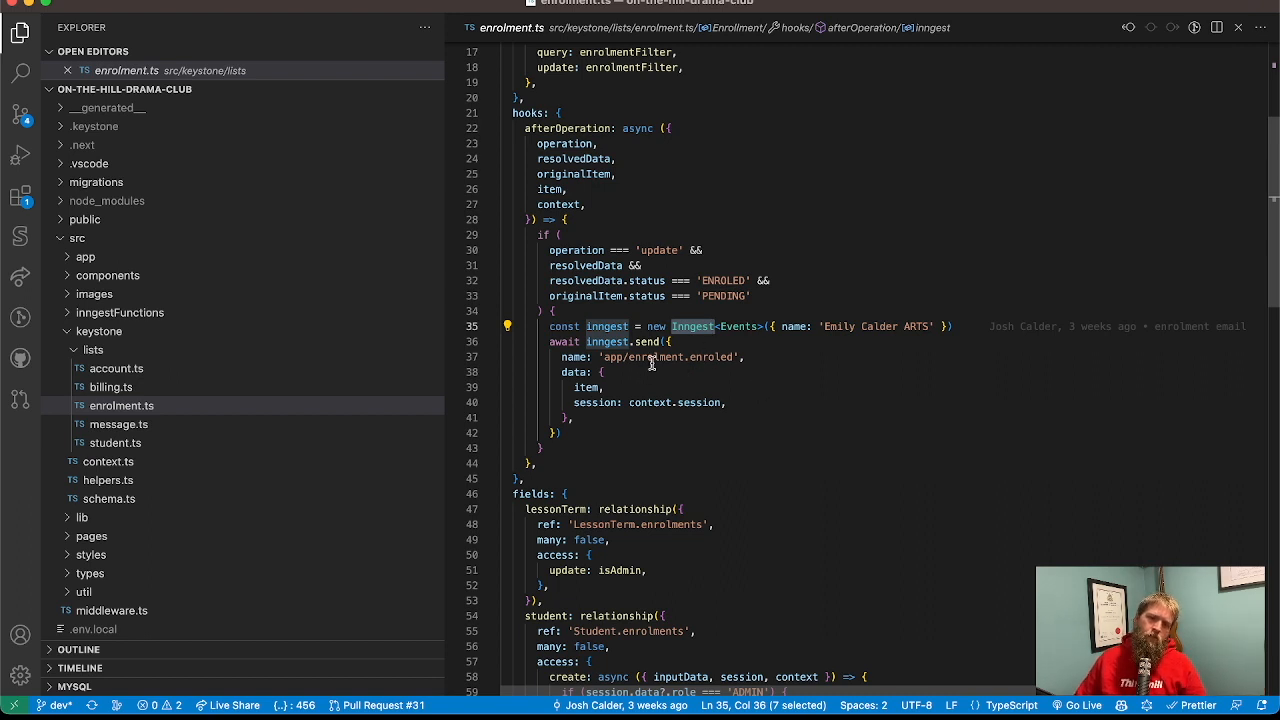
pyautogui.moveTo(761, 367)
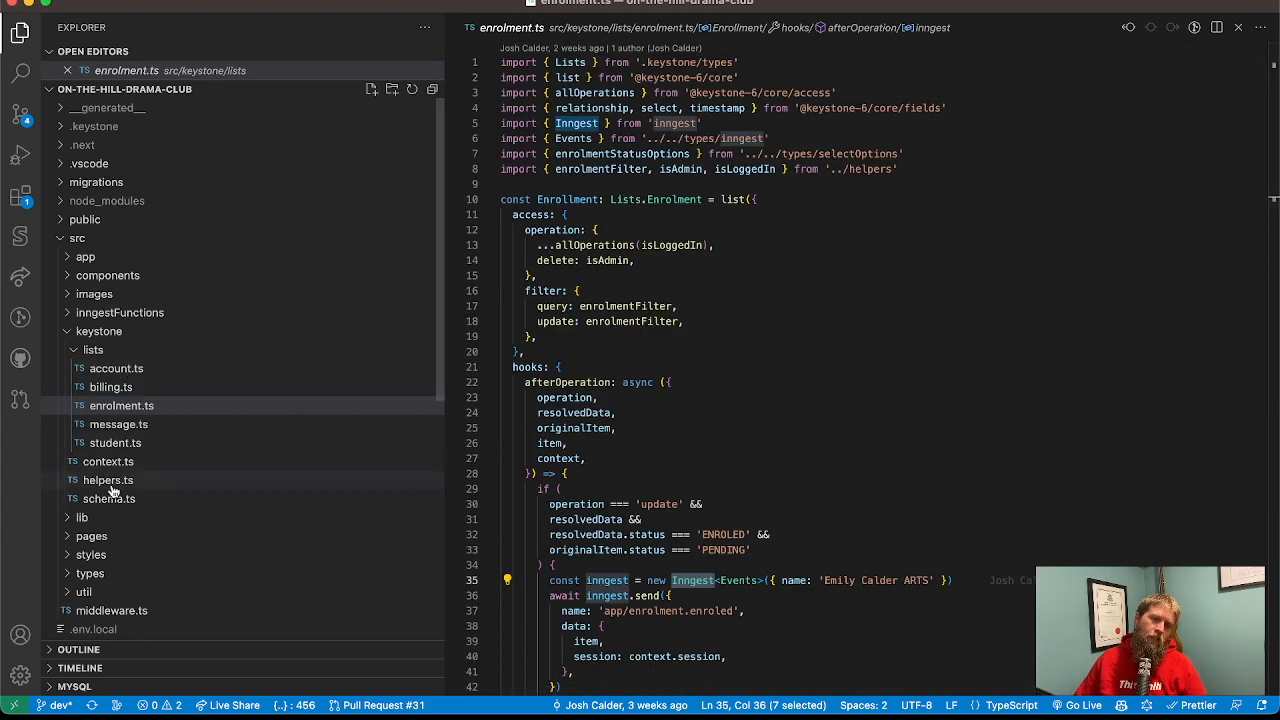
pyautogui.scroll(-3)
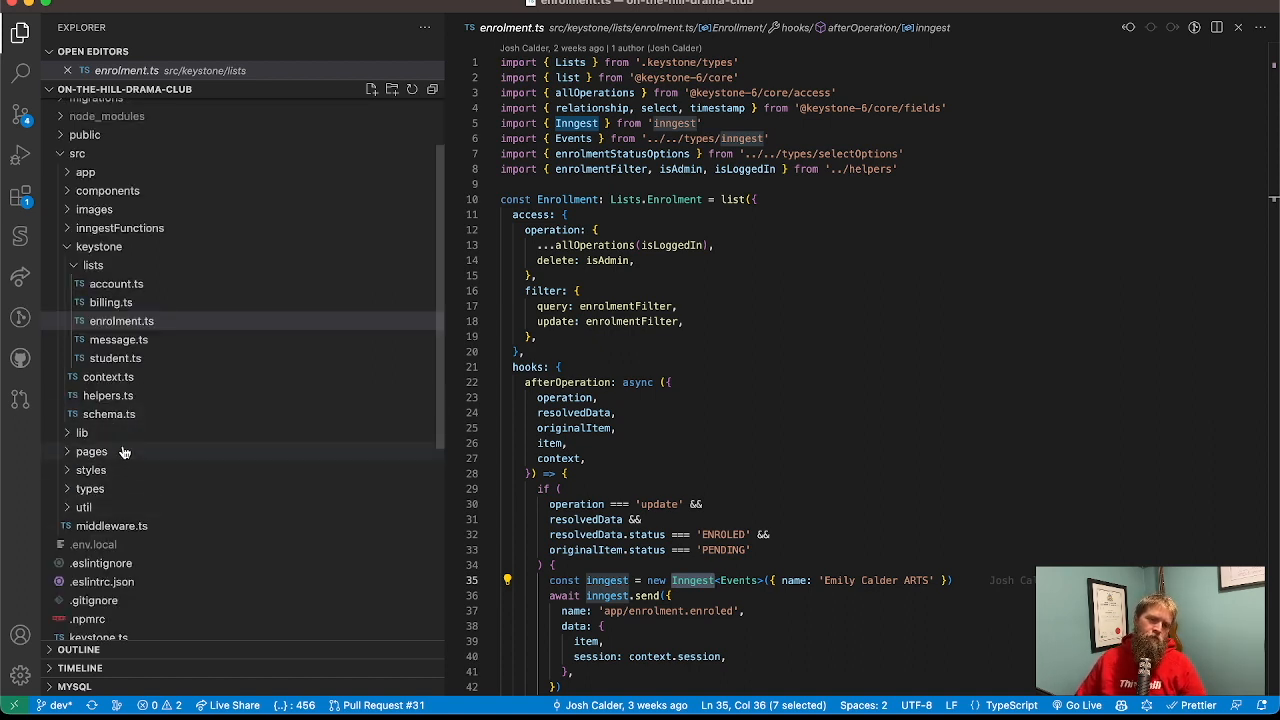
pyautogui.moveTo(91, 451)
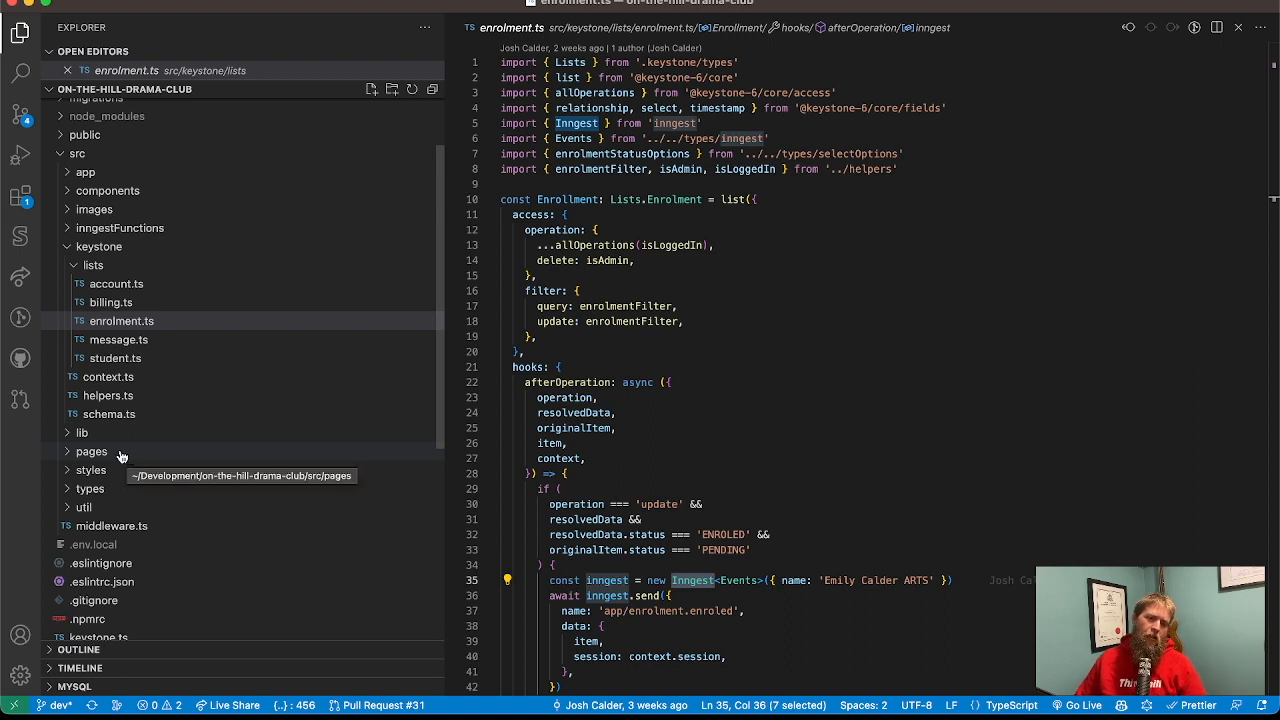
pyautogui.moveTo(127, 443)
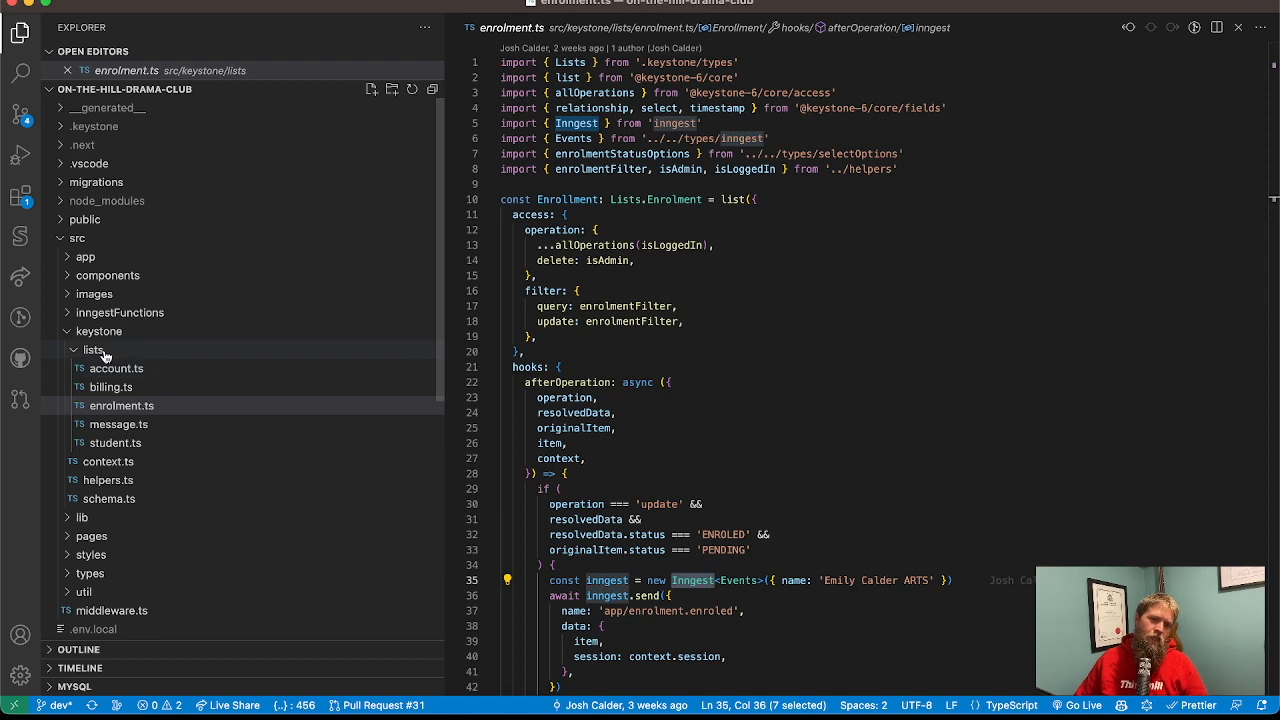
# Step: Re-expand the keystone folder, collapse lists, and open context.ts with getSessionContext
pyautogui.click(98, 331)
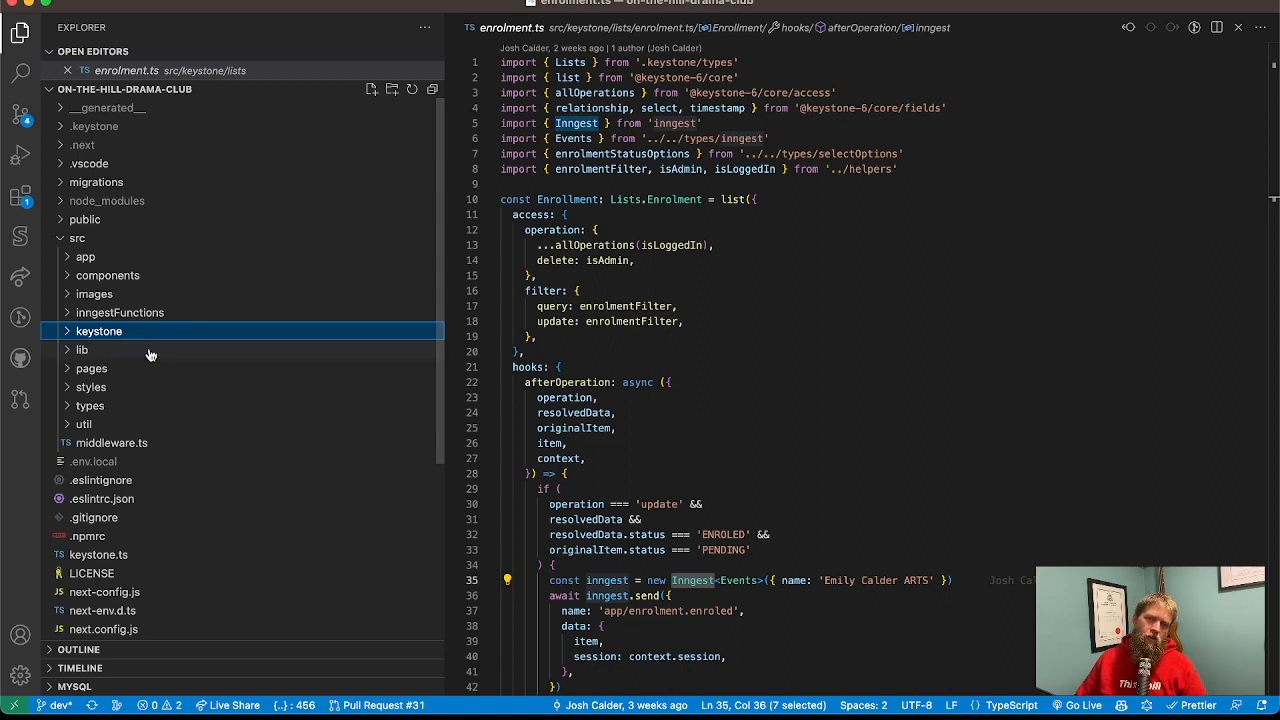
pyautogui.moveTo(122, 379)
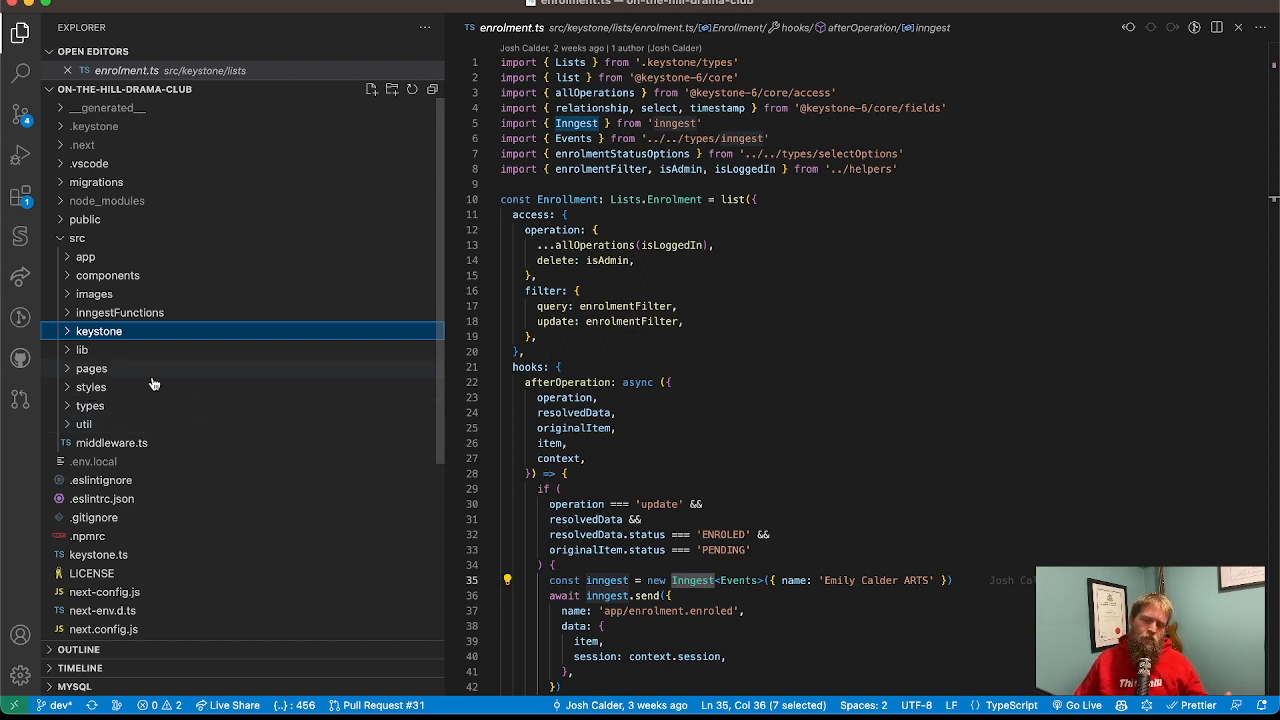
pyautogui.click(98, 331)
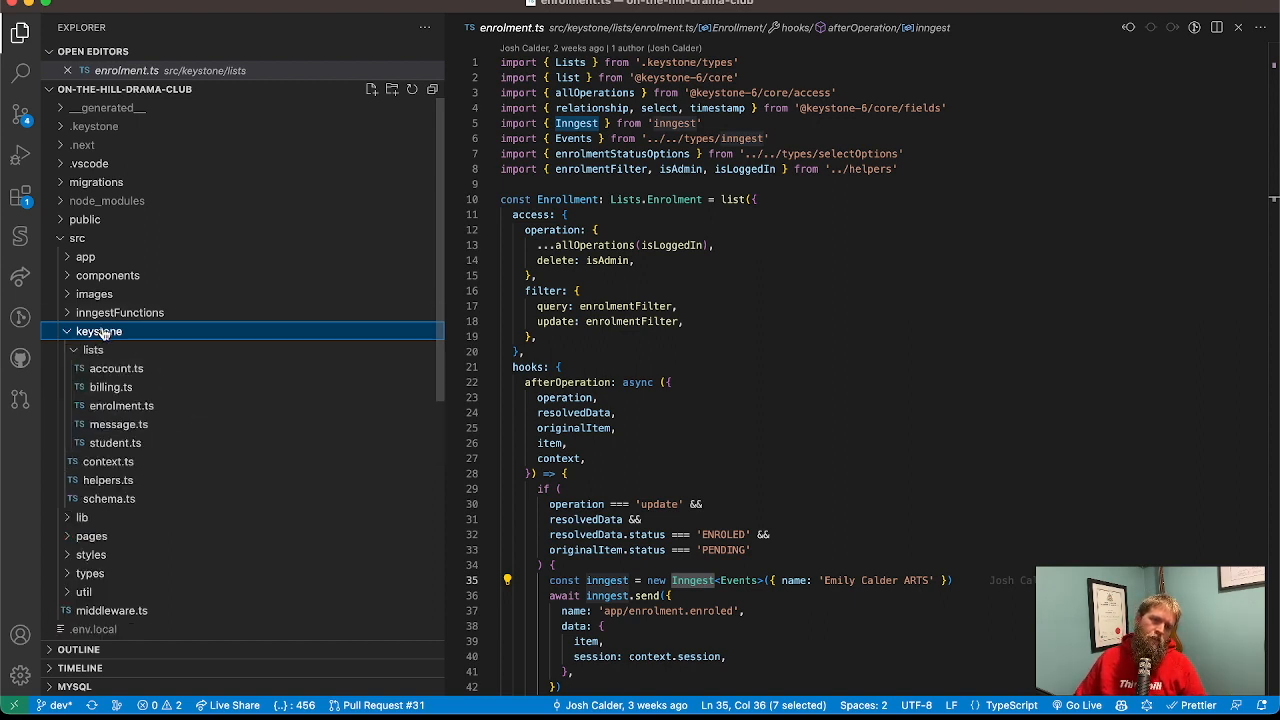
pyautogui.click(93, 349)
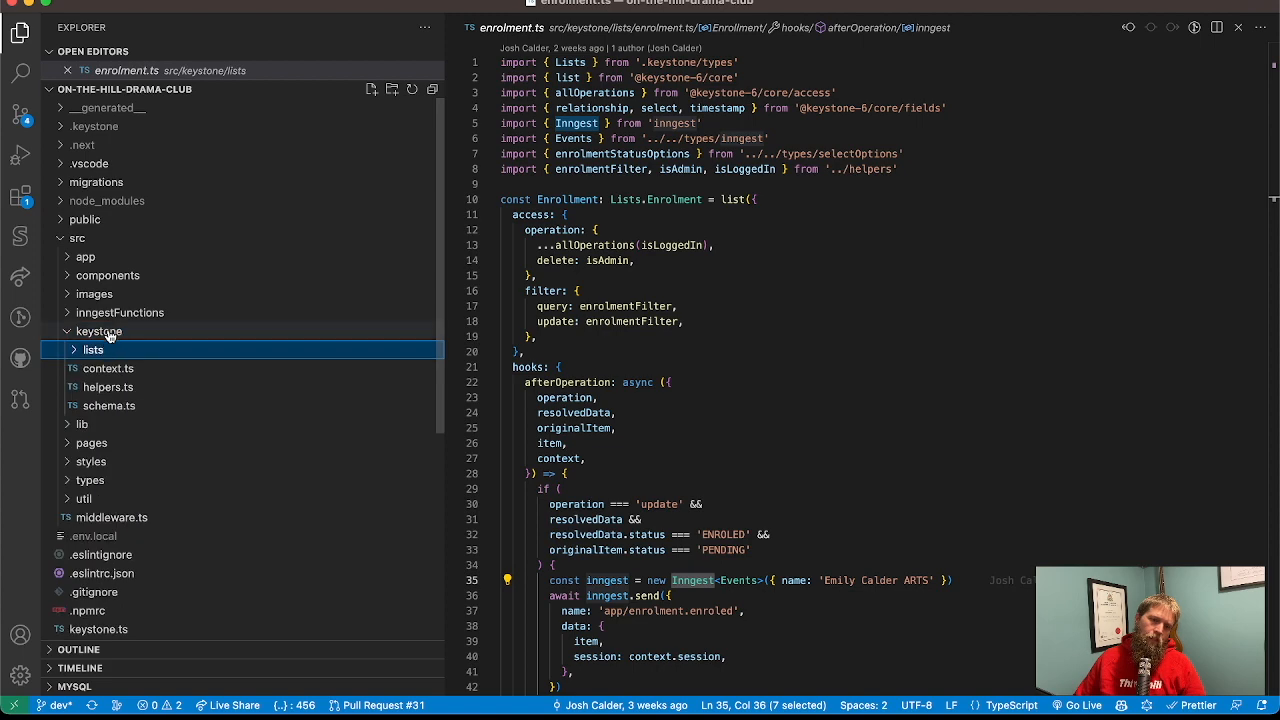
pyautogui.click(108, 368)
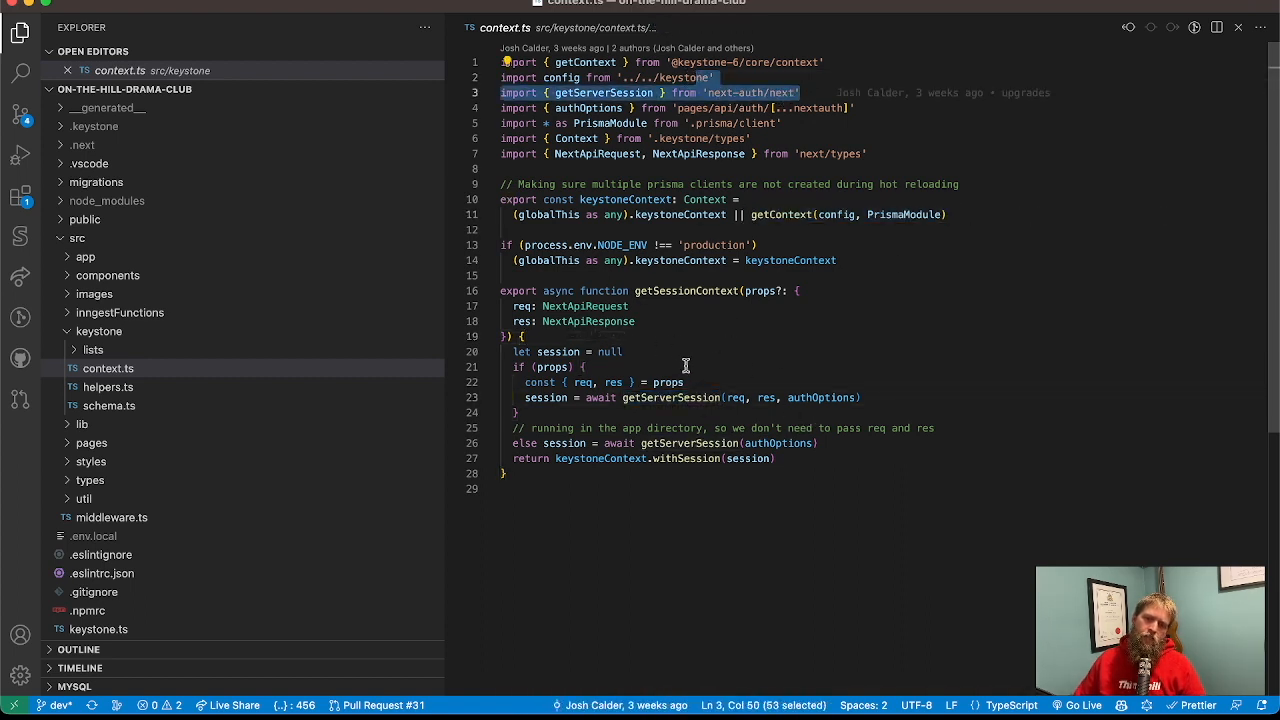
# Step: Highlight every getServerSession use, then expand the app folder to show its routes
pyautogui.doubleClick(670, 397)
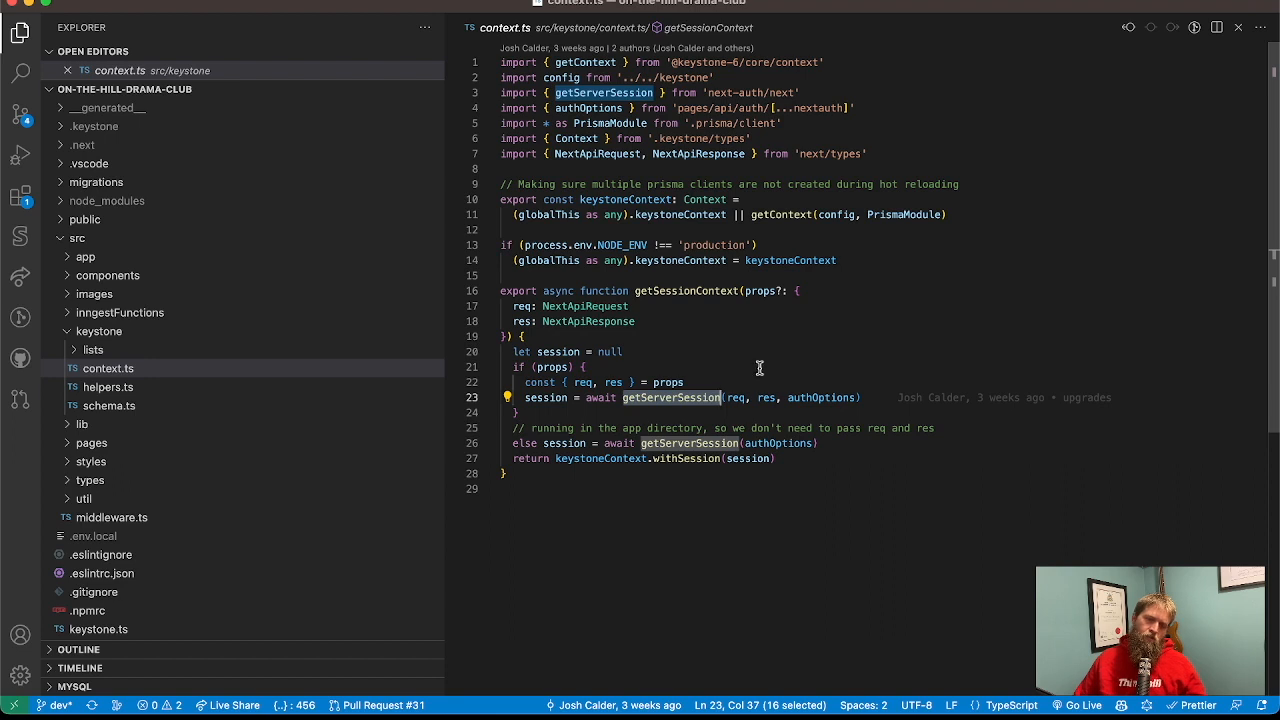
pyautogui.click(85, 256)
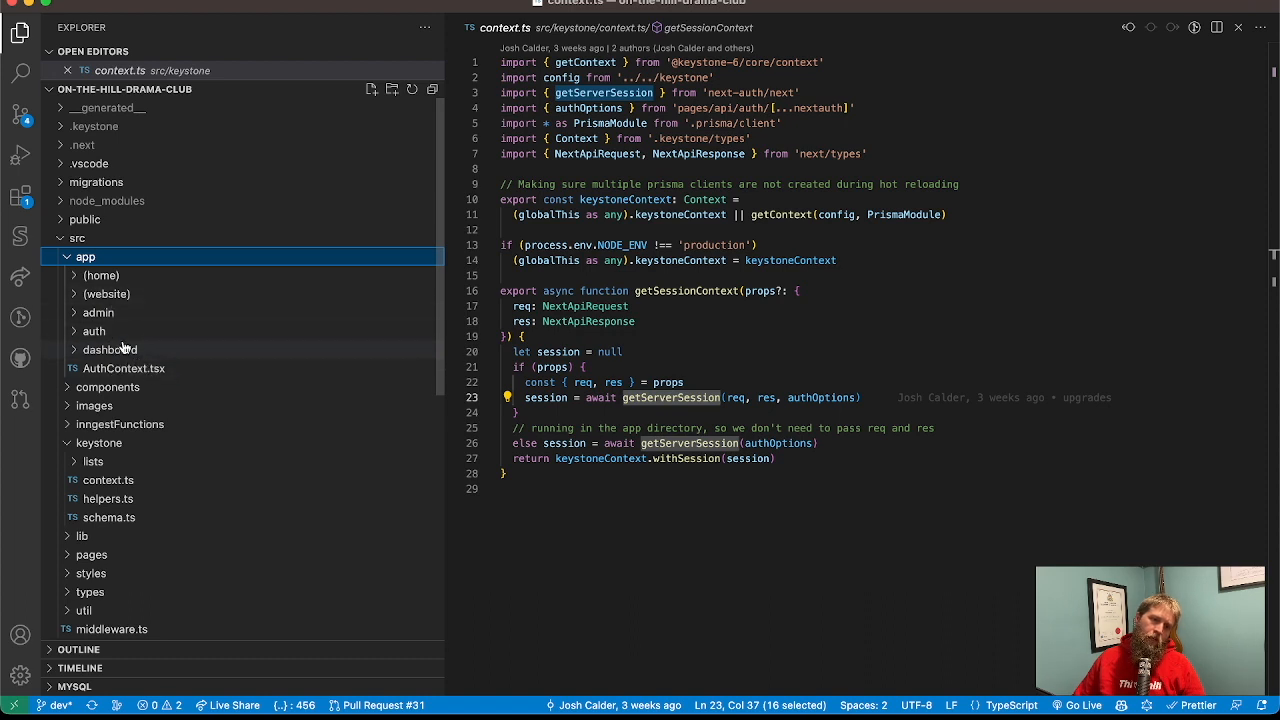
# Step: Expand the (home) route group and open its home page.tsx
pyautogui.click(101, 275)
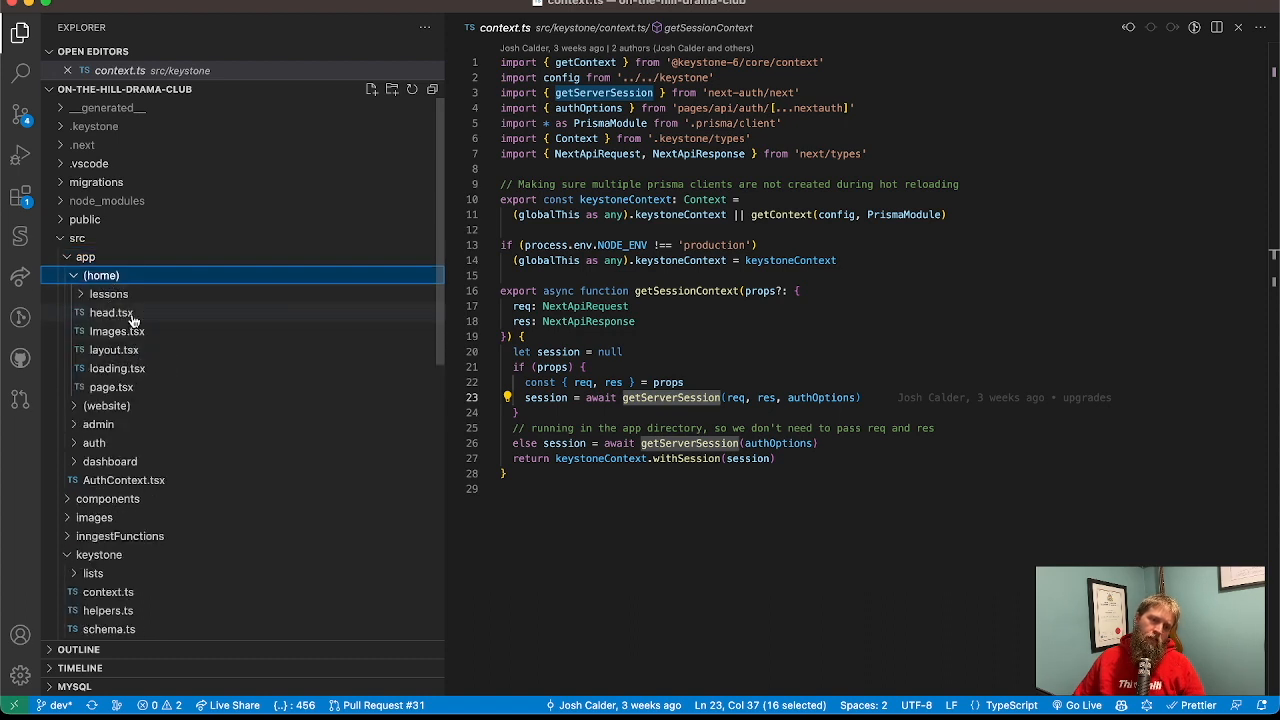
pyautogui.click(111, 387)
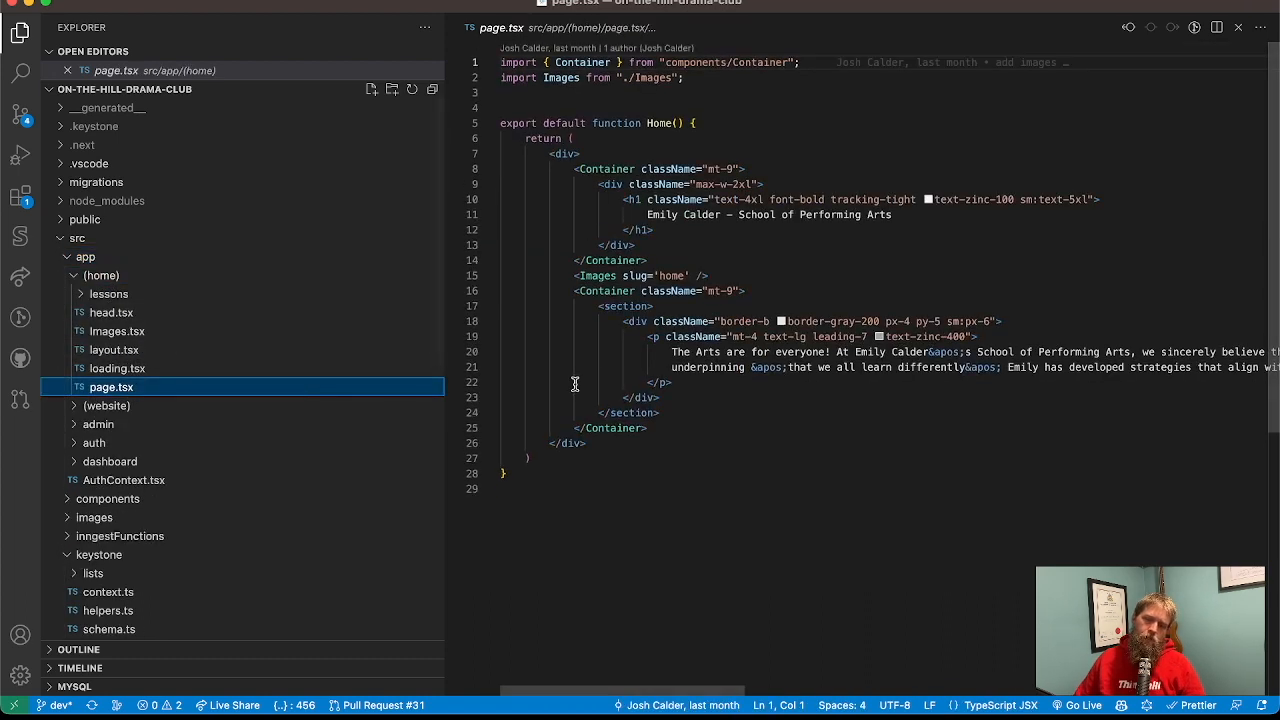
# Step: Open lessons/[slug] page.tsx and scroll through its lesson-category query
pyautogui.click(108, 293)
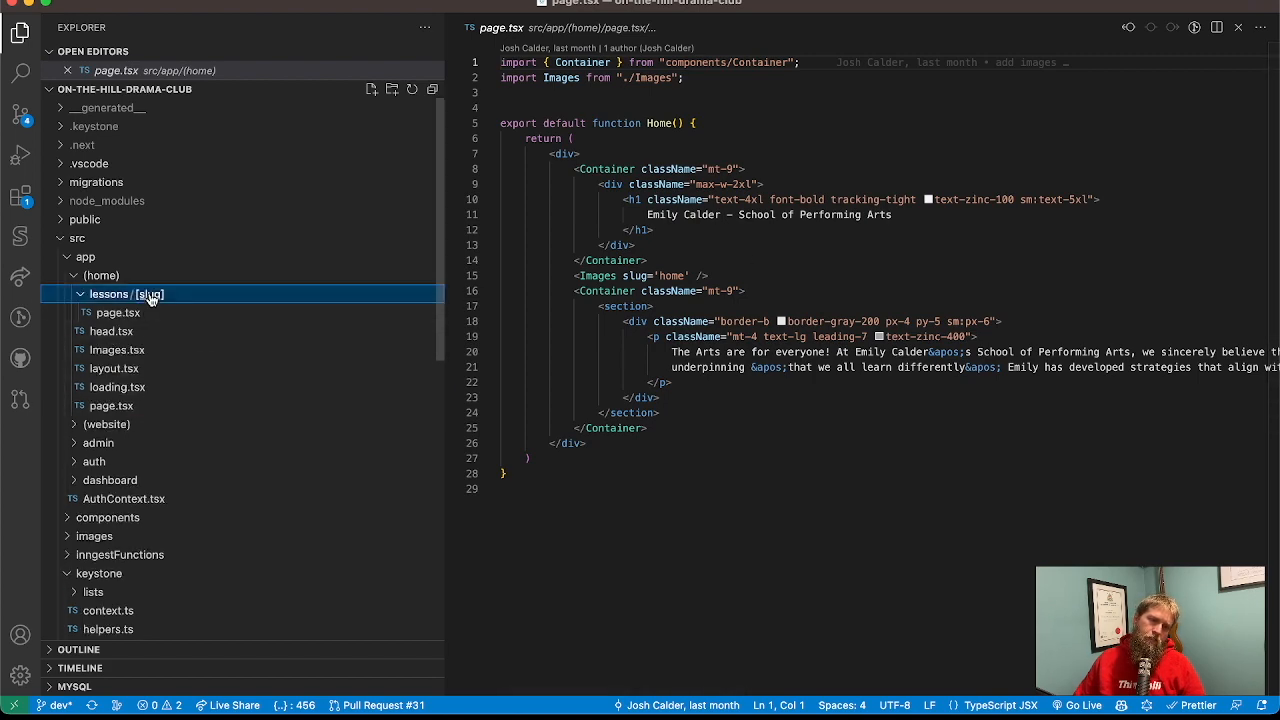
pyautogui.click(117, 312)
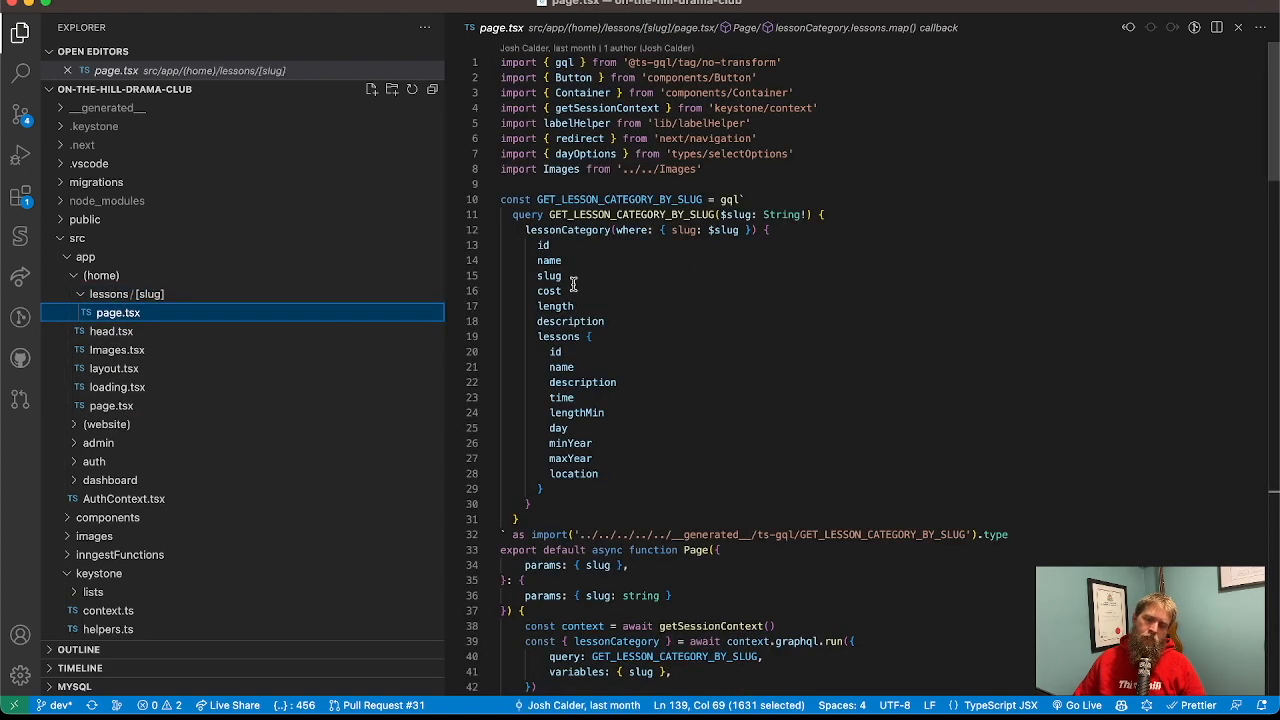
pyautogui.scroll(-3)
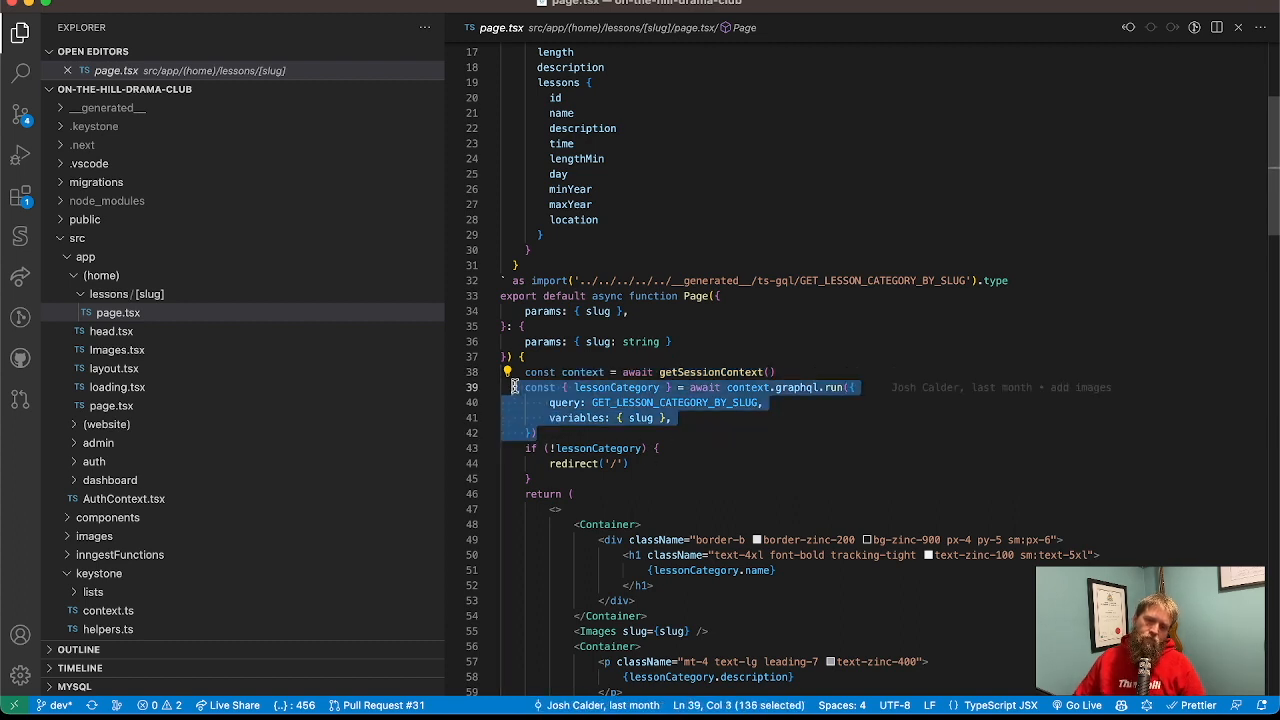
pyautogui.click(672, 418)
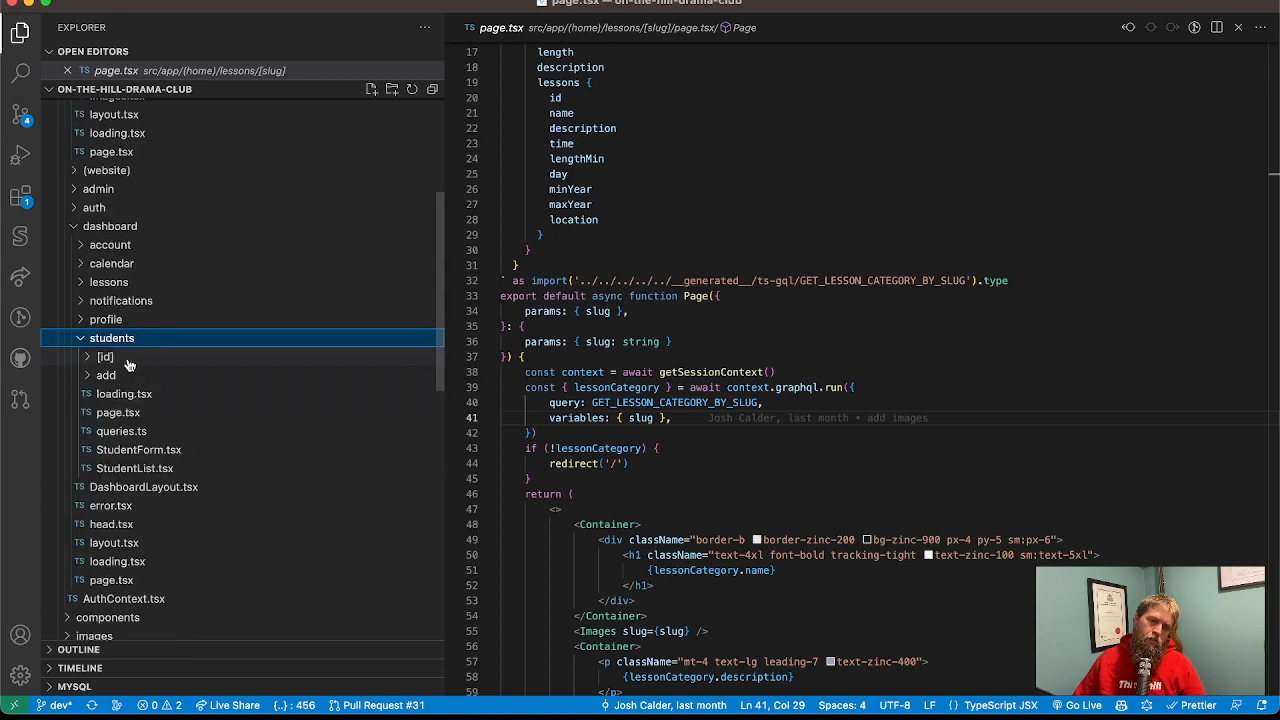
# Step: View students/add/page.tsx, then open the students list page.tsx with its Add New Student link
pyautogui.click(105, 374)
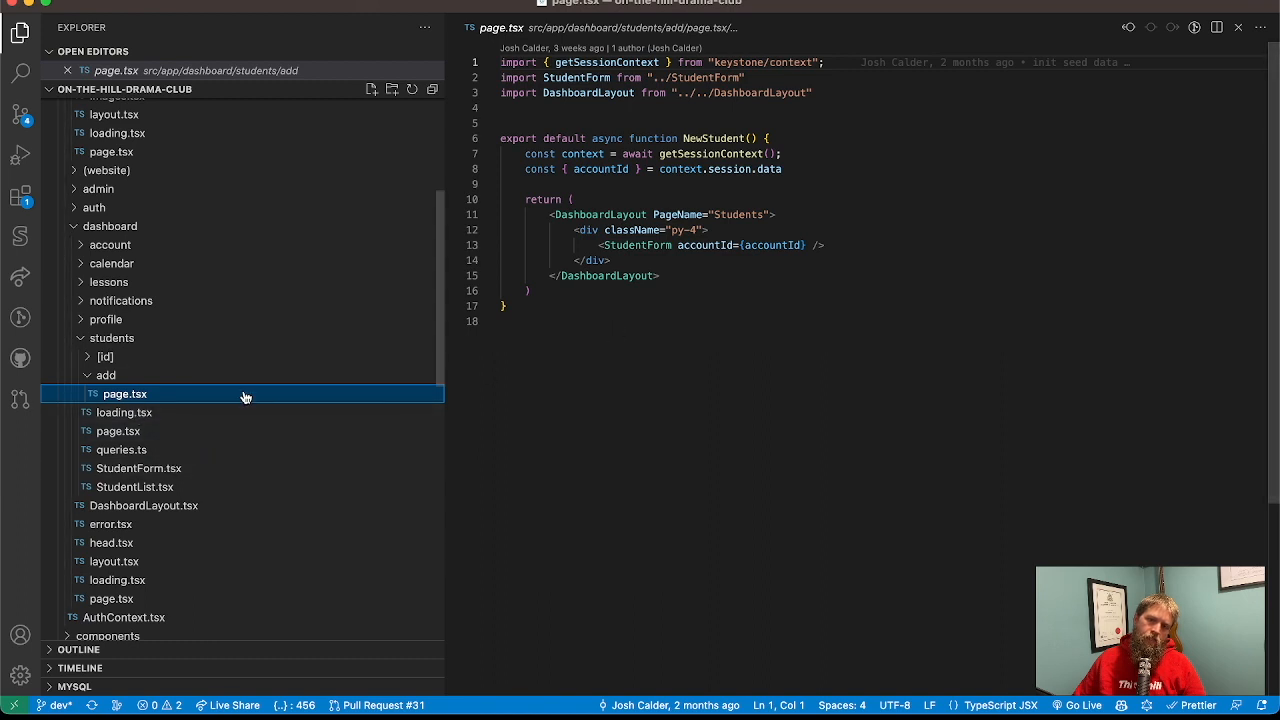
pyautogui.click(118, 430)
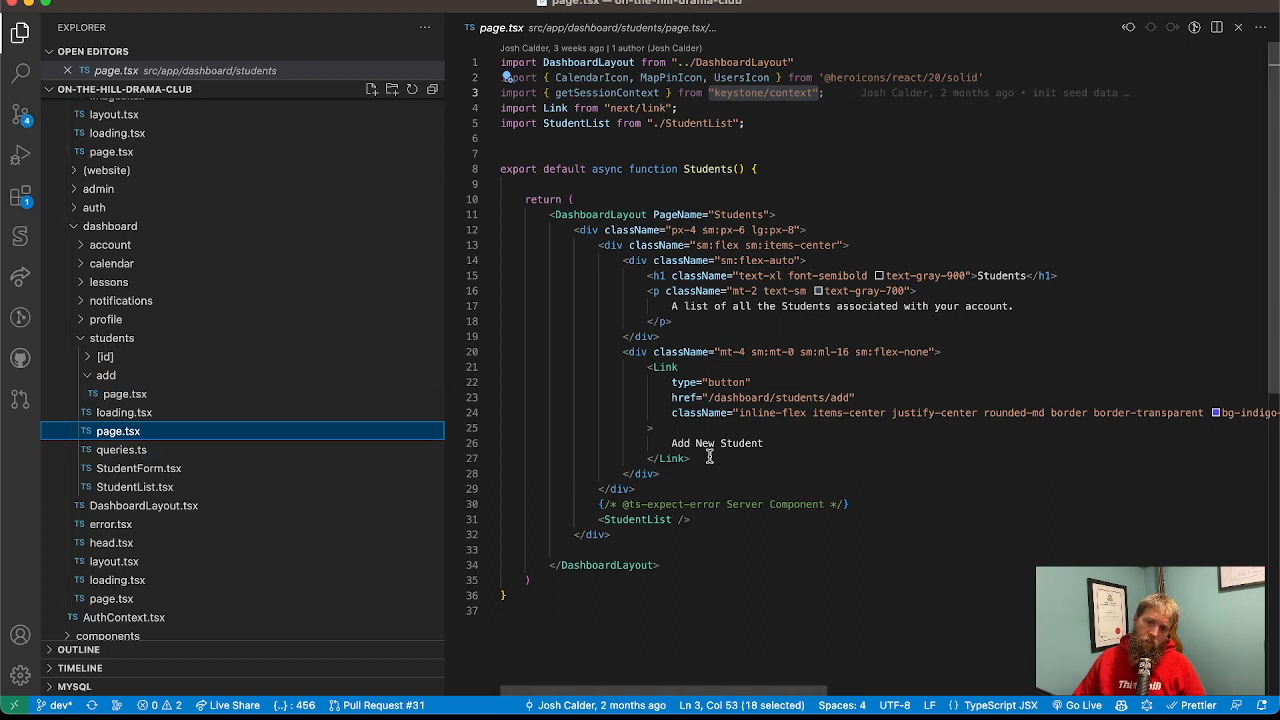
pyautogui.moveTo(655, 351); pyautogui.dragTo(688, 458)
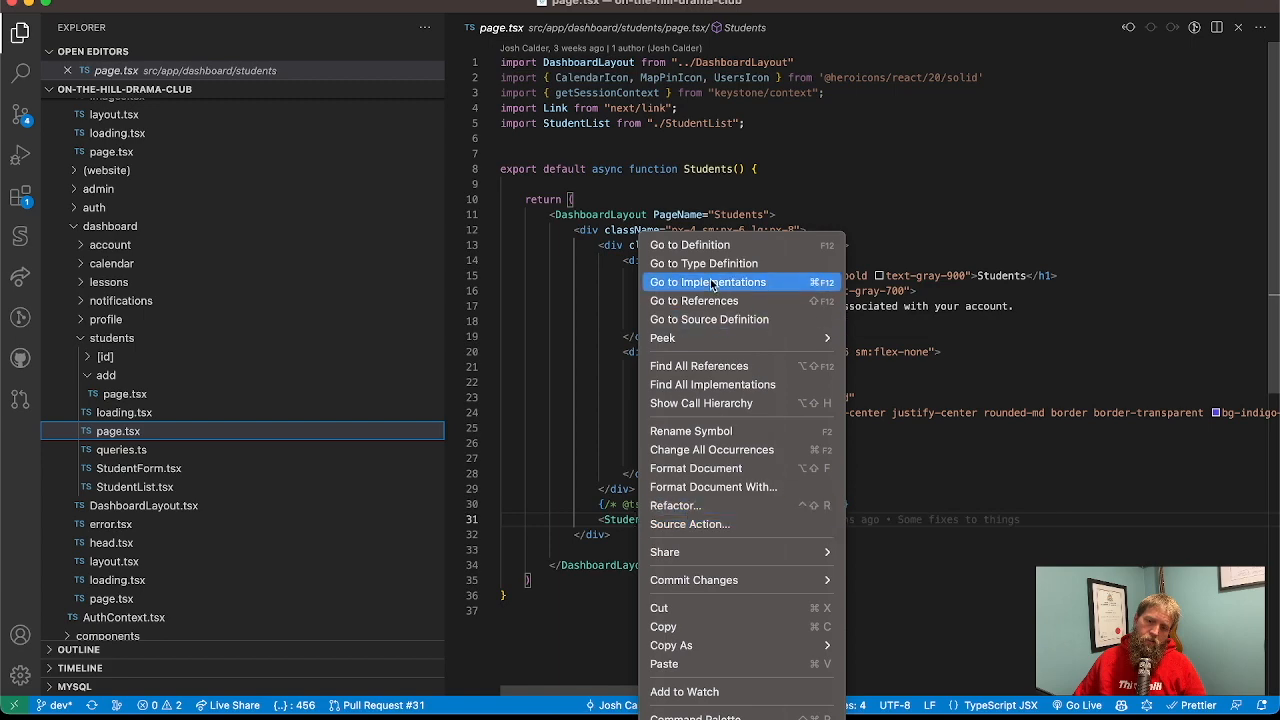
# Step: Jump to StudentList's implementation and scroll through its table of name, year level and edit link
pyautogui.click(707, 282)
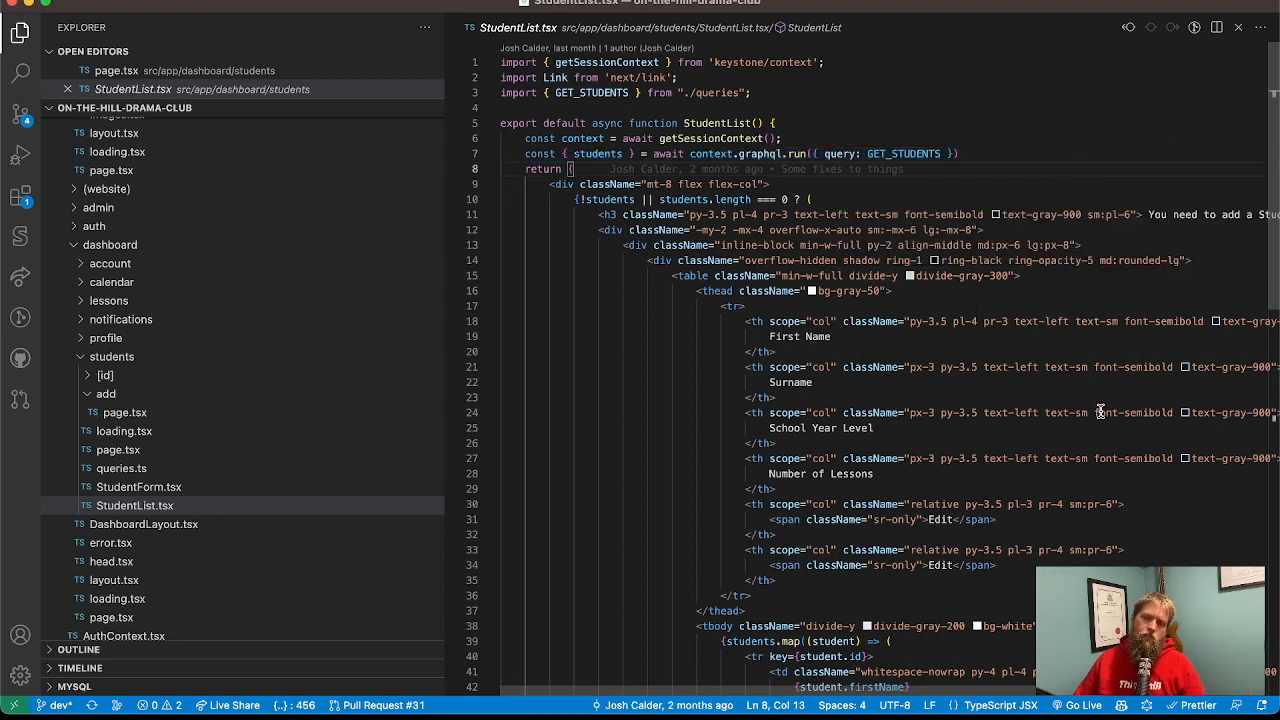
pyautogui.scroll(-3)
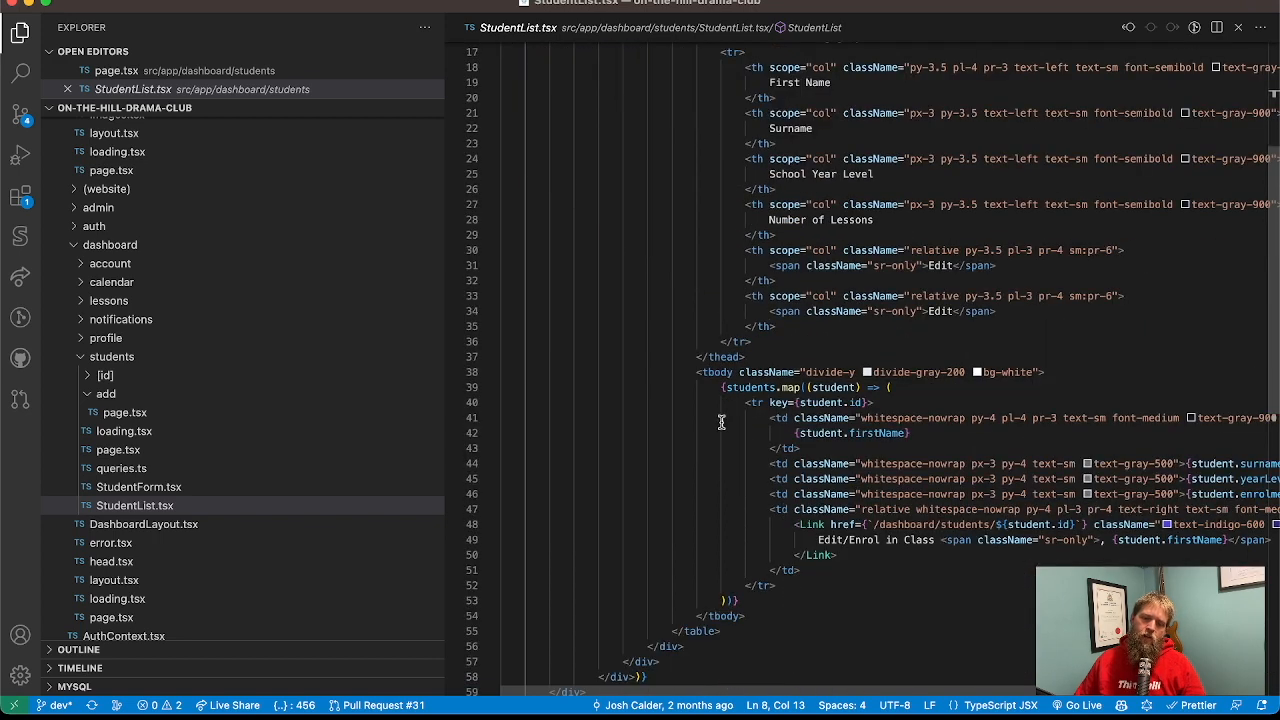
pyautogui.click(778, 585)
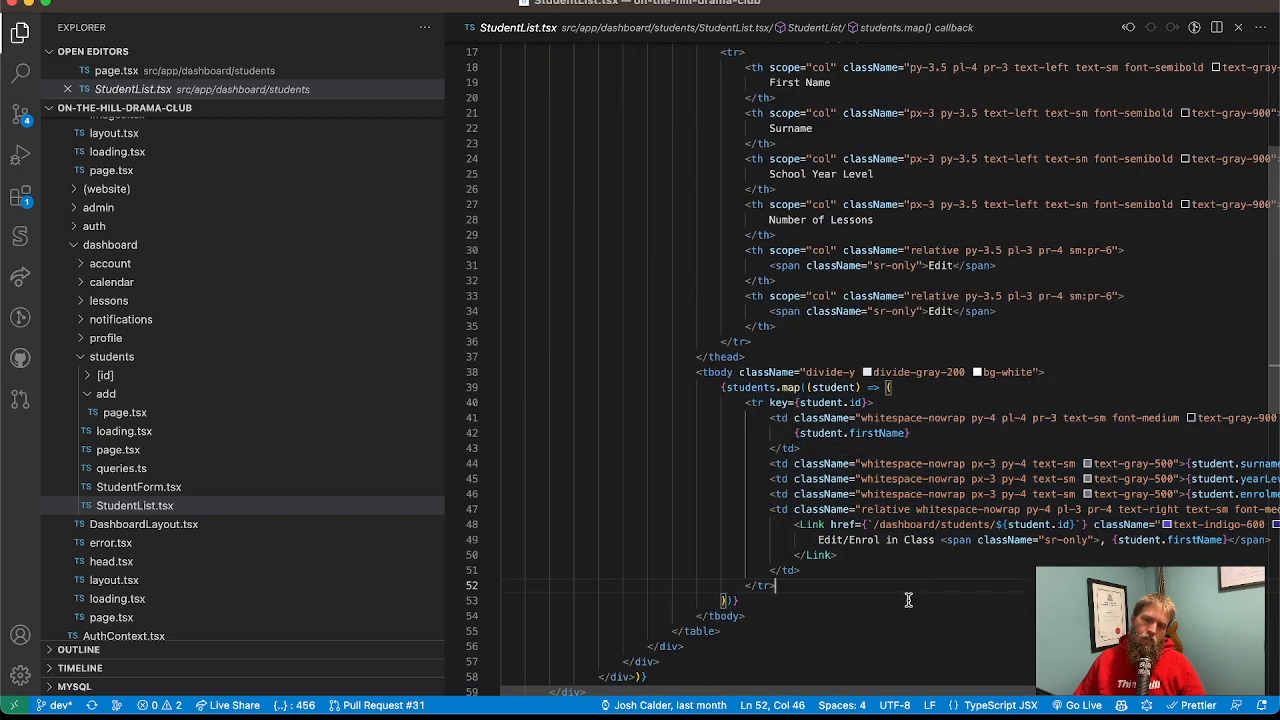